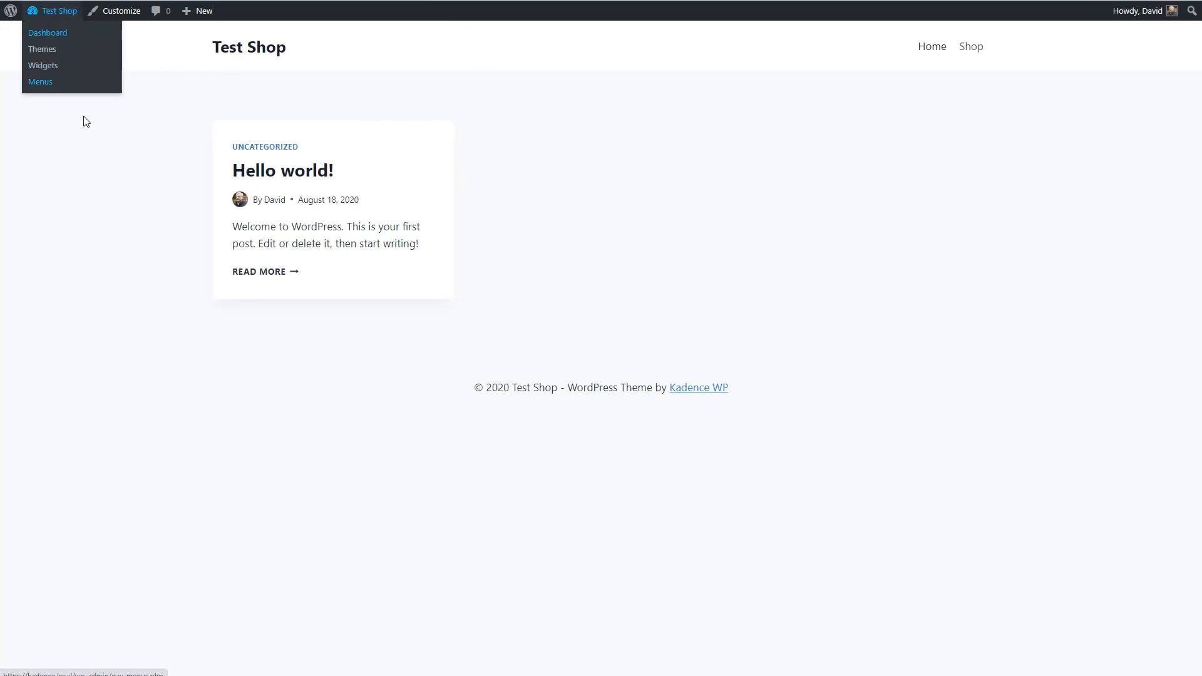
- Go from the front page to the admin Dashboard and show Installed Plugins
{"action": "left_click", "coordinate": [47, 32]}
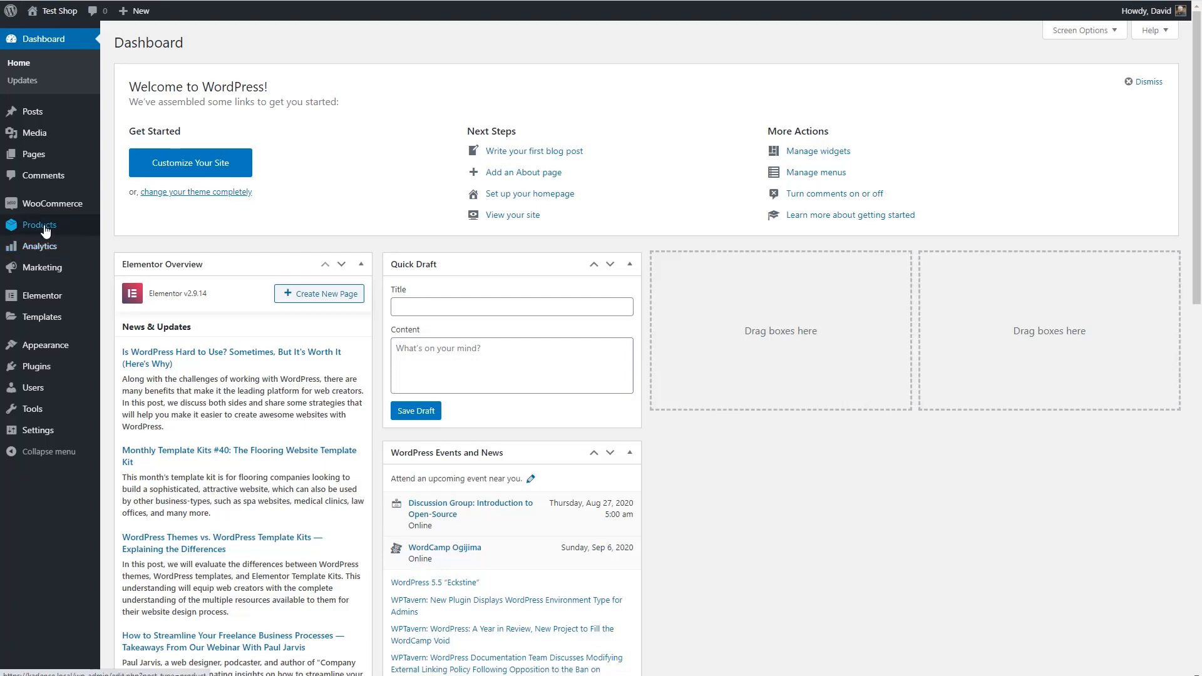
{"action": "mouse_move", "coordinate": [35, 366]}
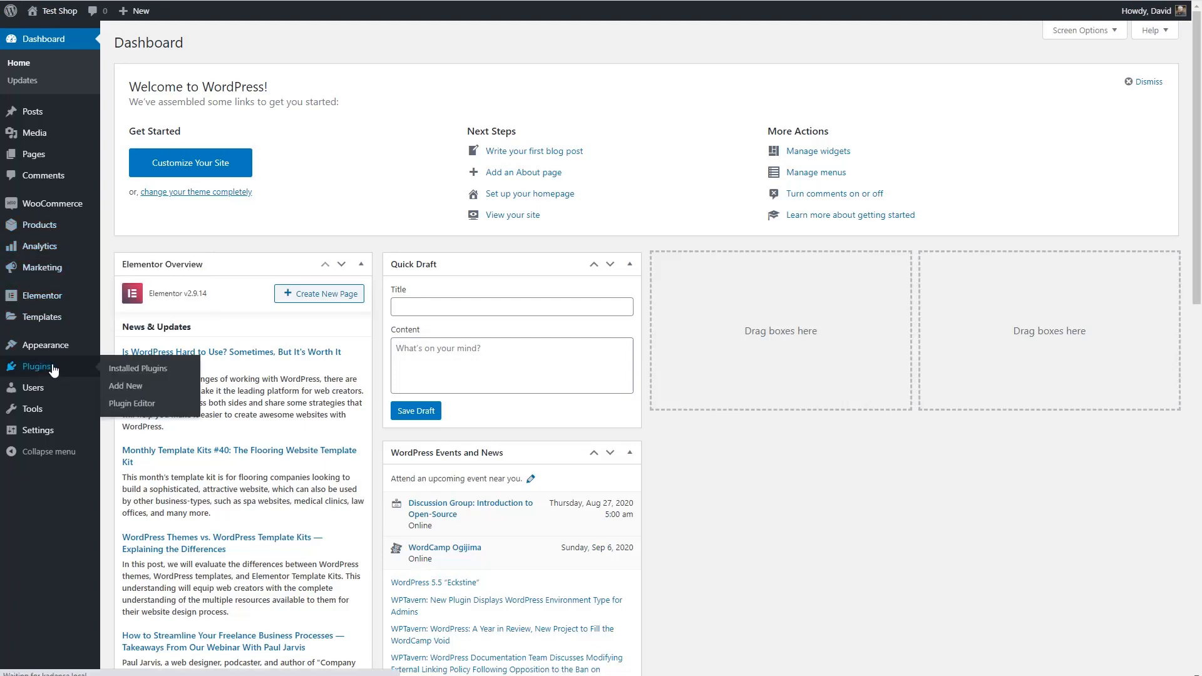
{"action": "left_click", "coordinate": [138, 368]}
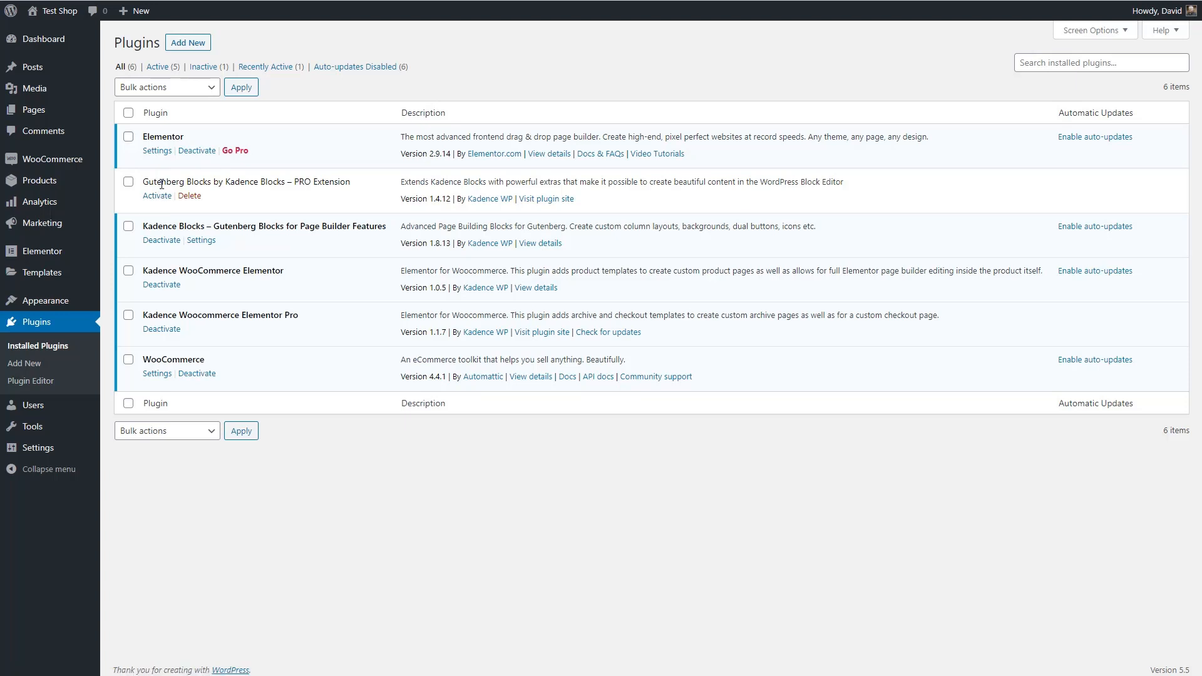
{"action": "mouse_move", "coordinate": [254, 237]}
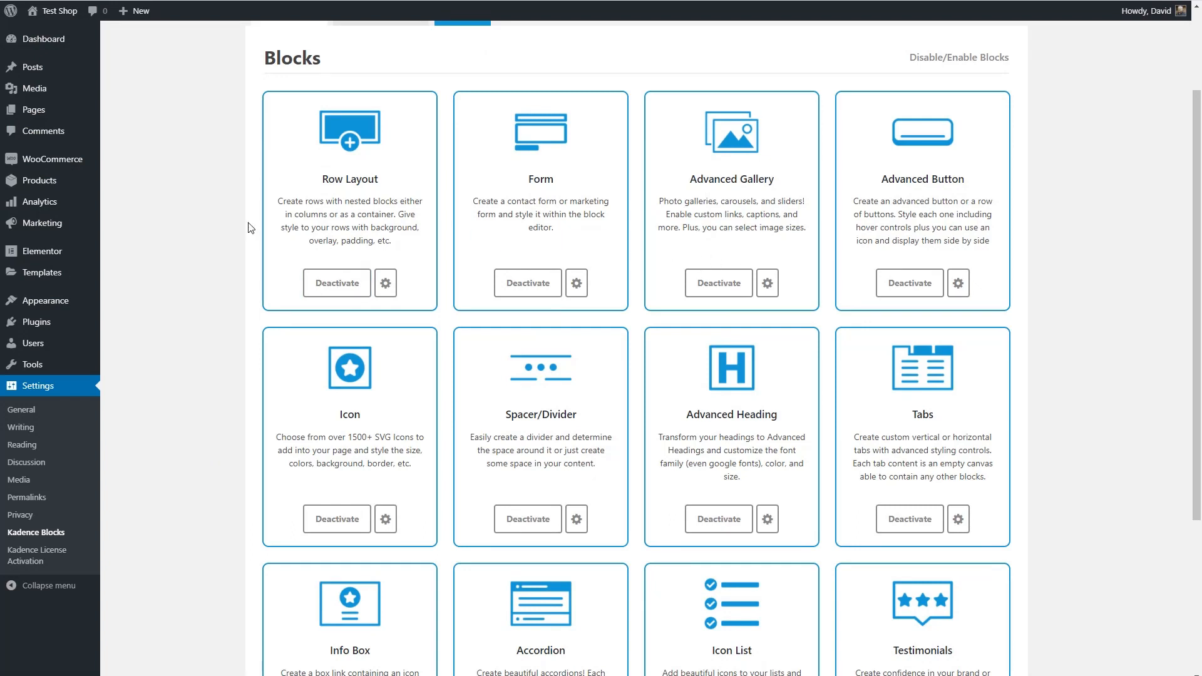
- Scroll through the Kadence Blocks settings grid, including the Form block, before returning to the front page
{"action": "scroll", "scroll_direction": "down", "scroll_amount": 3}
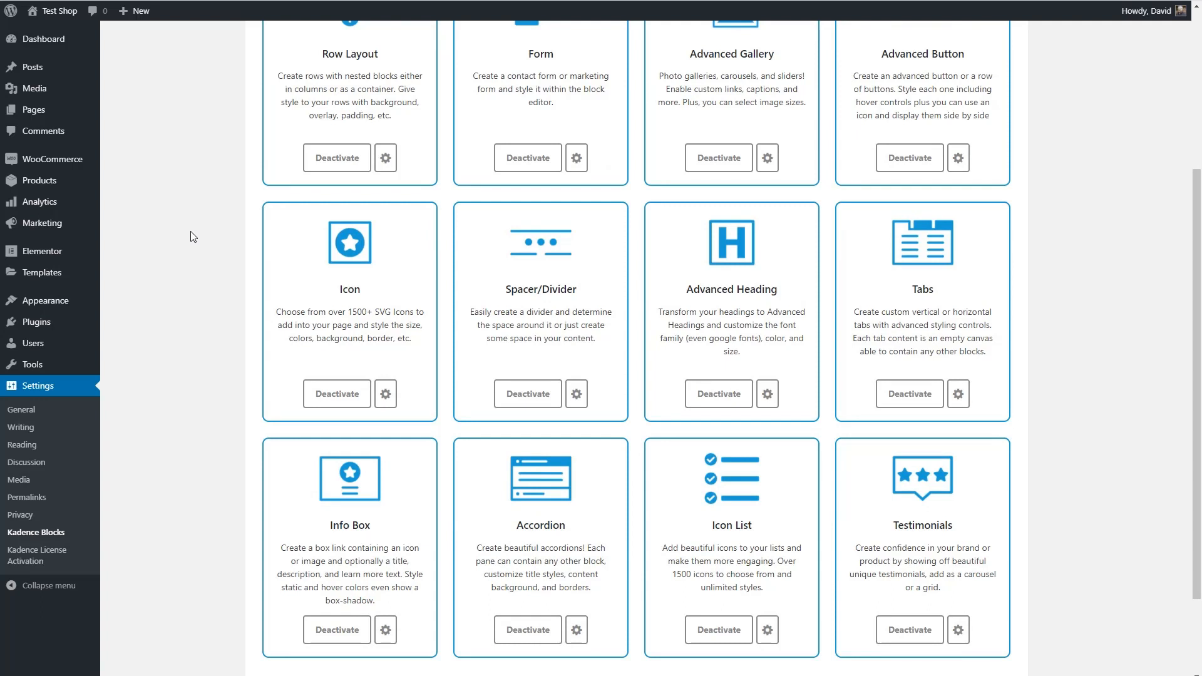
{"action": "scroll", "scroll_direction": "up", "scroll_amount": 3}
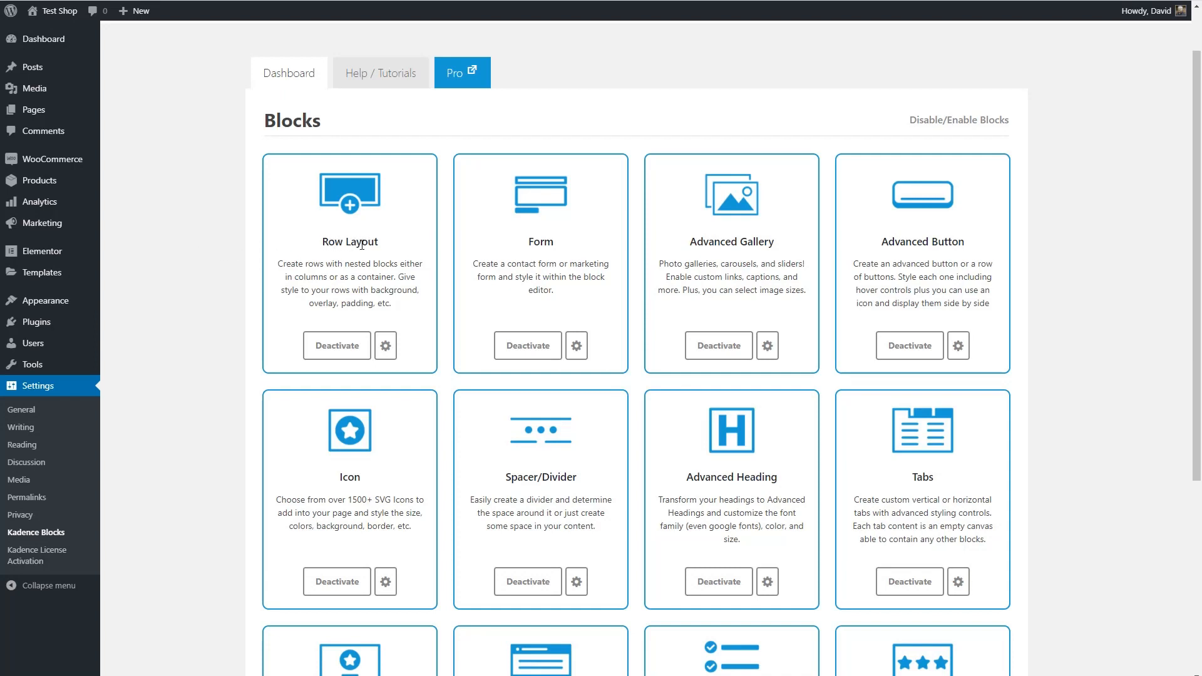
{"action": "mouse_move", "coordinate": [531, 242]}
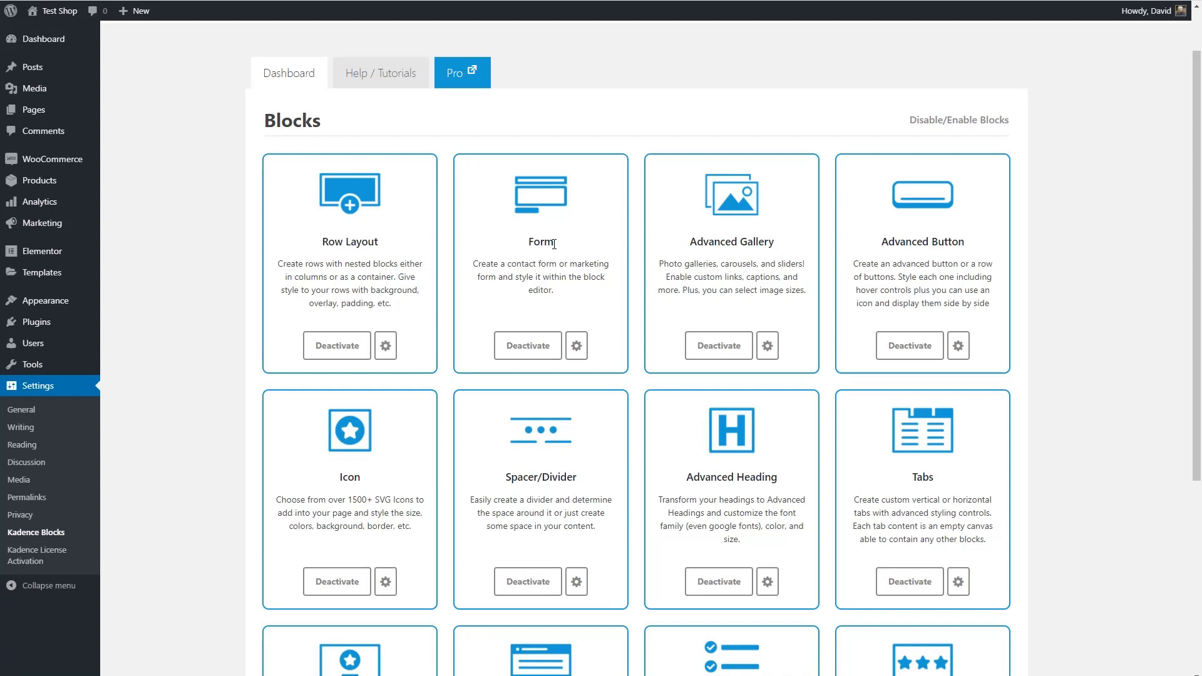
{"action": "mouse_move", "coordinate": [724, 241]}
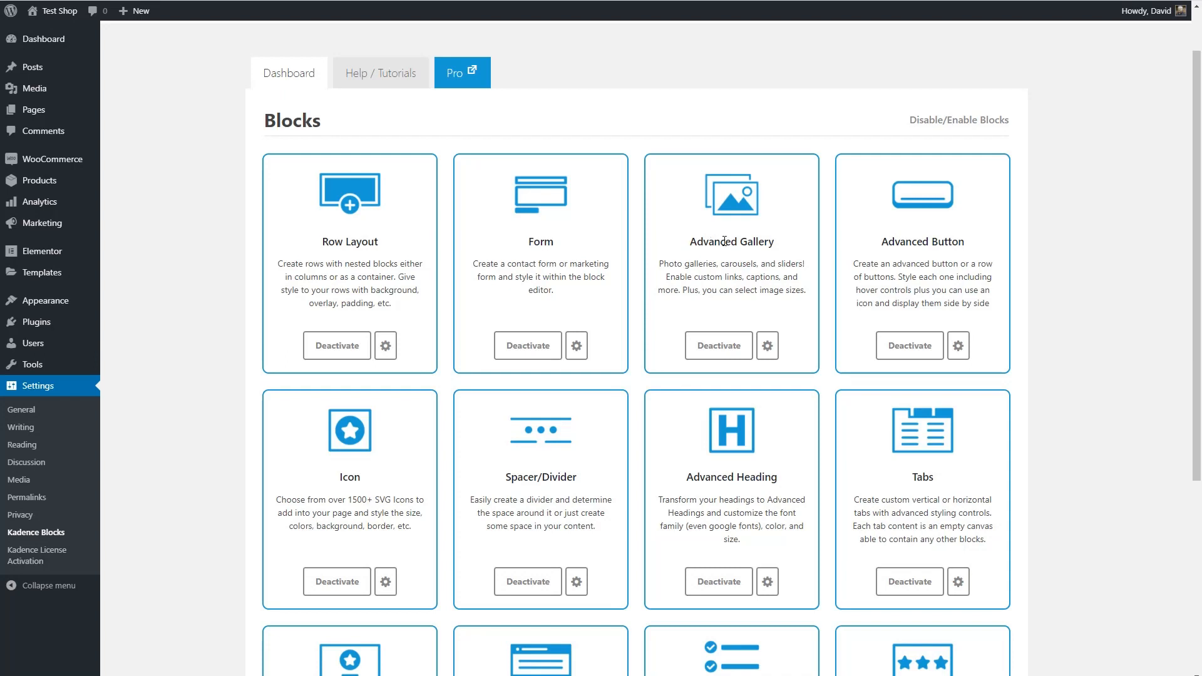
{"action": "scroll", "scroll_direction": "down", "scroll_amount": 3}
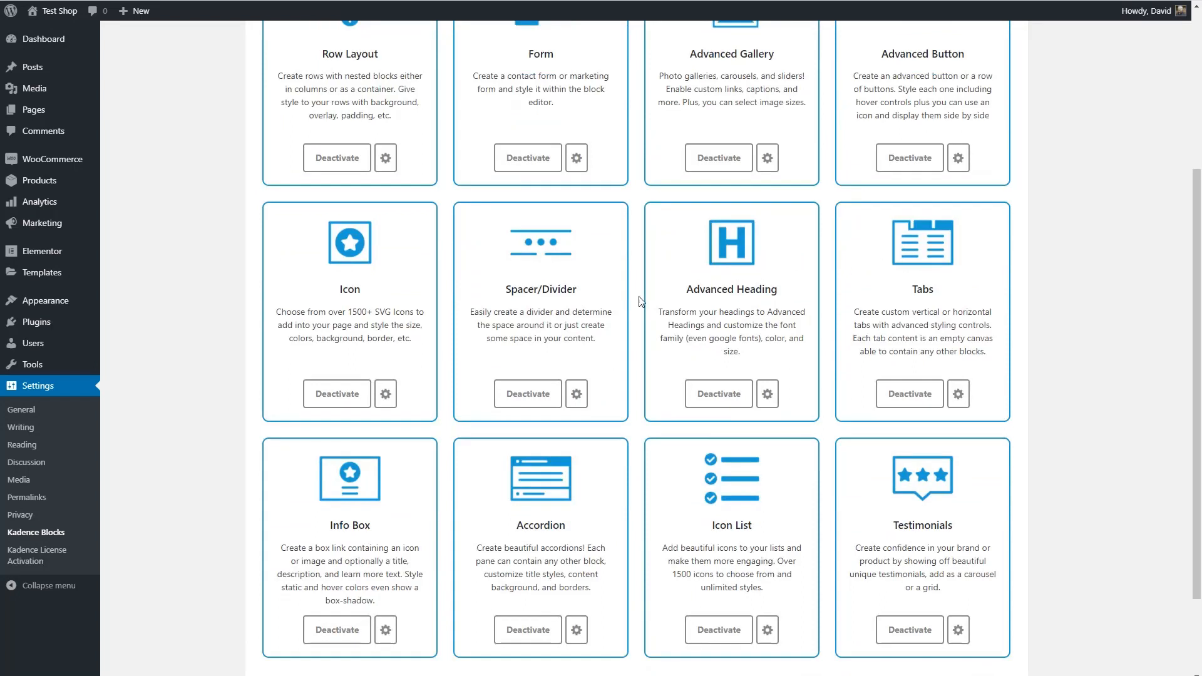
{"action": "mouse_move", "coordinate": [555, 300]}
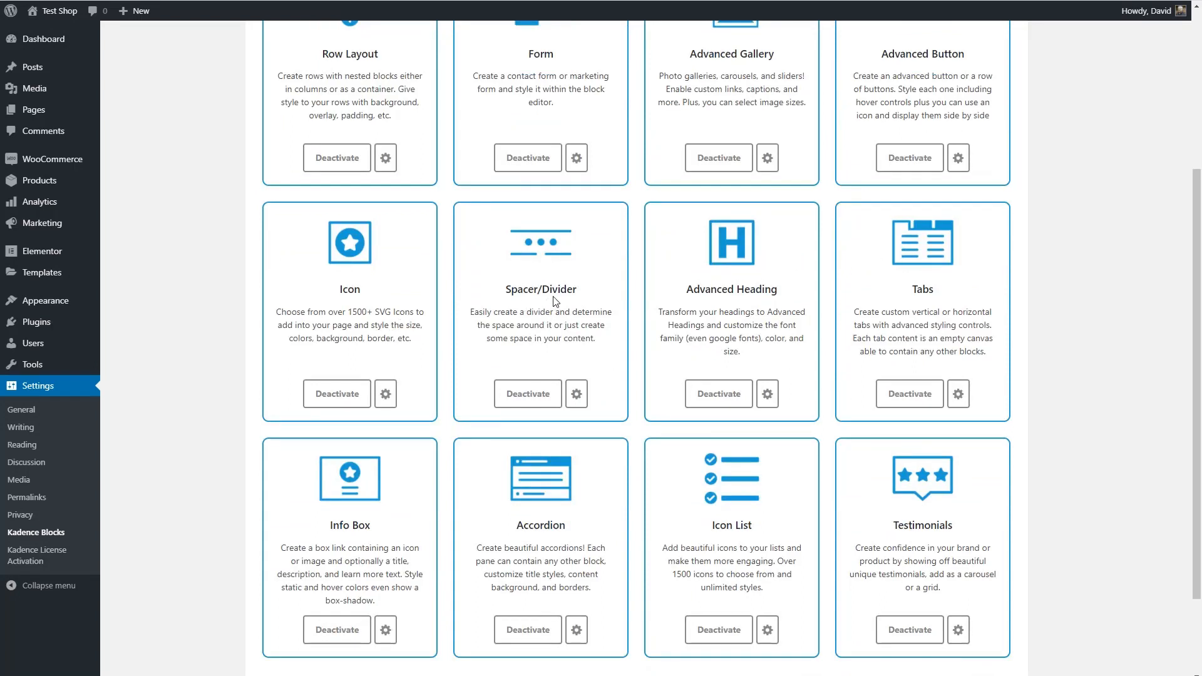
{"action": "mouse_move", "coordinate": [728, 308]}
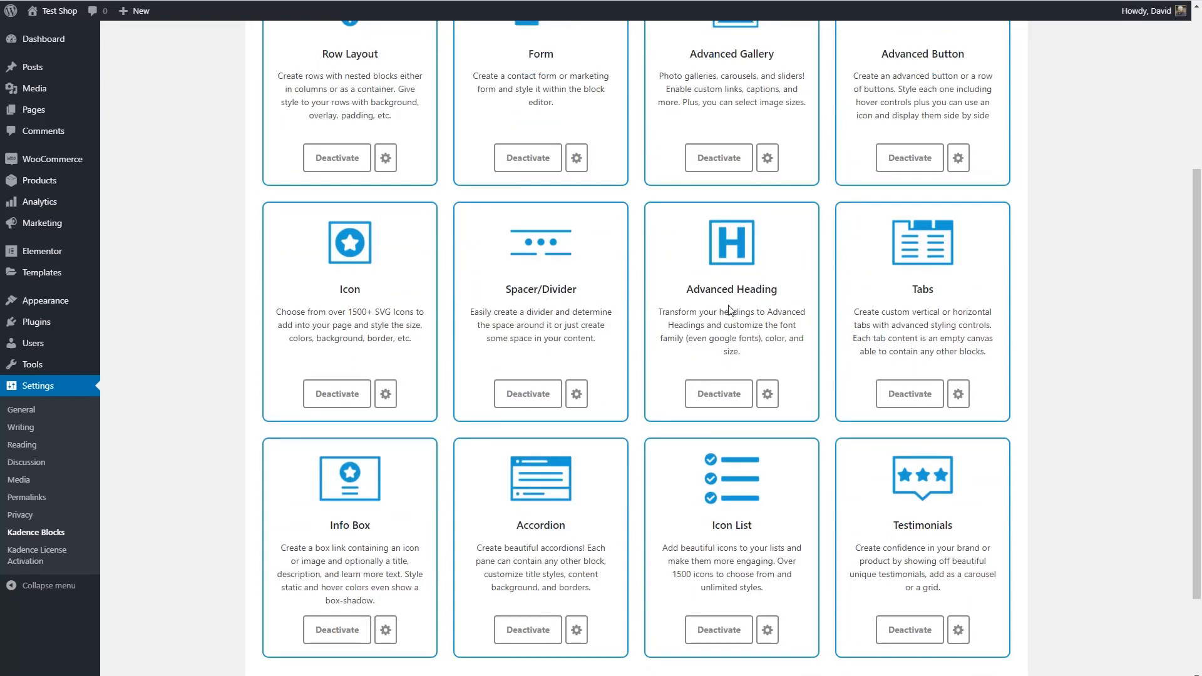
{"action": "scroll", "scroll_direction": "down", "scroll_amount": 3}
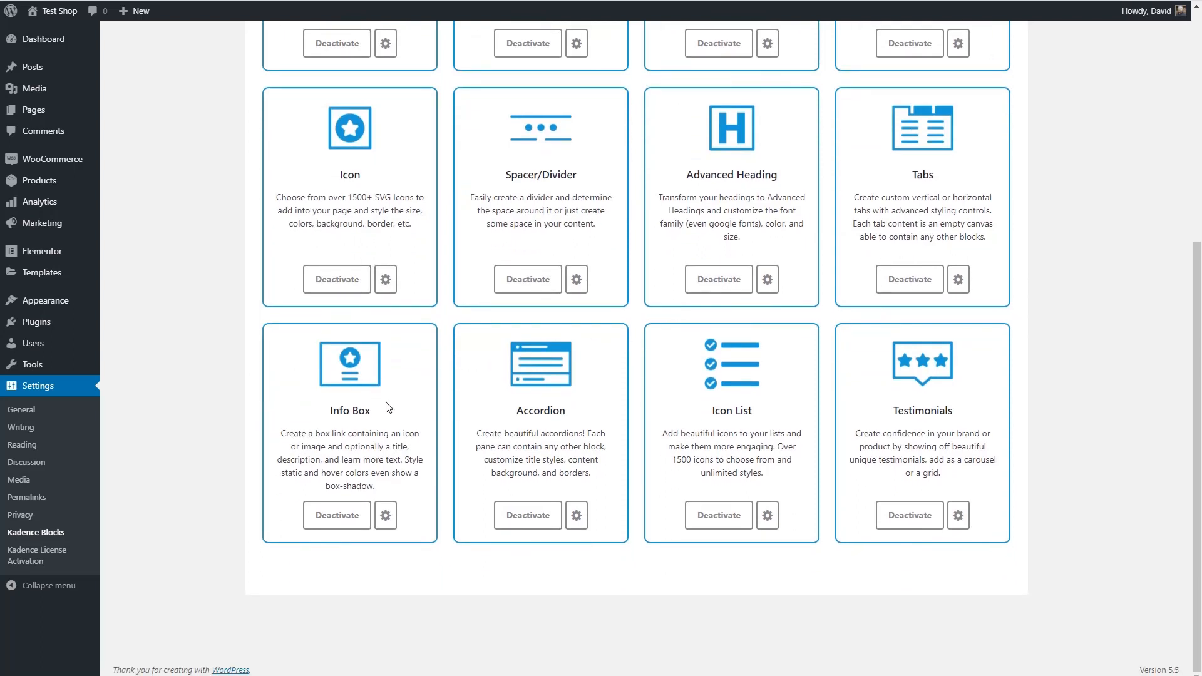
{"action": "mouse_move", "coordinate": [717, 411]}
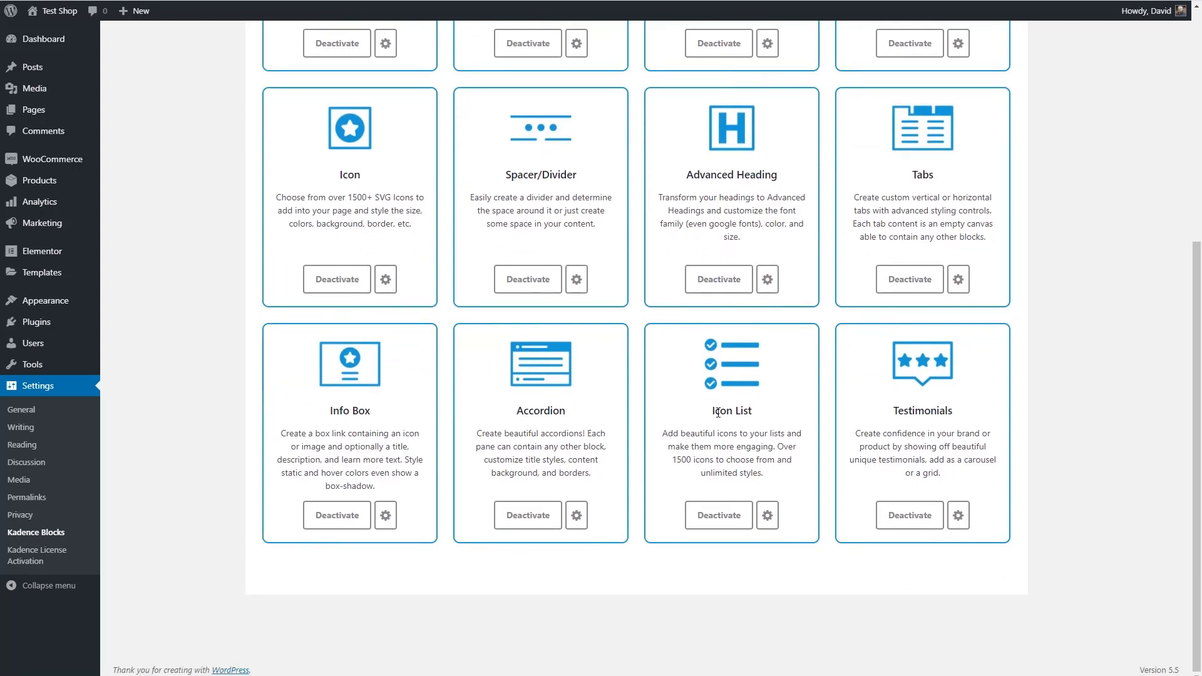
{"action": "mouse_move", "coordinate": [949, 407]}
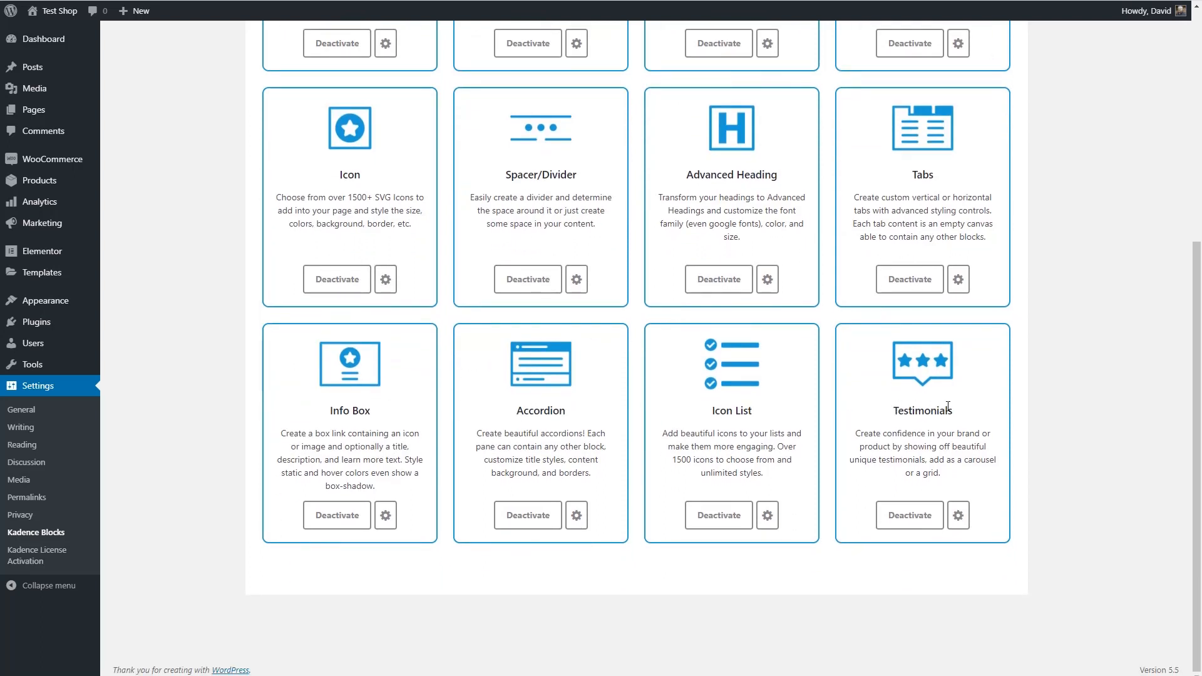
{"action": "scroll", "scroll_direction": "up", "scroll_amount": 3}
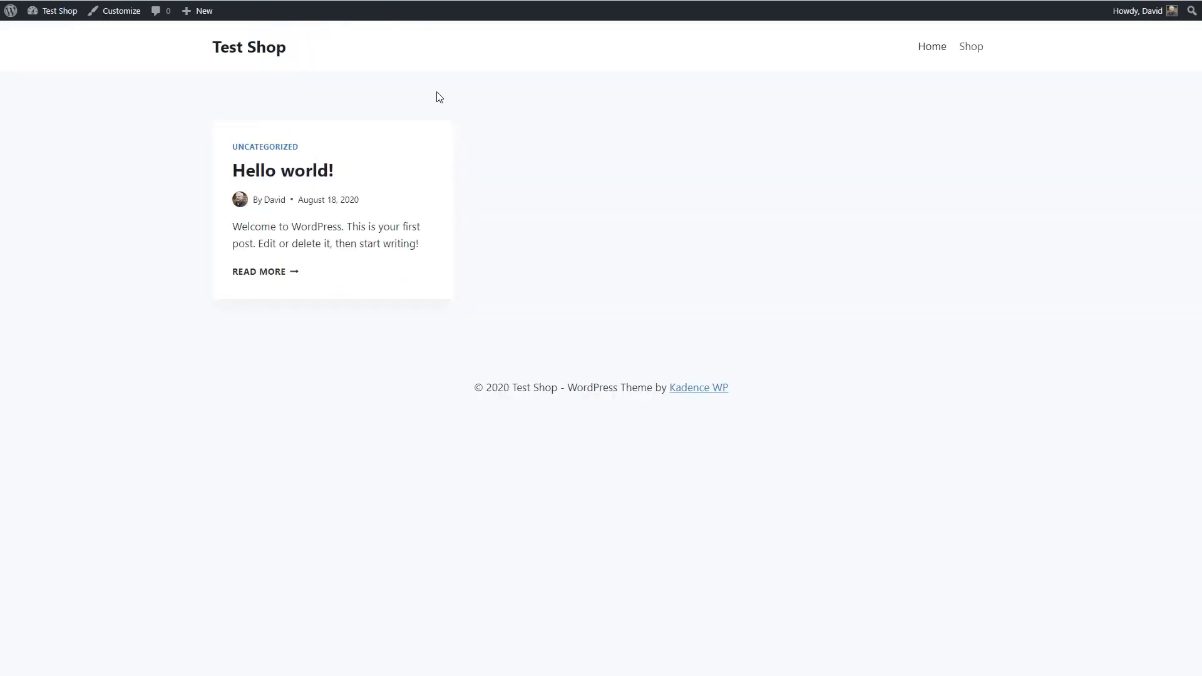
- Create a new page titled 'Contact Us' and publish it
{"action": "left_click", "coordinate": [203, 10]}
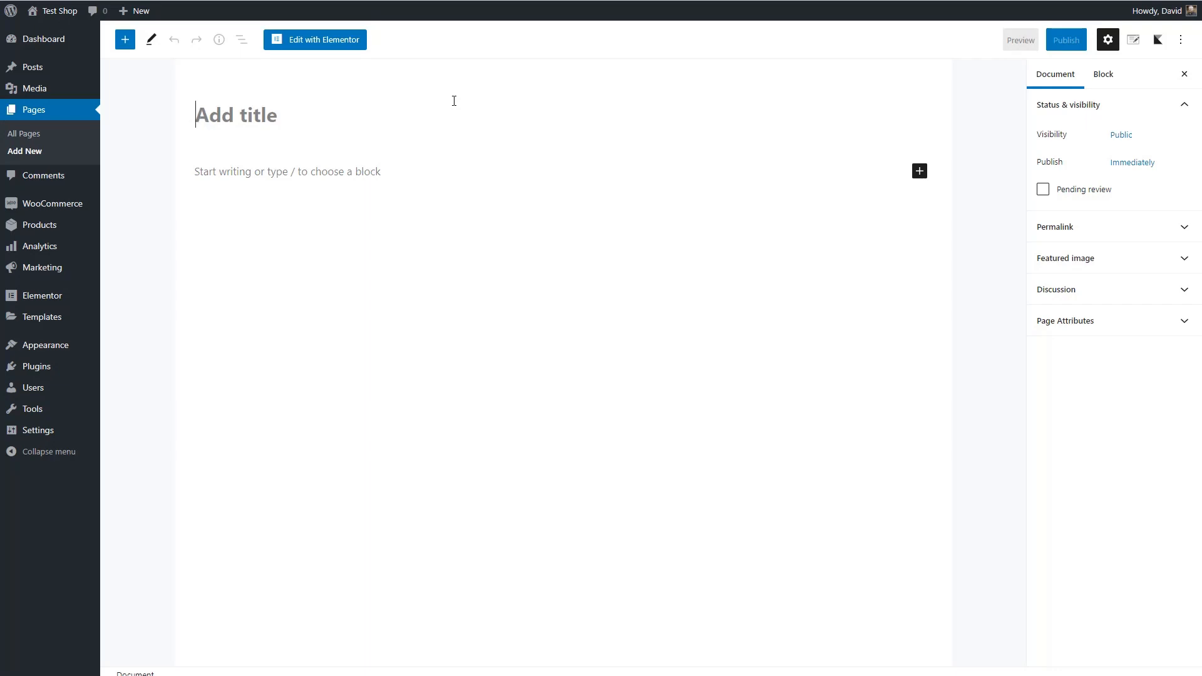
{"action": "type", "text": "Contact Us"}
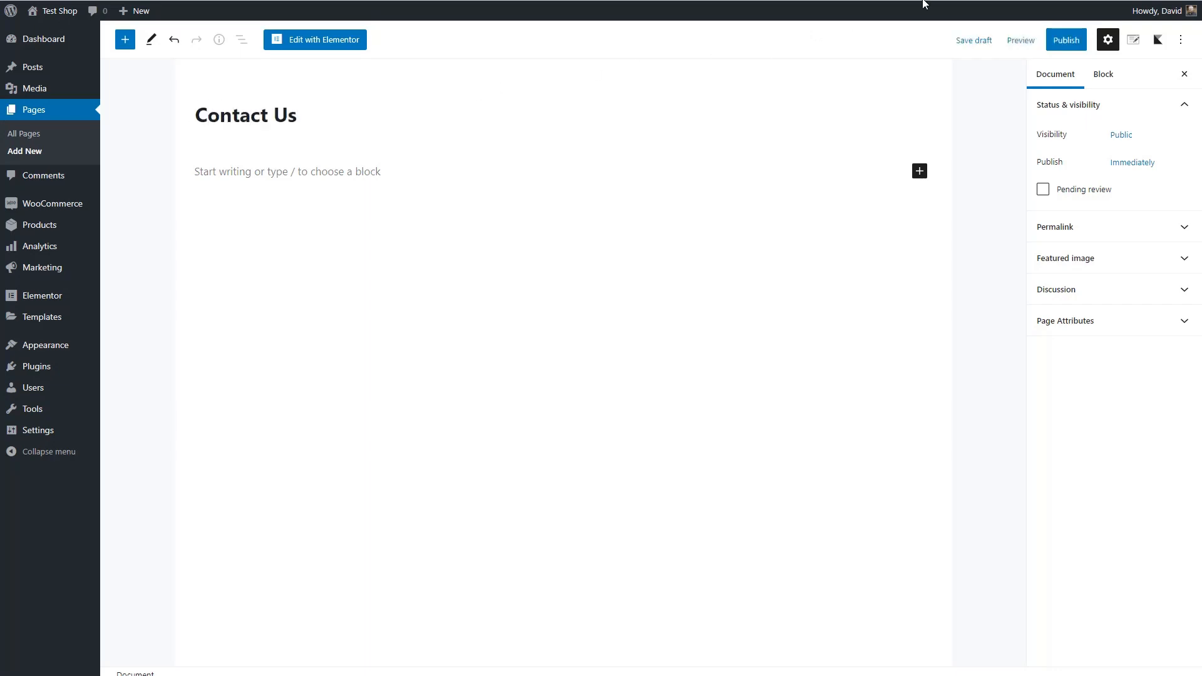
{"action": "left_click", "coordinate": [1065, 39]}
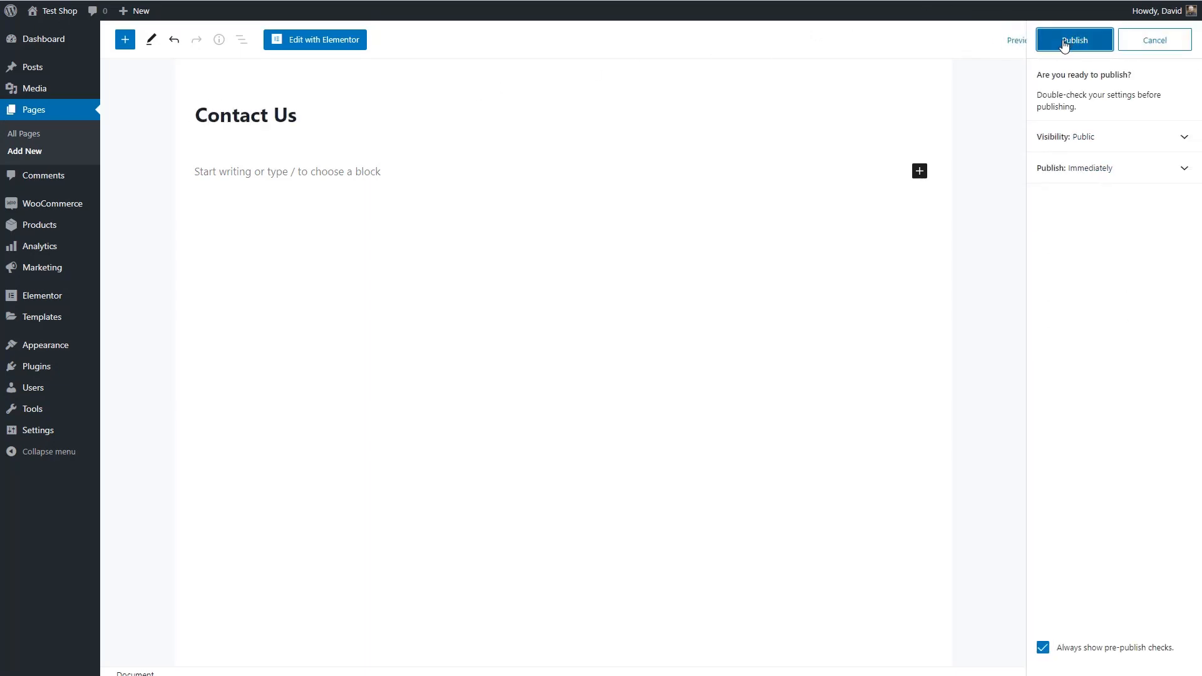
{"action": "left_click", "coordinate": [1071, 39]}
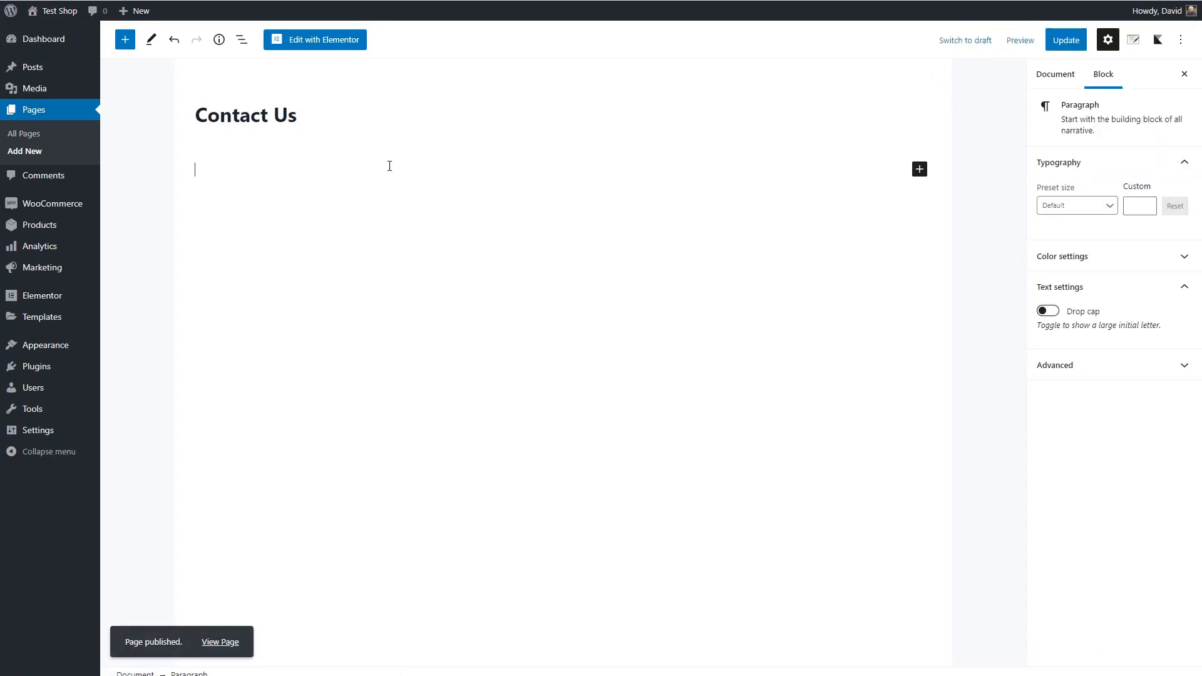
- Add the intro paragraph 'Have a question or comment? Please use the form below to contact us.'
{"action": "type", "text": "H"}
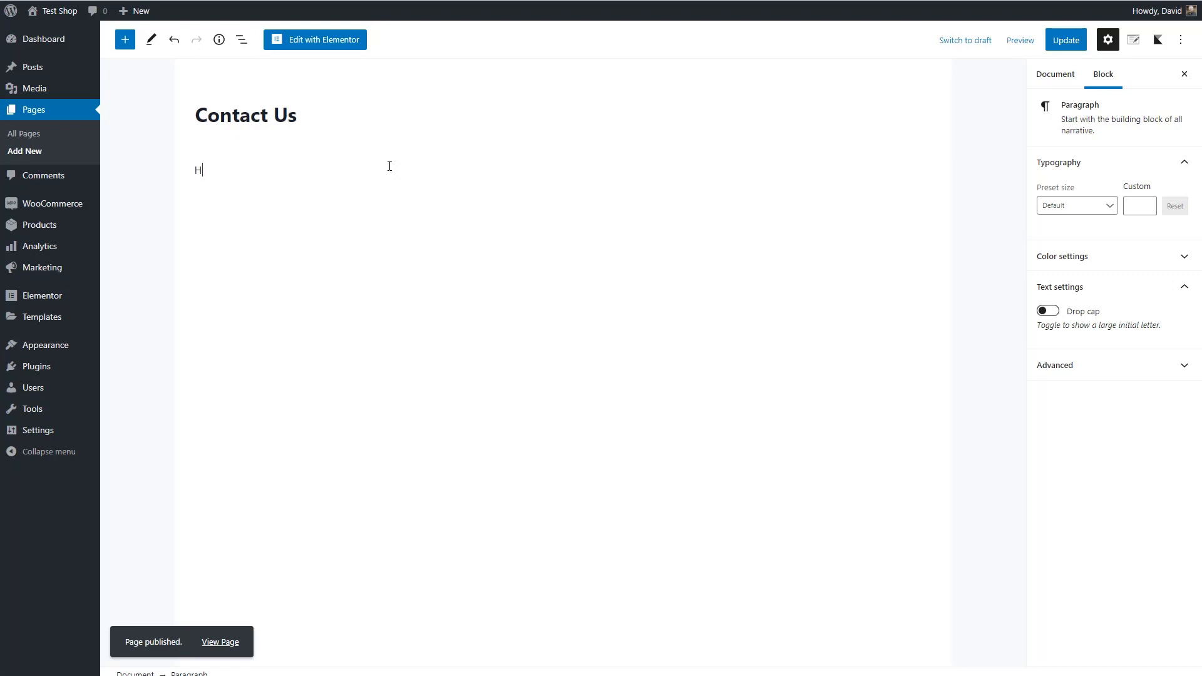
{"action": "type", "text": "Have a question or comment?  Please use the form below to contact us."}
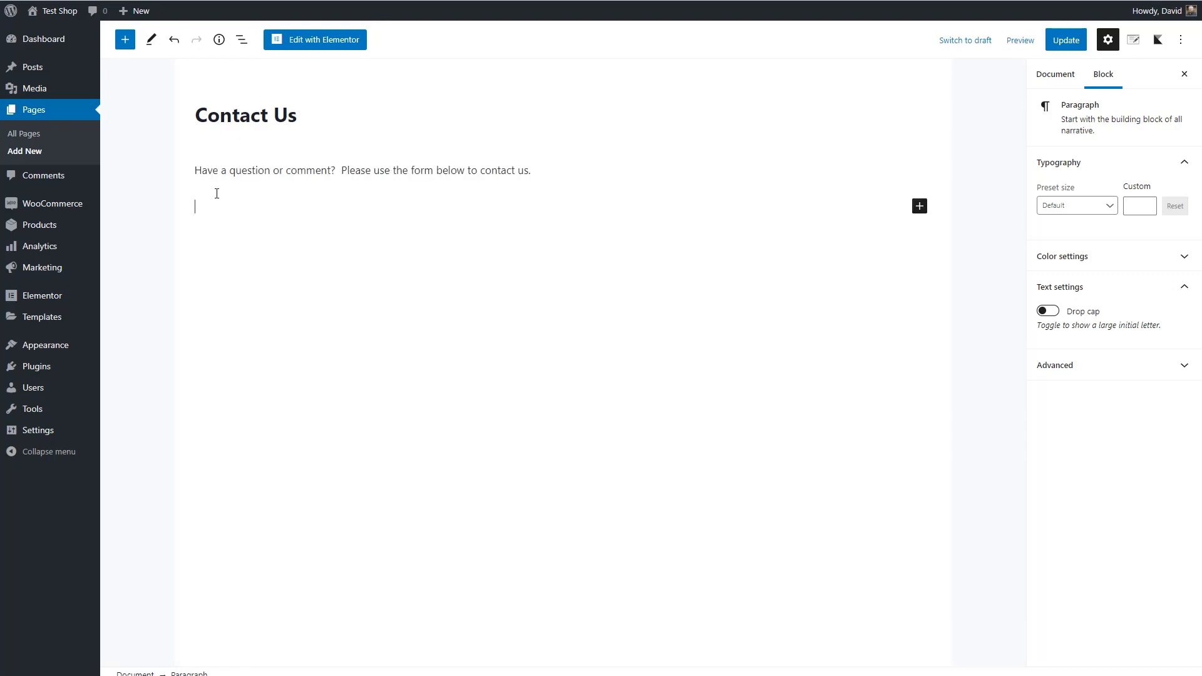
{"action": "mouse_move", "coordinate": [125, 39]}
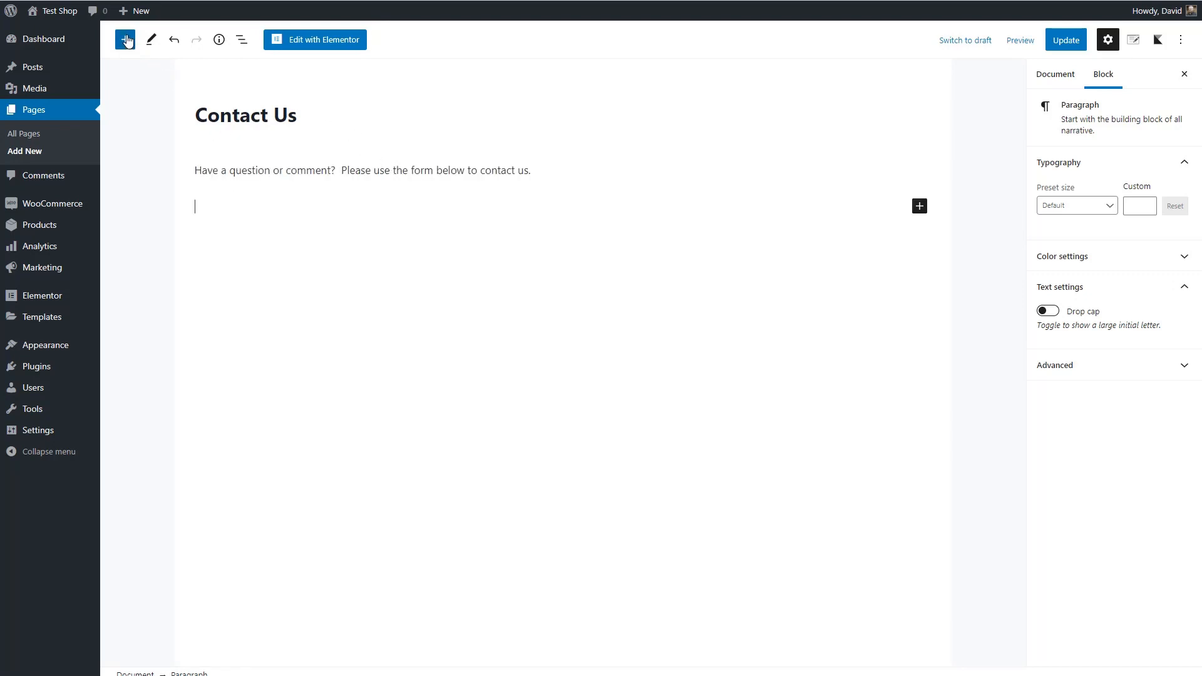
- Insert a Kadence Form block with Name, Email and Message fields under the intro text
{"action": "left_click", "coordinate": [125, 39]}
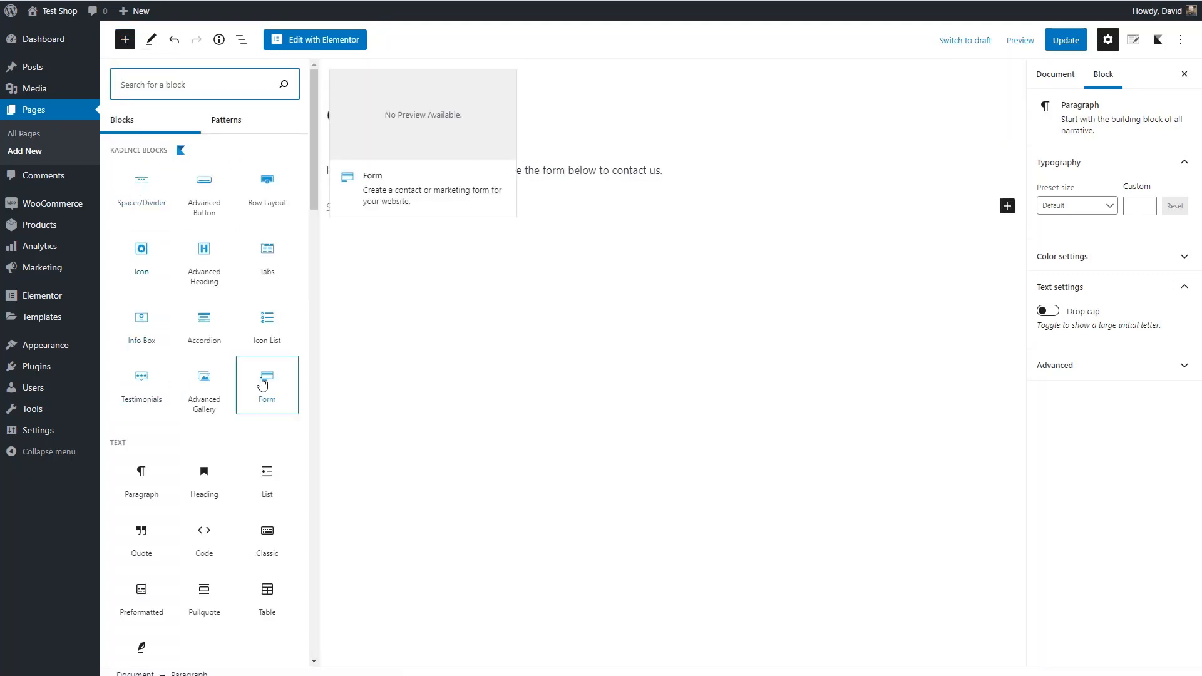
{"action": "left_click", "coordinate": [266, 381]}
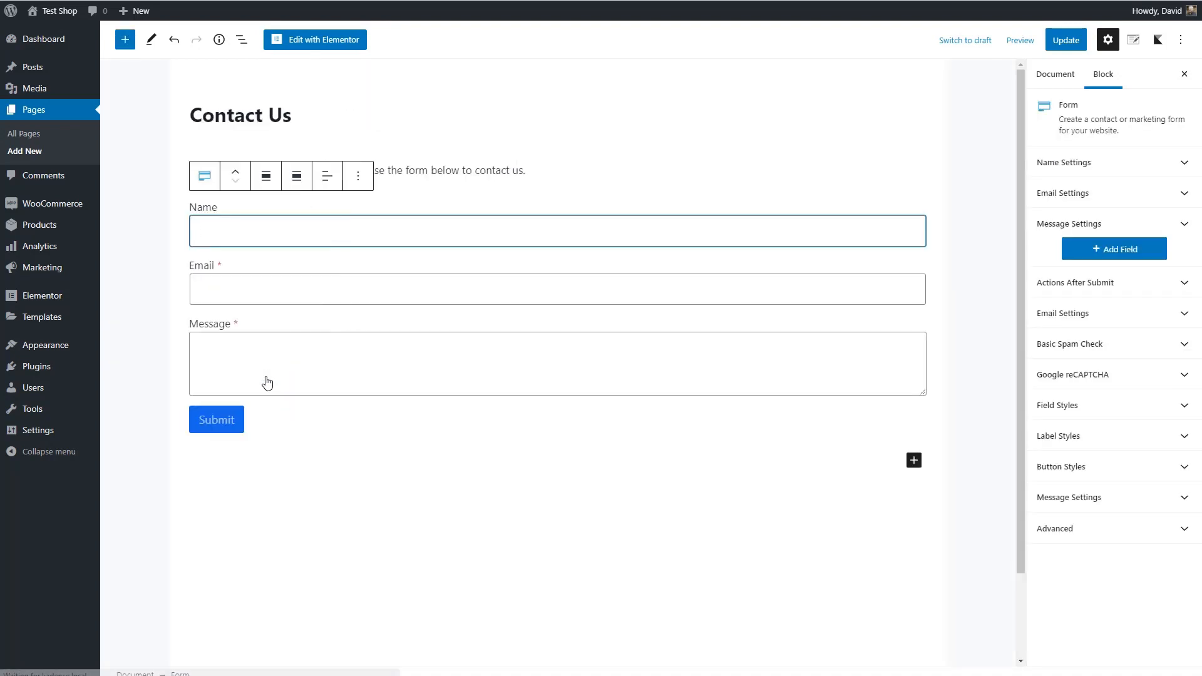
{"action": "mouse_move", "coordinate": [157, 214]}
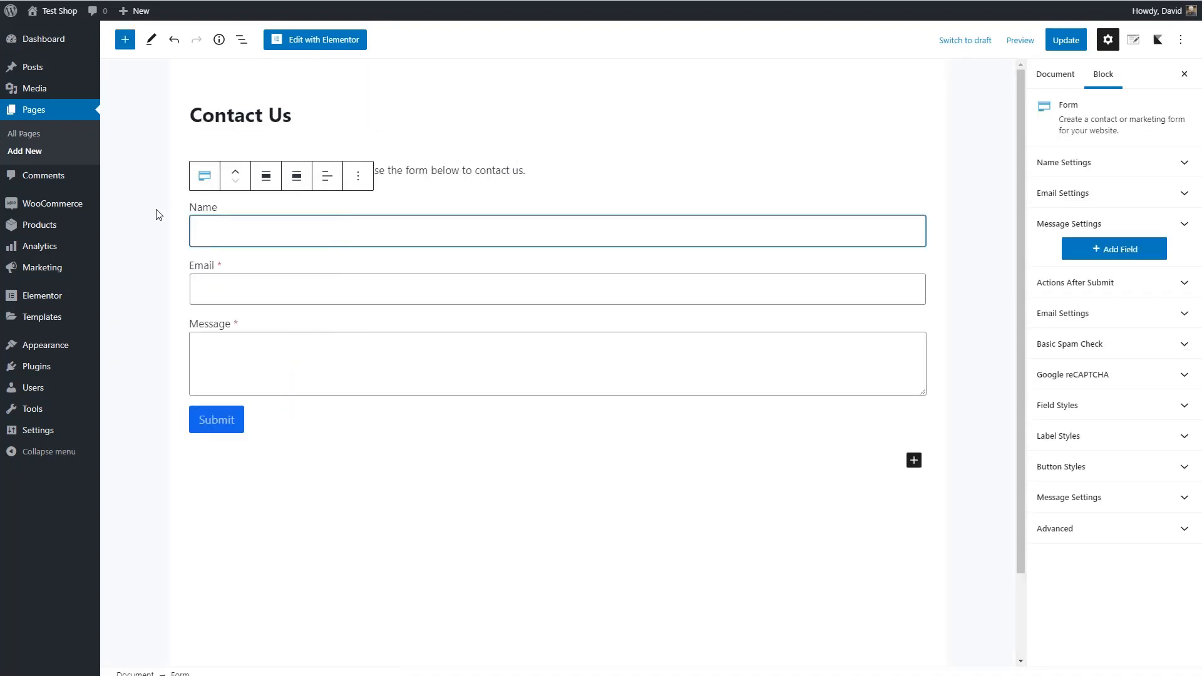
{"action": "mouse_move", "coordinate": [230, 242]}
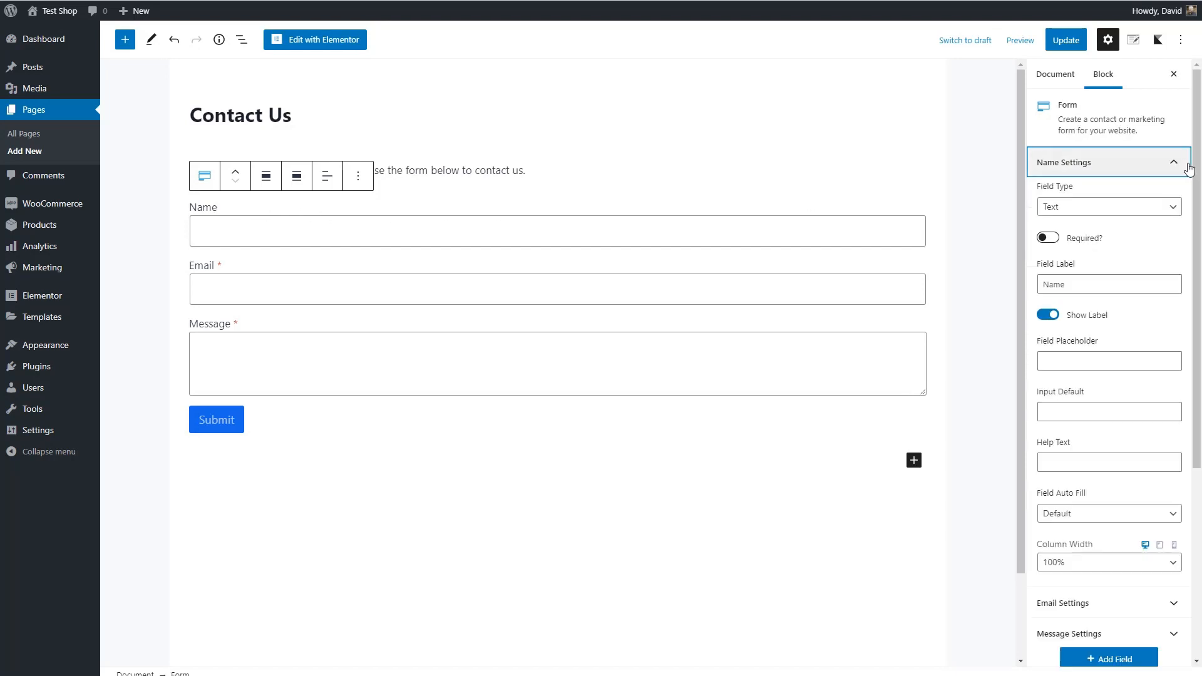
{"action": "mouse_move", "coordinate": [1177, 213]}
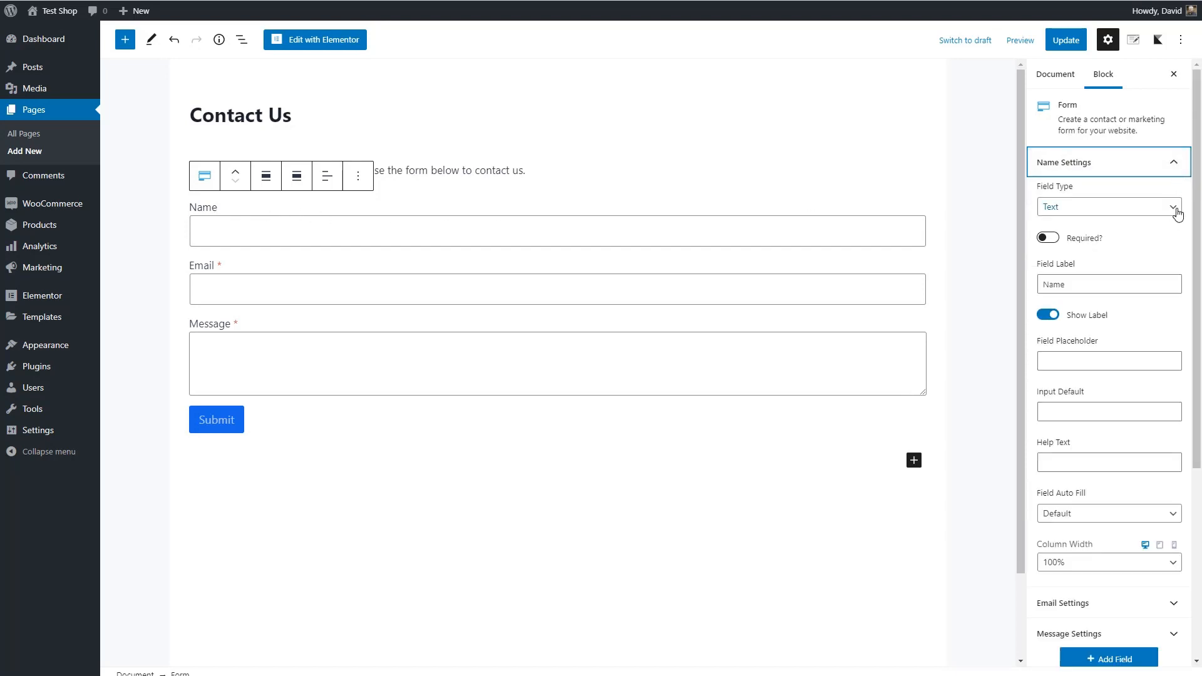
- Keep the Name field as Text, mark it Required, and check its autofill options
{"action": "left_click", "coordinate": [1109, 207]}
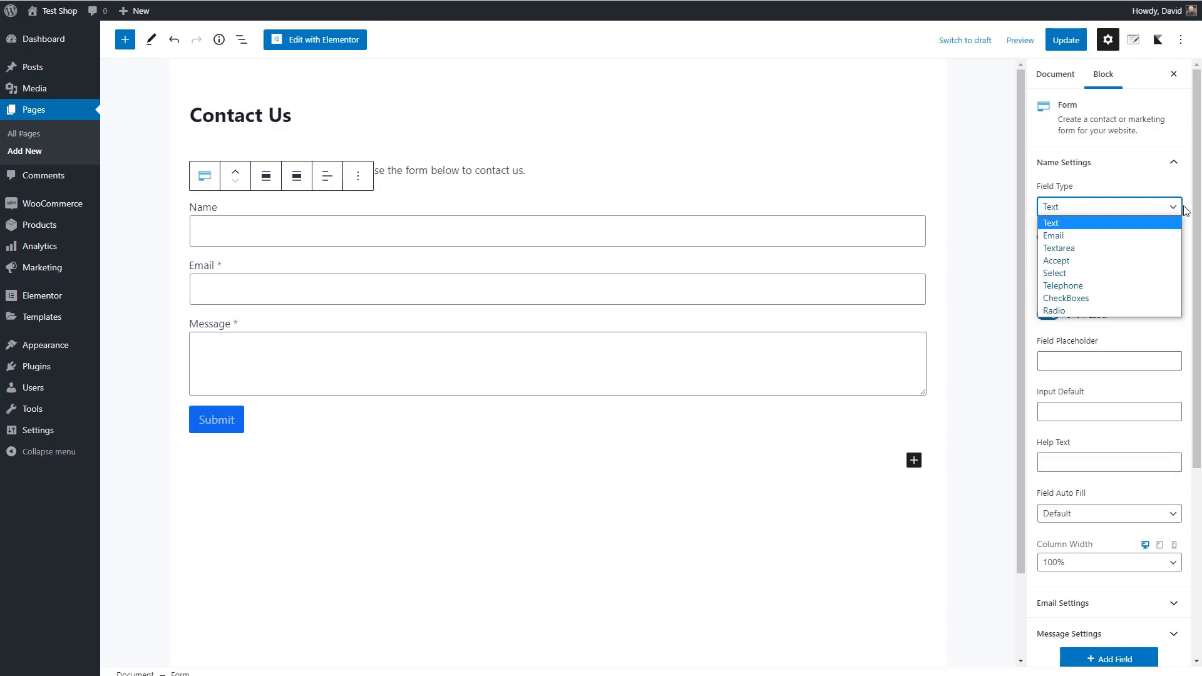
{"action": "mouse_move", "coordinate": [1179, 212]}
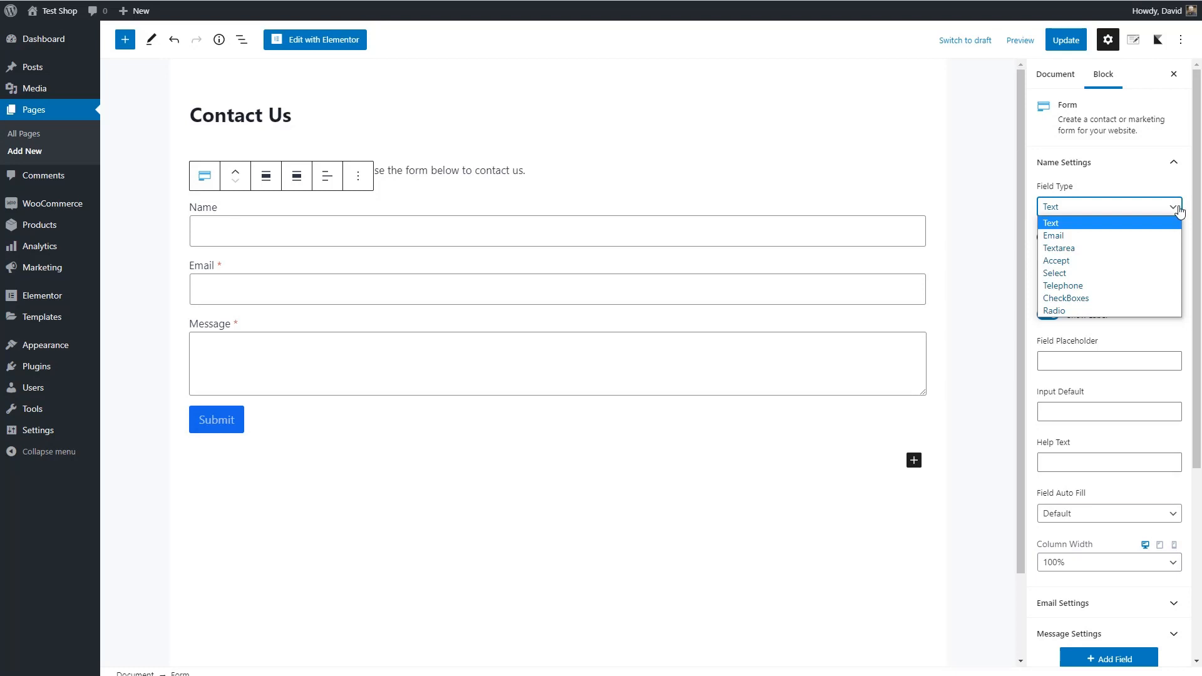
{"action": "left_click", "coordinate": [1051, 223]}
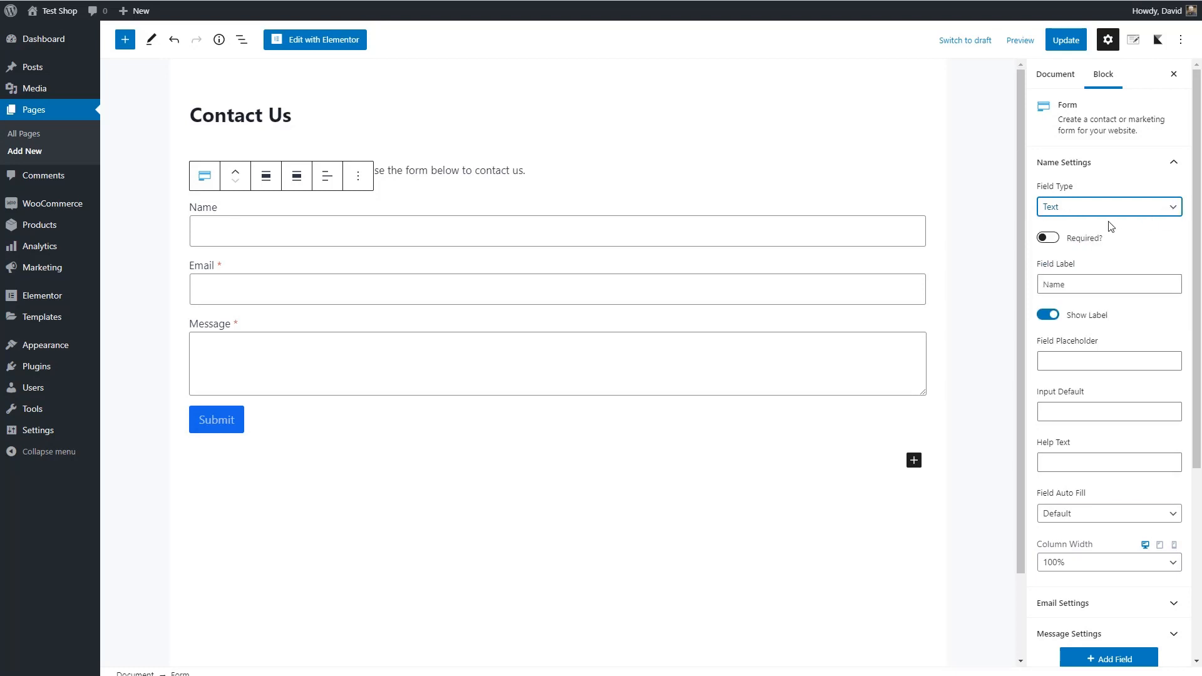
{"action": "left_click", "coordinate": [1048, 238]}
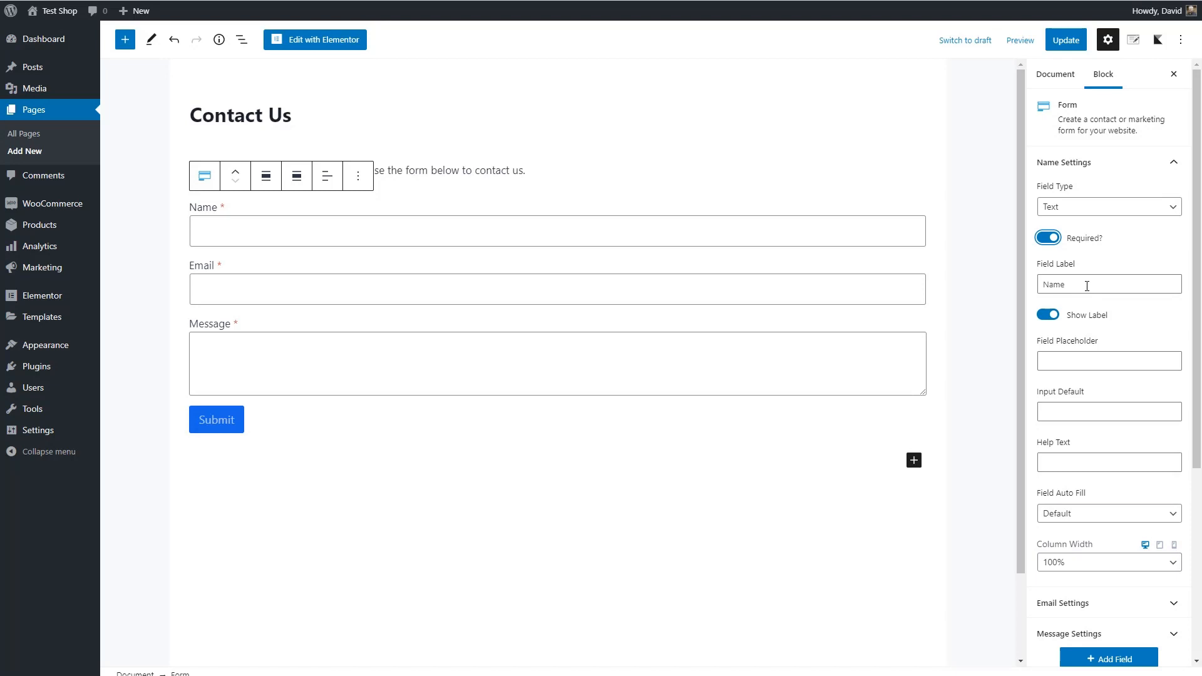
{"action": "mouse_move", "coordinate": [1102, 319]}
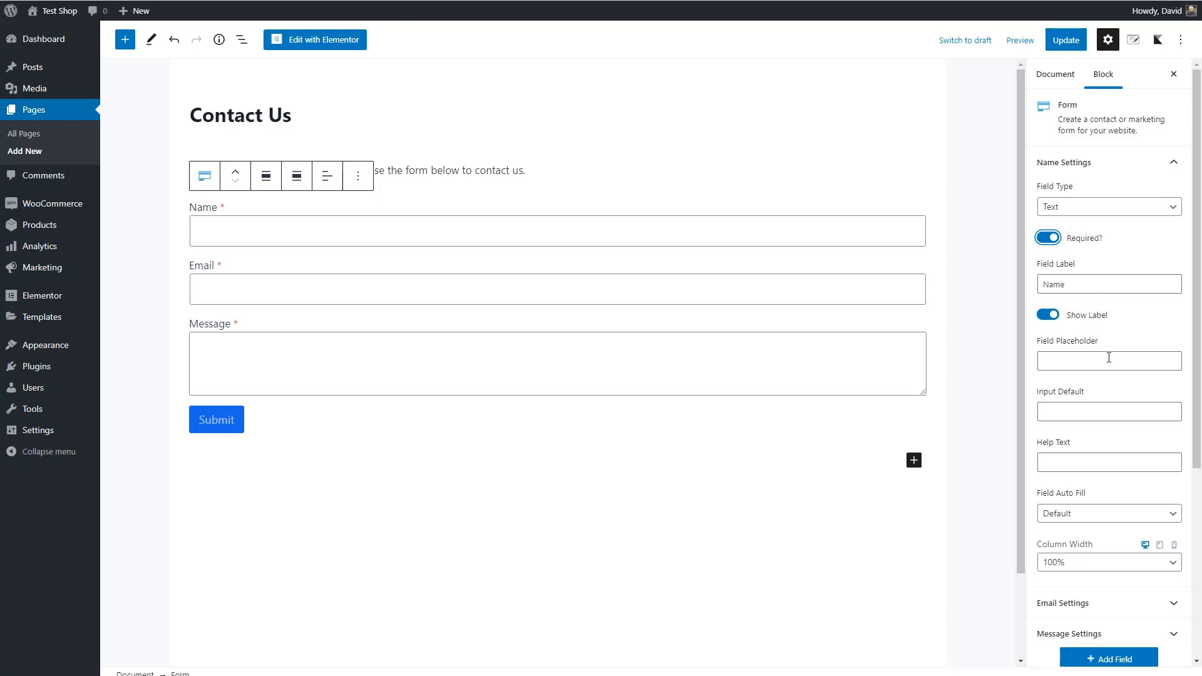
{"action": "mouse_move", "coordinate": [1094, 456]}
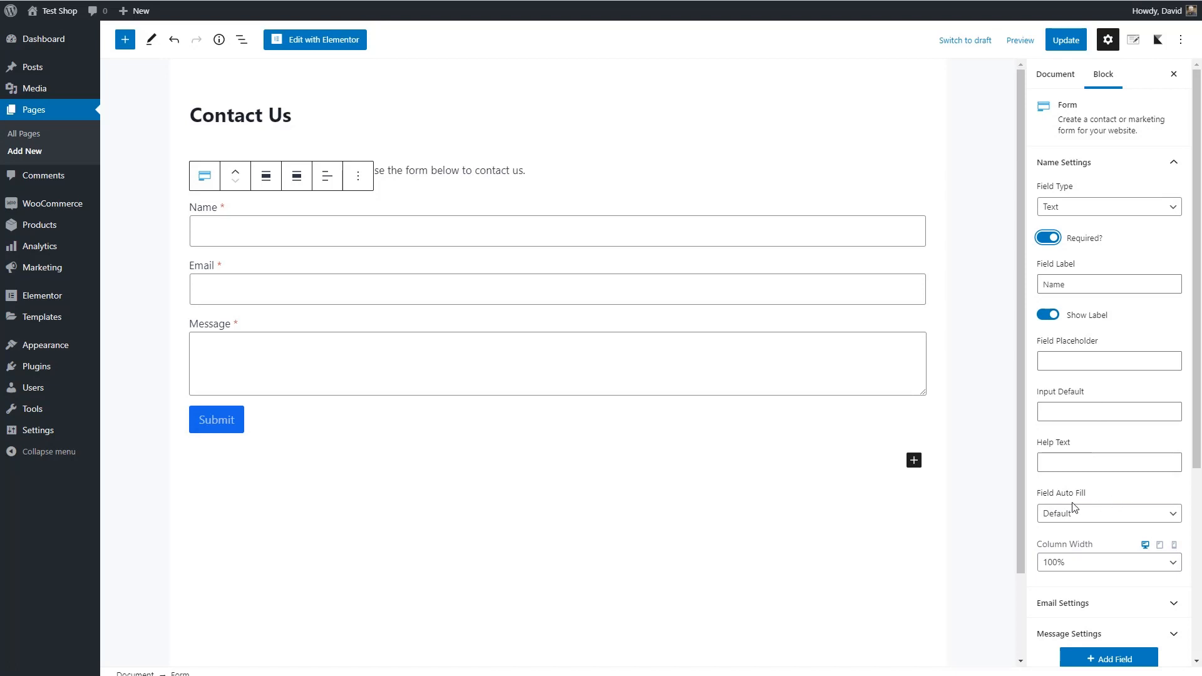
{"action": "mouse_move", "coordinate": [1094, 501]}
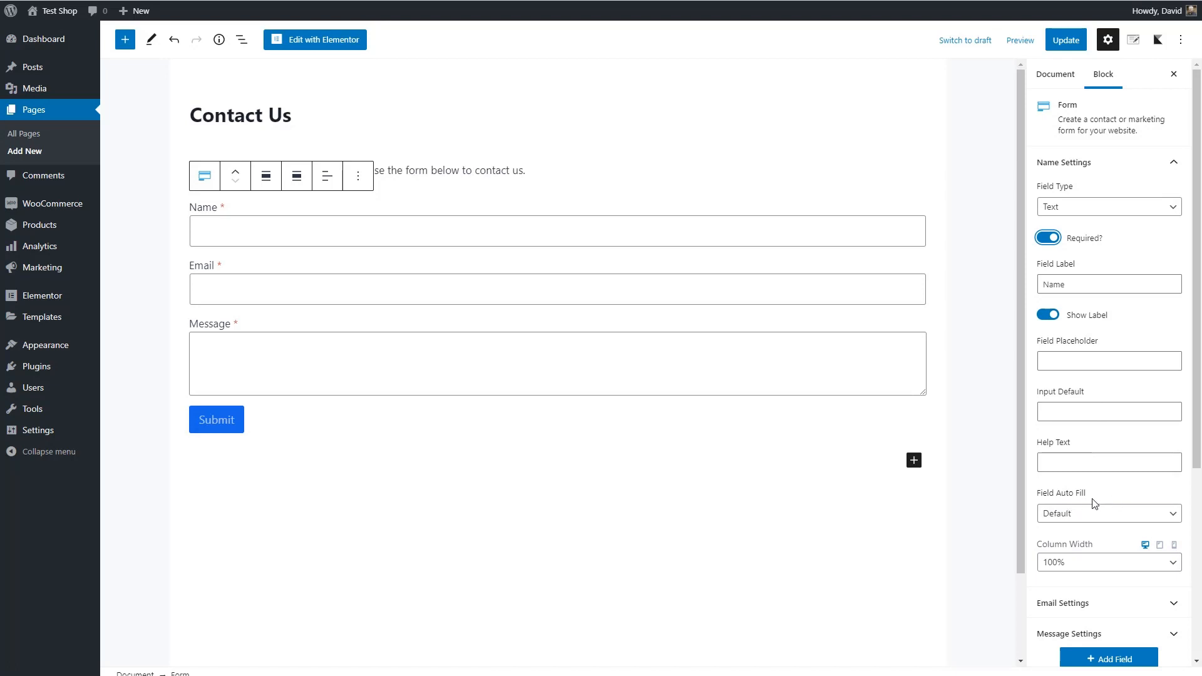
{"action": "left_click", "coordinate": [1109, 513]}
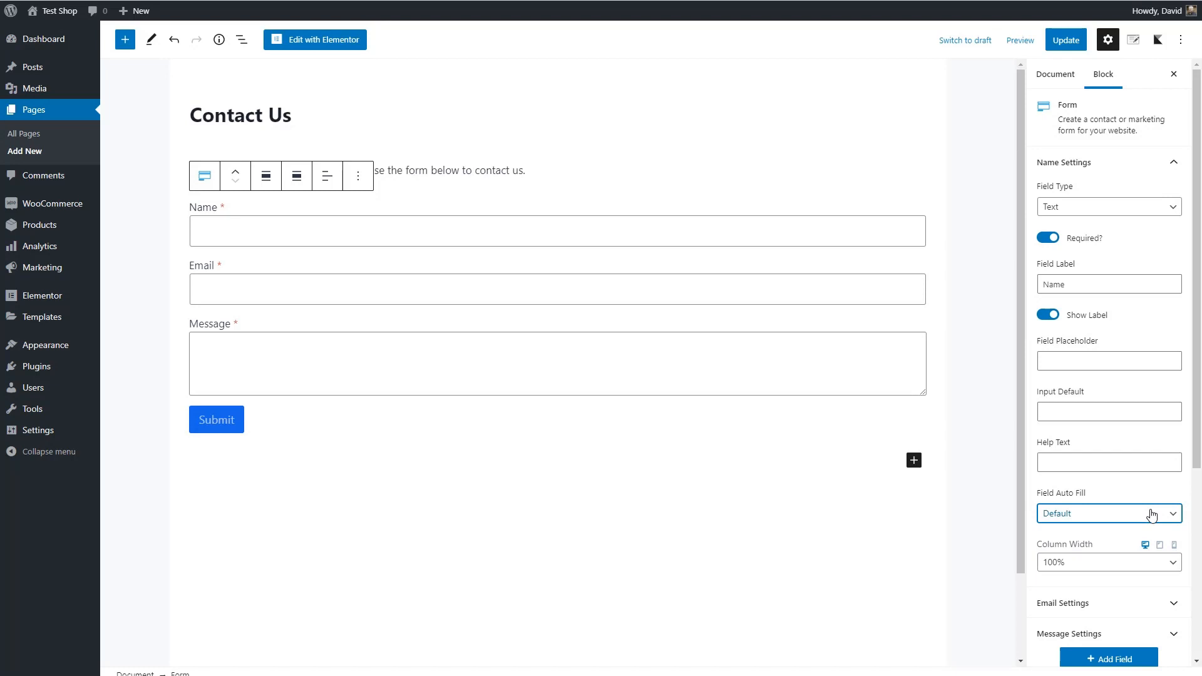
{"action": "mouse_move", "coordinate": [1132, 511]}
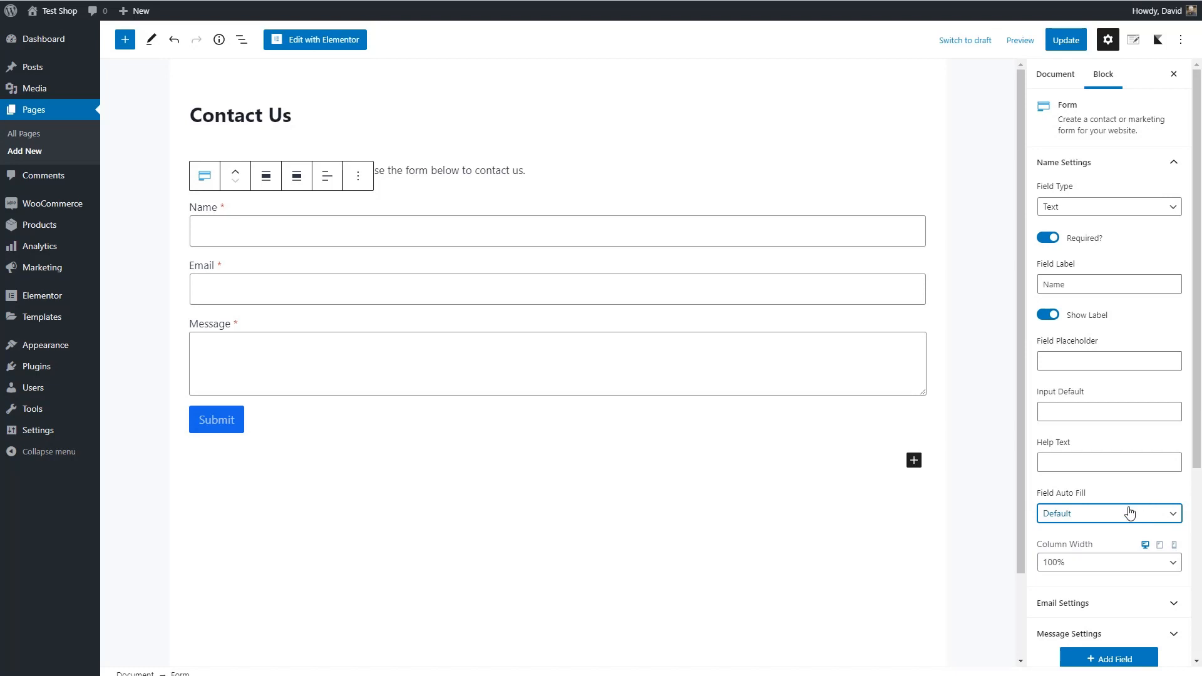
{"action": "mouse_move", "coordinate": [1135, 513]}
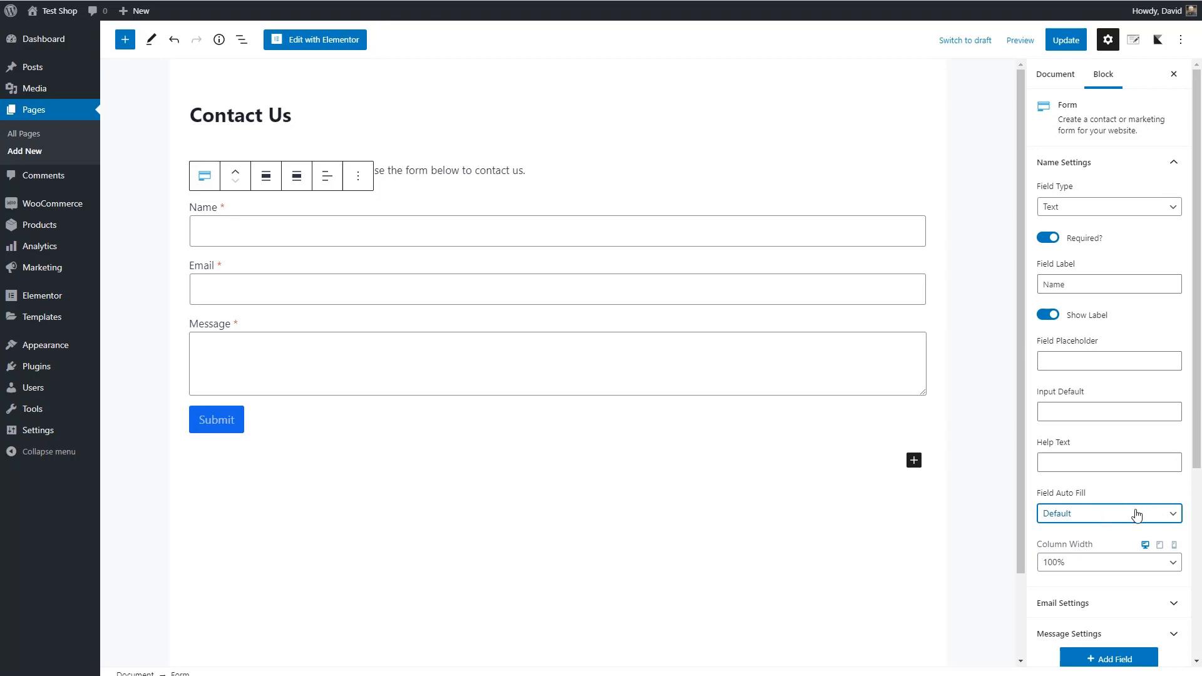
{"action": "mouse_move", "coordinate": [1136, 518]}
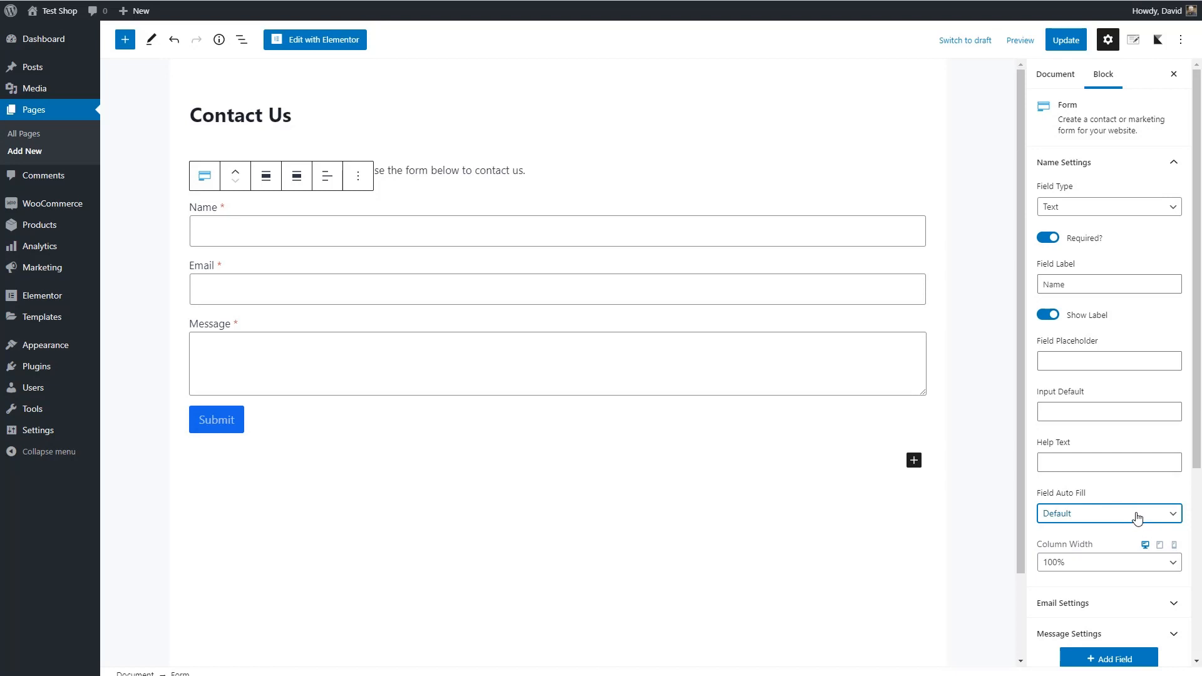
{"action": "mouse_move", "coordinate": [1116, 564]}
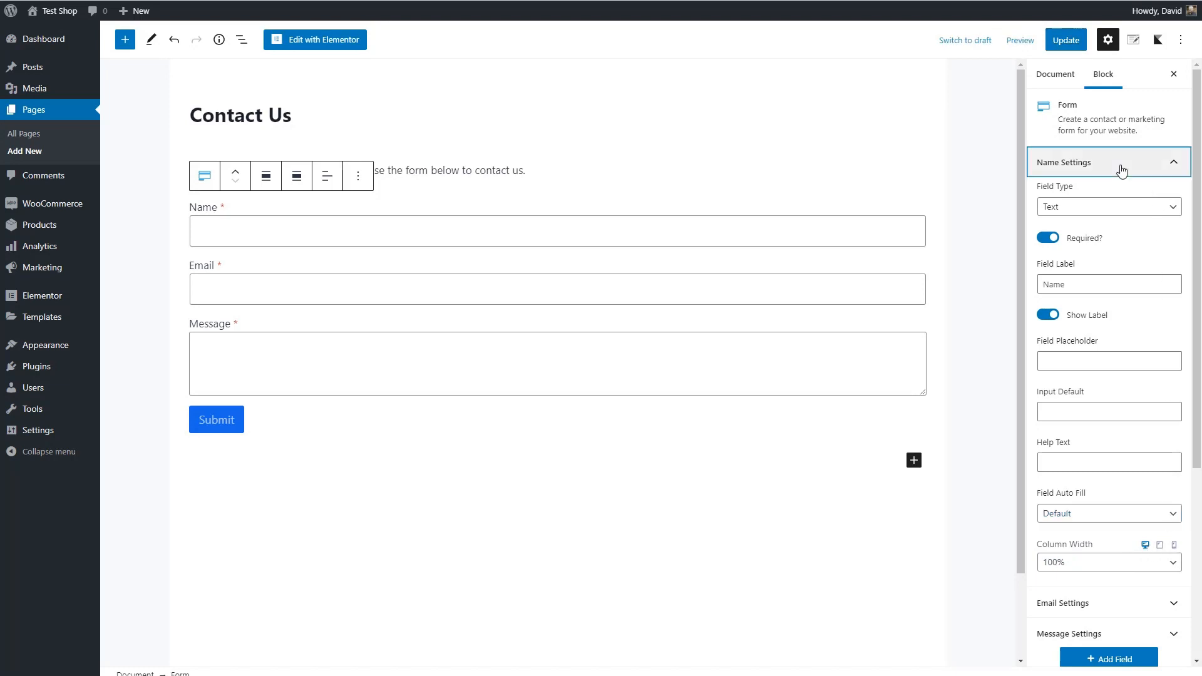
- In Actions After Submit, try the Redirect option and leave only email notification enabled
{"action": "left_click", "coordinate": [1114, 161]}
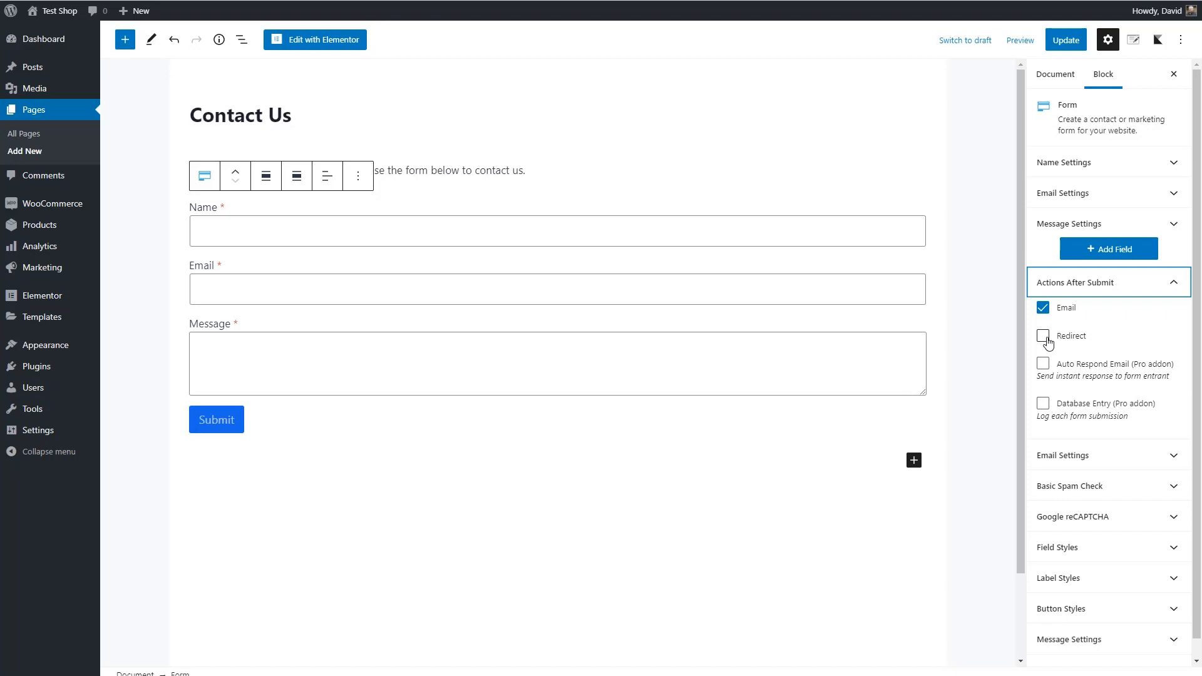
{"action": "mouse_move", "coordinate": [1062, 369]}
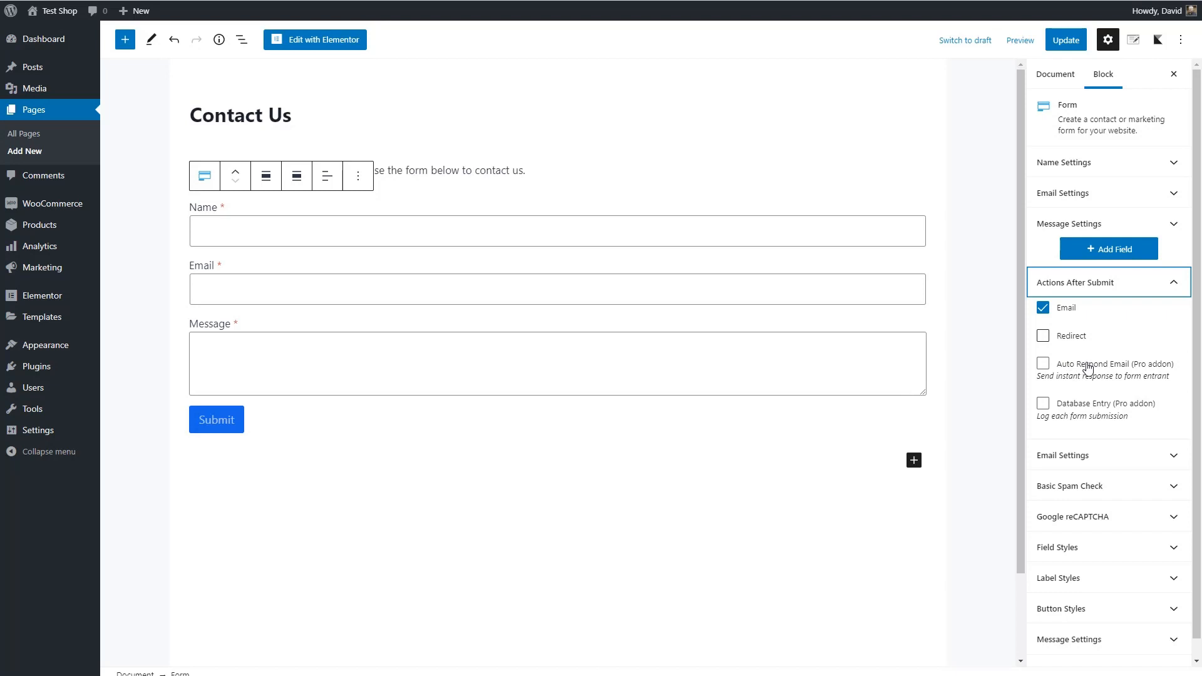
{"action": "mouse_move", "coordinate": [1102, 408]}
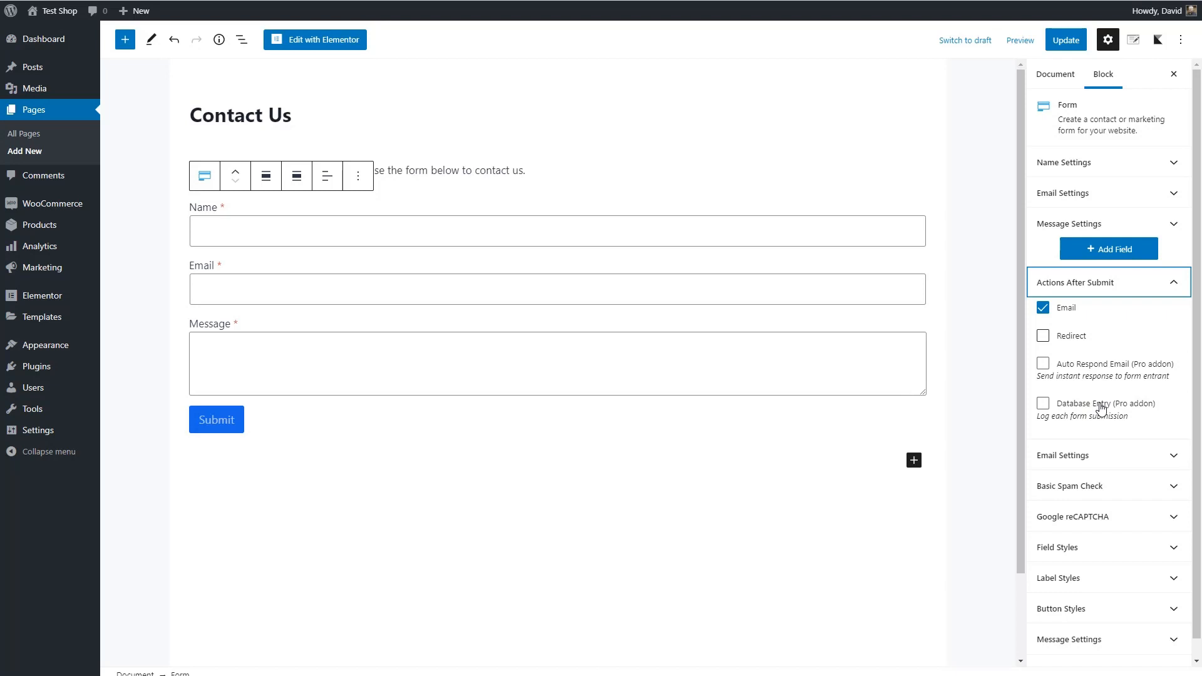
{"action": "mouse_move", "coordinate": [1079, 369]}
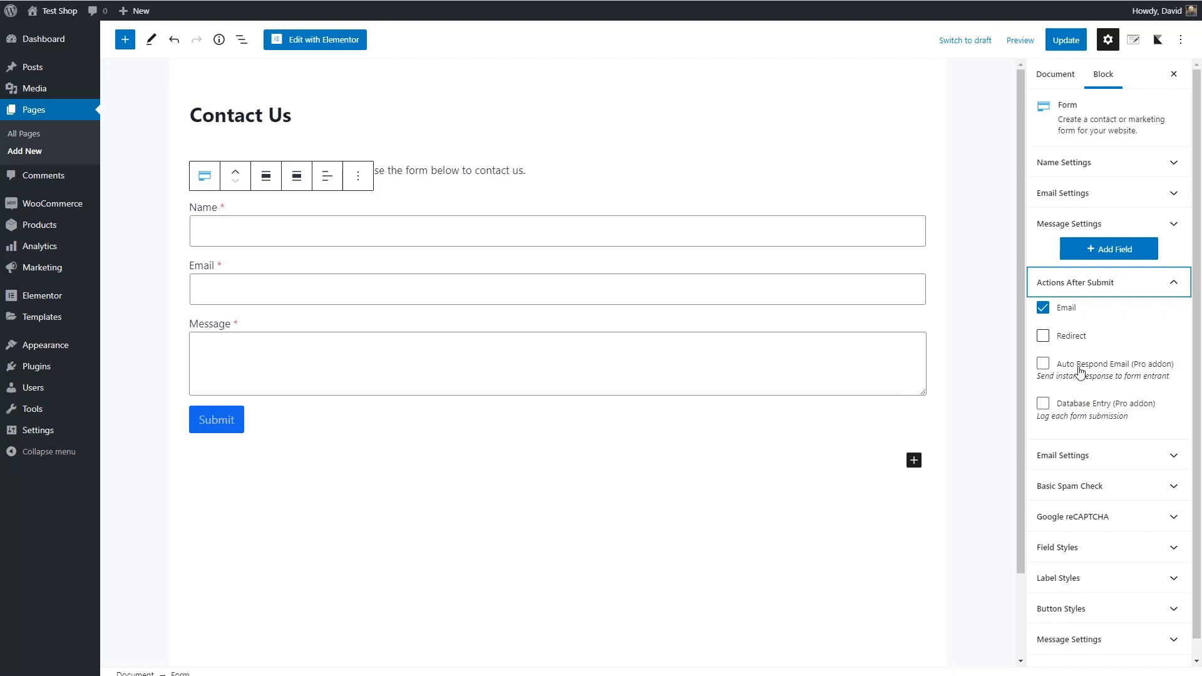
{"action": "mouse_move", "coordinate": [1095, 406]}
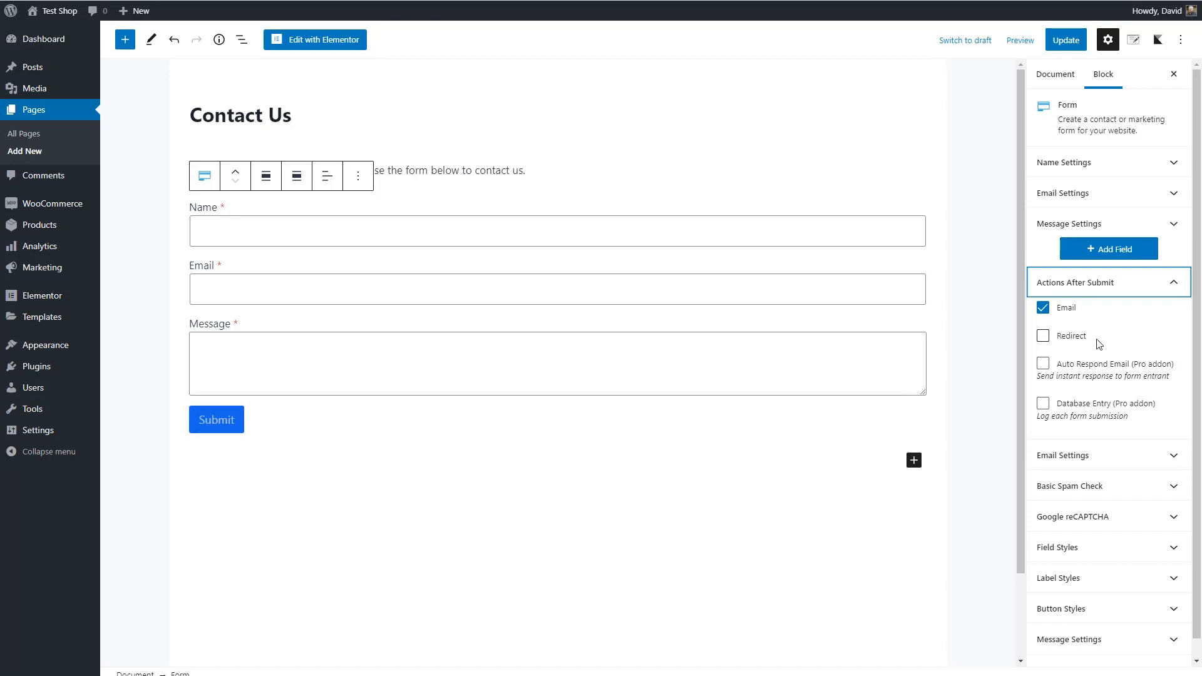
{"action": "left_click", "coordinate": [1041, 335]}
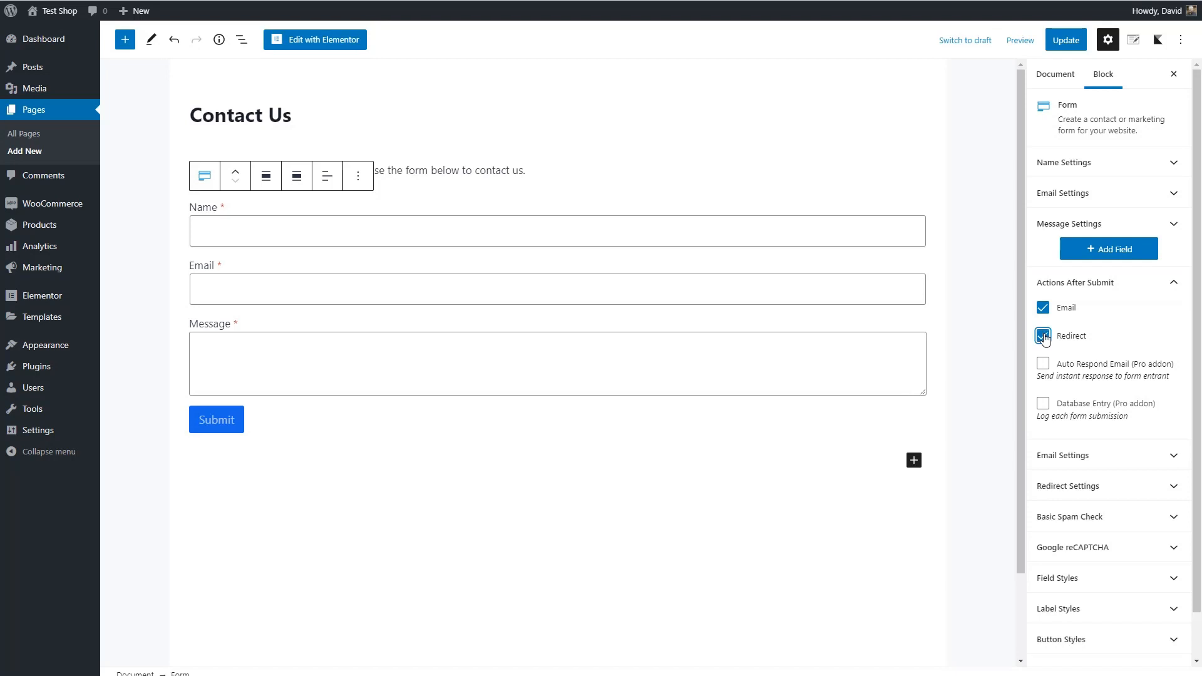
{"action": "left_click", "coordinate": [1041, 335]}
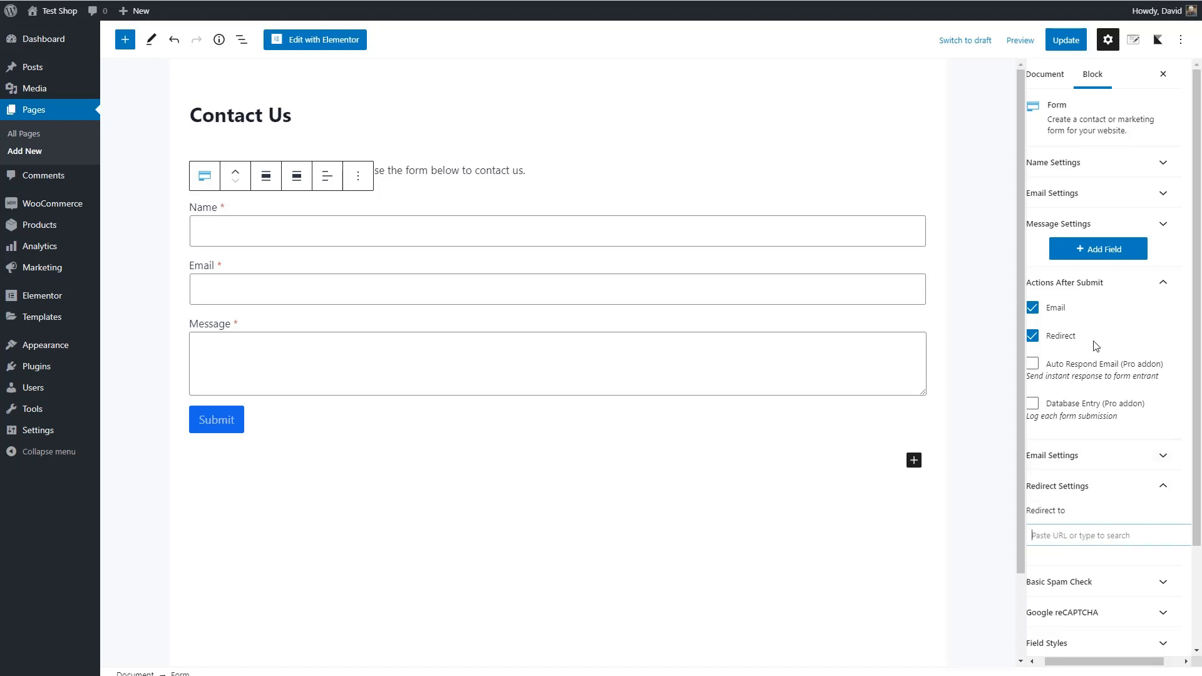
{"action": "left_click", "coordinate": [1032, 335]}
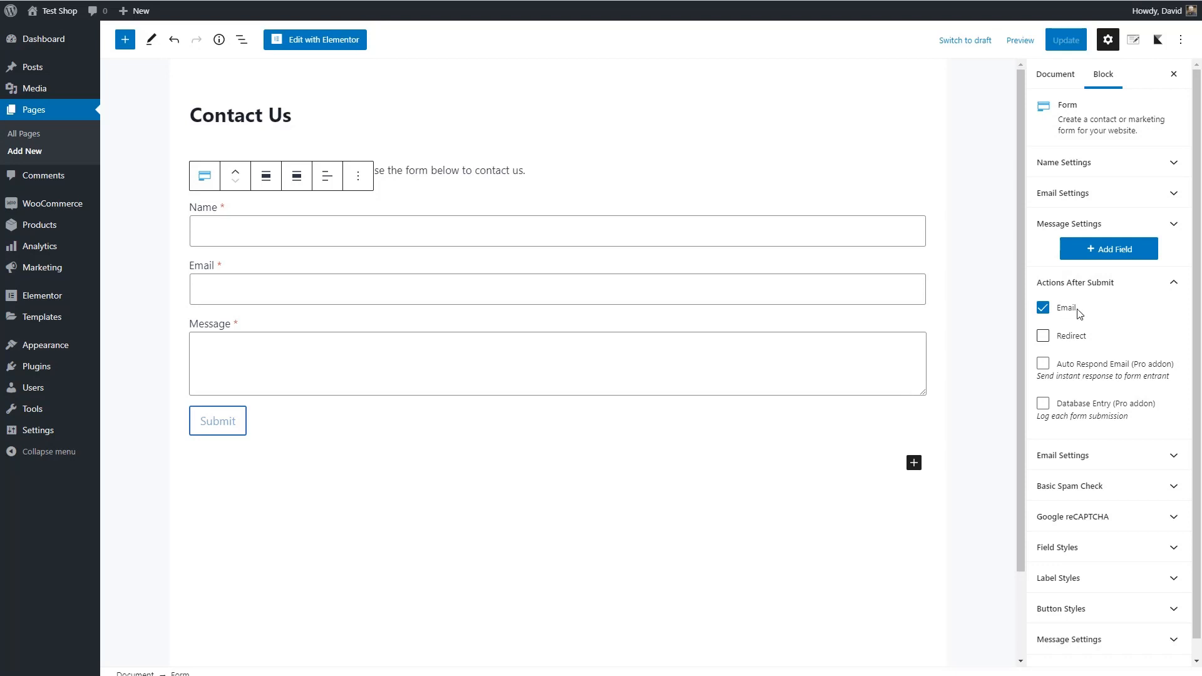
{"action": "mouse_move", "coordinate": [1086, 316]}
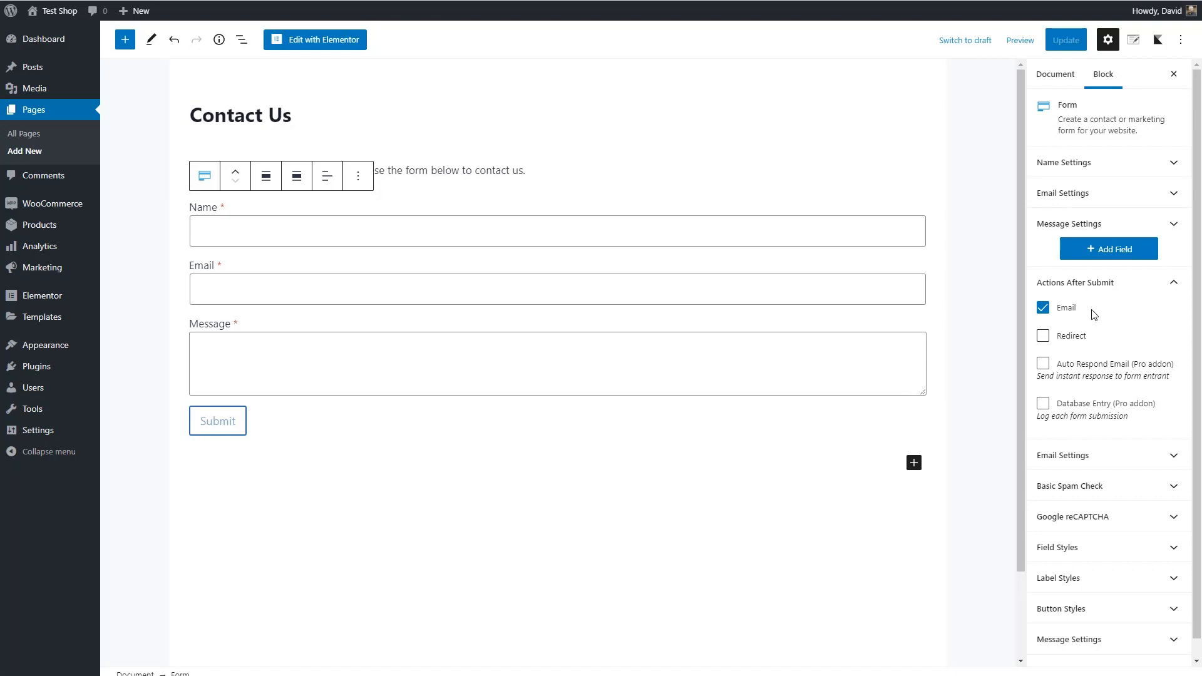
{"action": "mouse_move", "coordinate": [1116, 318]}
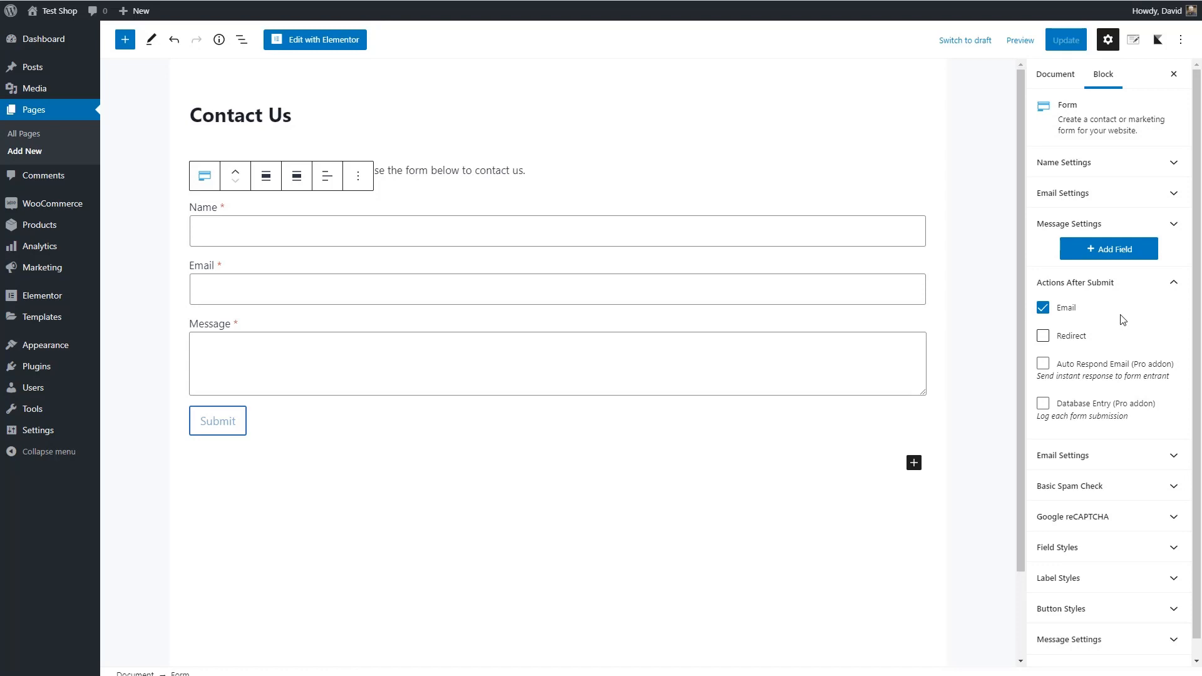
{"action": "mouse_move", "coordinate": [1037, 293]}
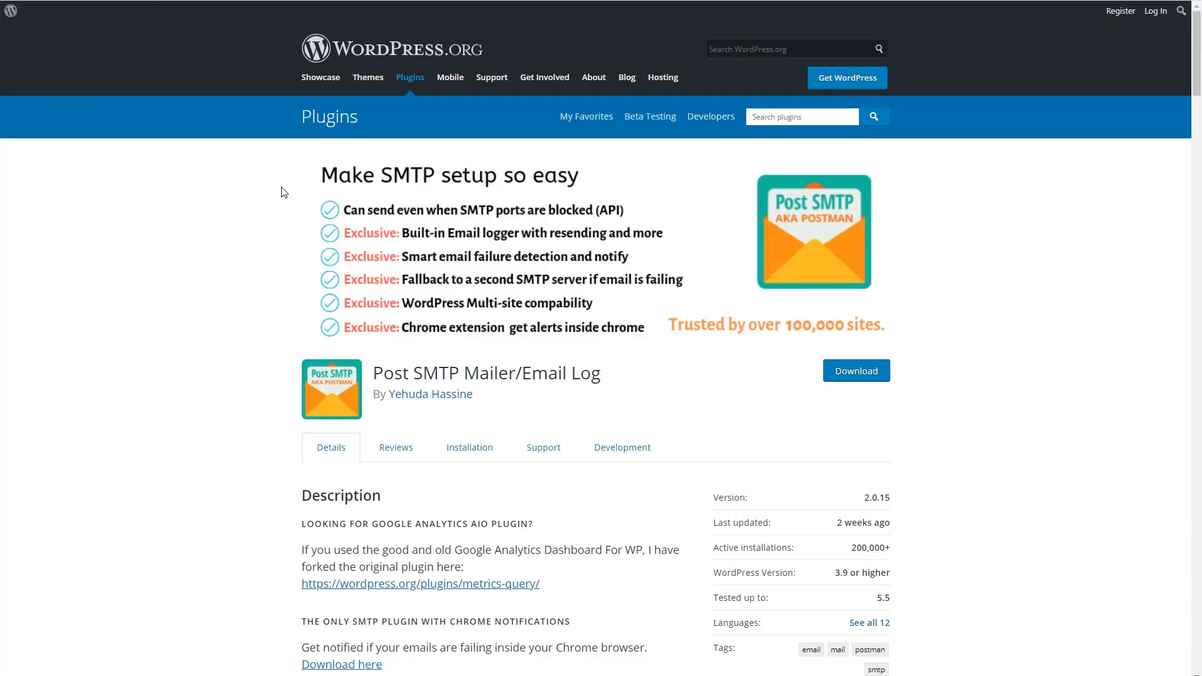
{"action": "mouse_move", "coordinate": [253, 215]}
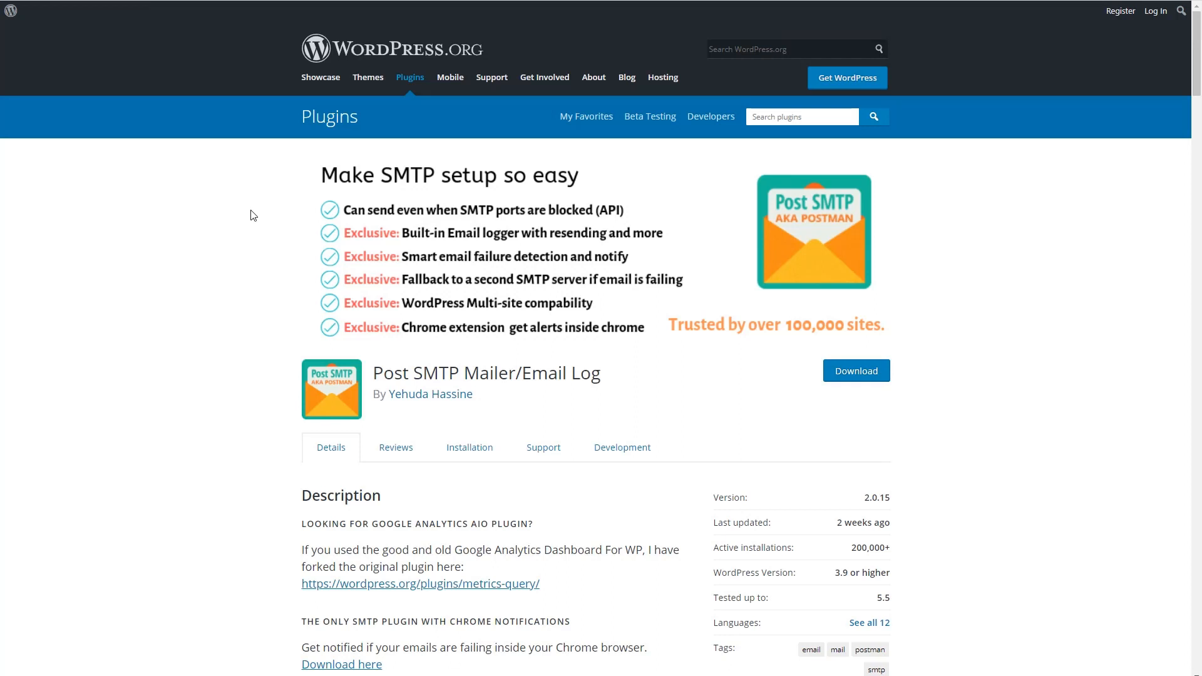
{"action": "mouse_move", "coordinate": [304, 192]}
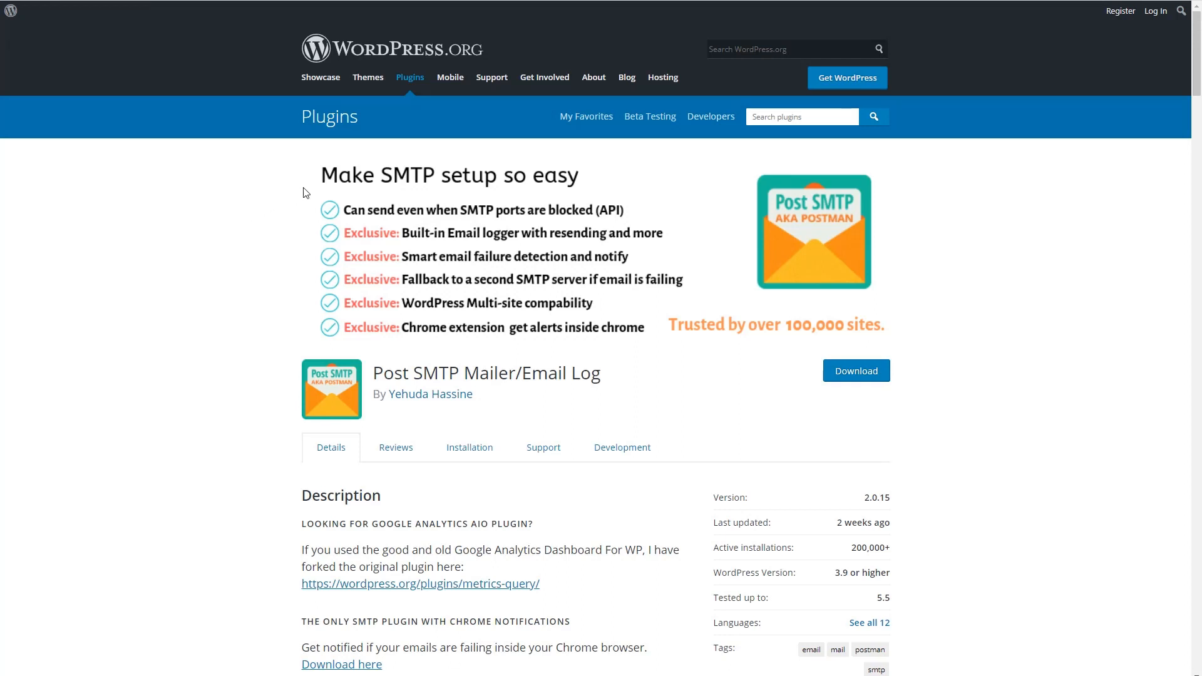
{"action": "mouse_move", "coordinate": [265, 218]}
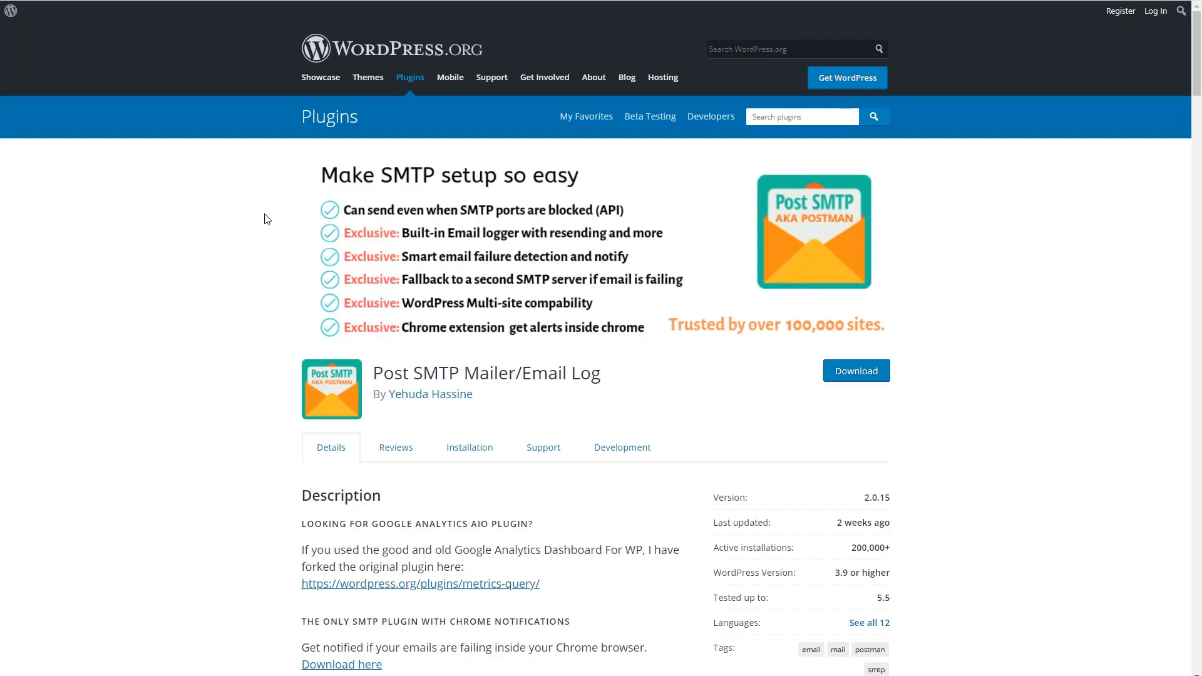
{"action": "mouse_move", "coordinate": [647, 208]}
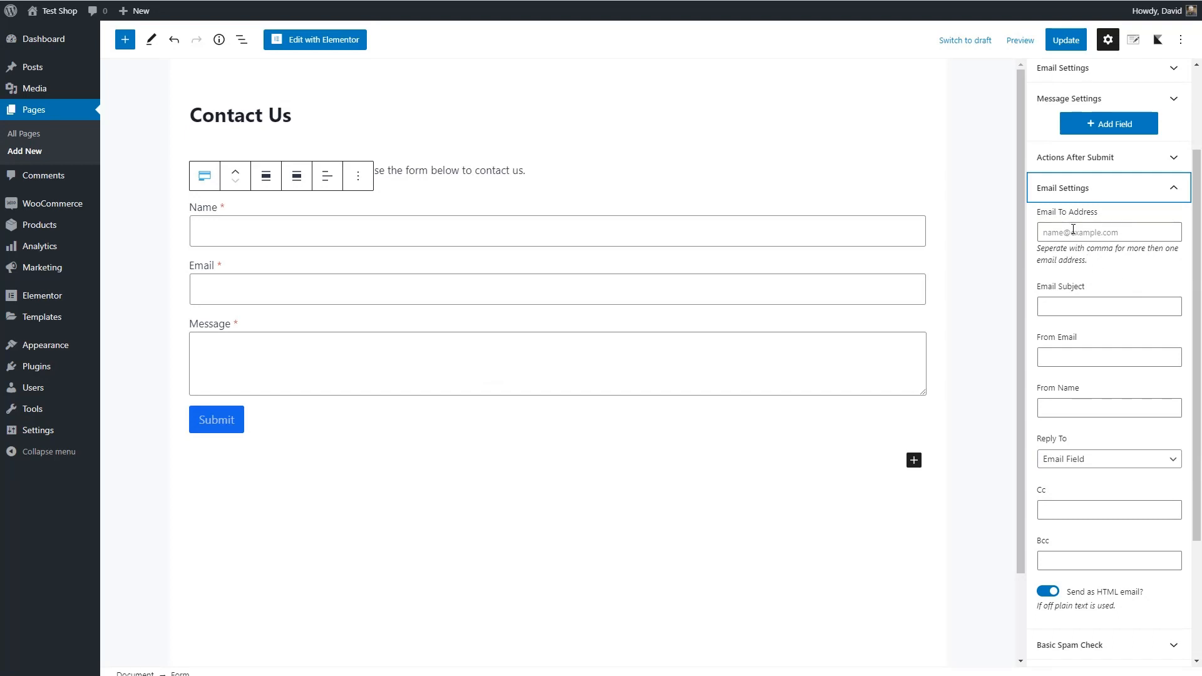
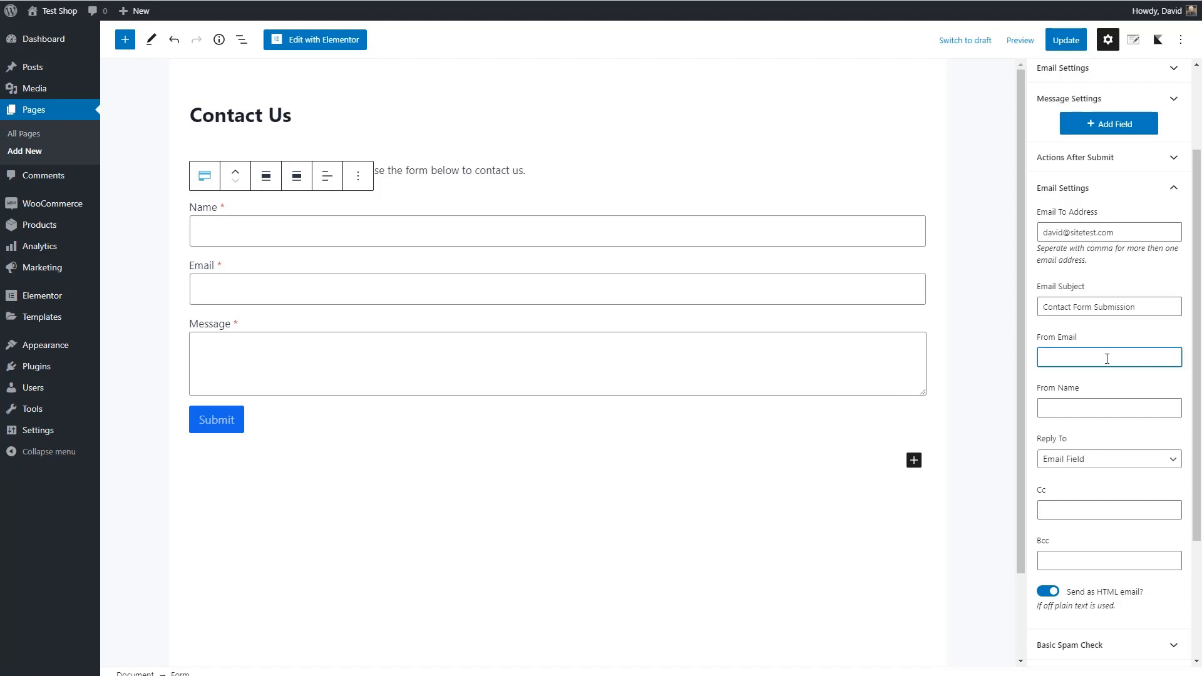
- Set the From Email to a sitetest.com address, From Name 'David', with Reply To the Email Field
{"action": "type", "text": "David"}
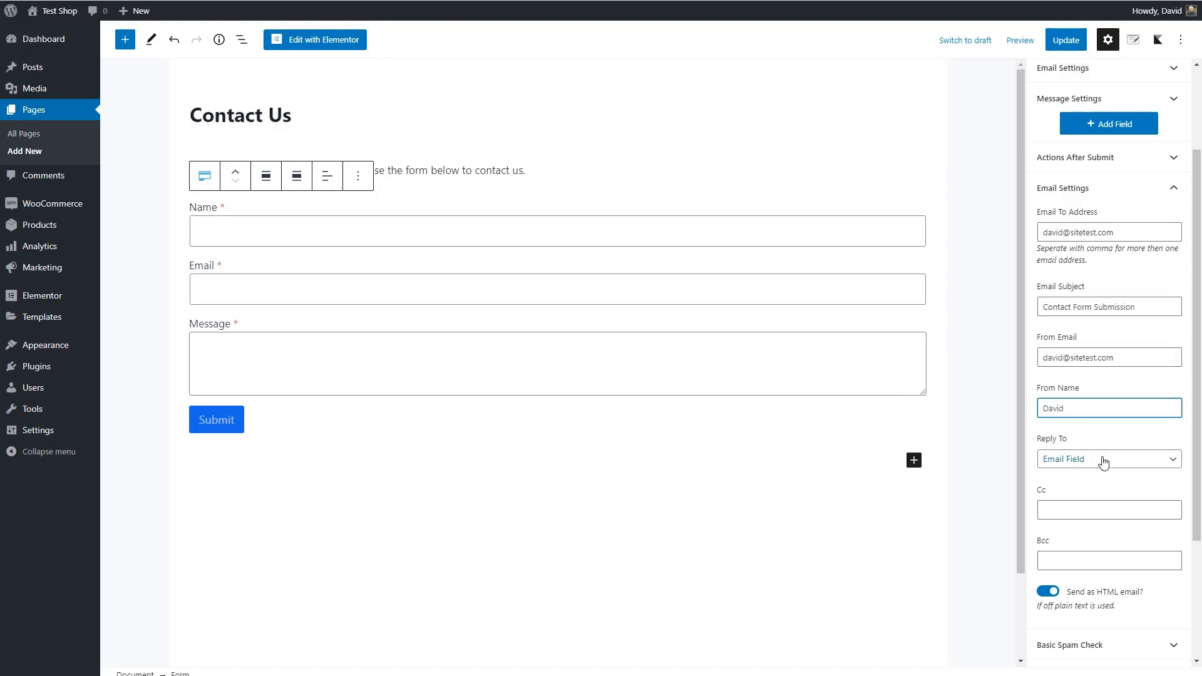
{"action": "left_click", "coordinate": [1109, 458]}
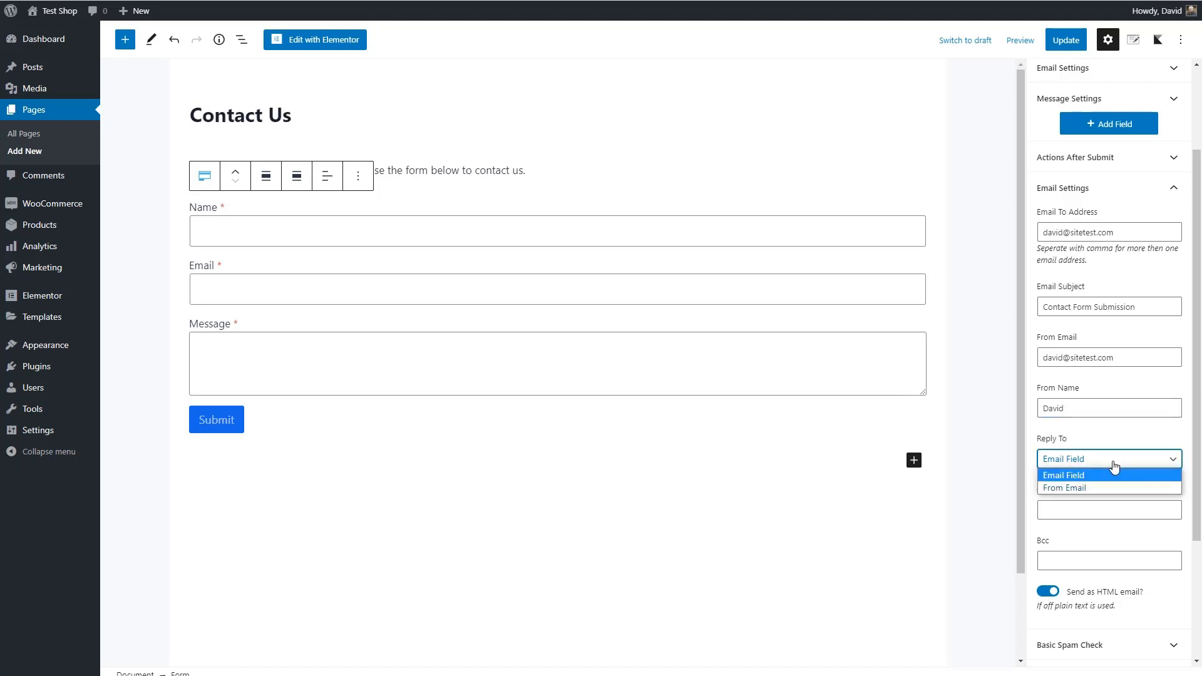
{"action": "left_click", "coordinate": [1063, 476]}
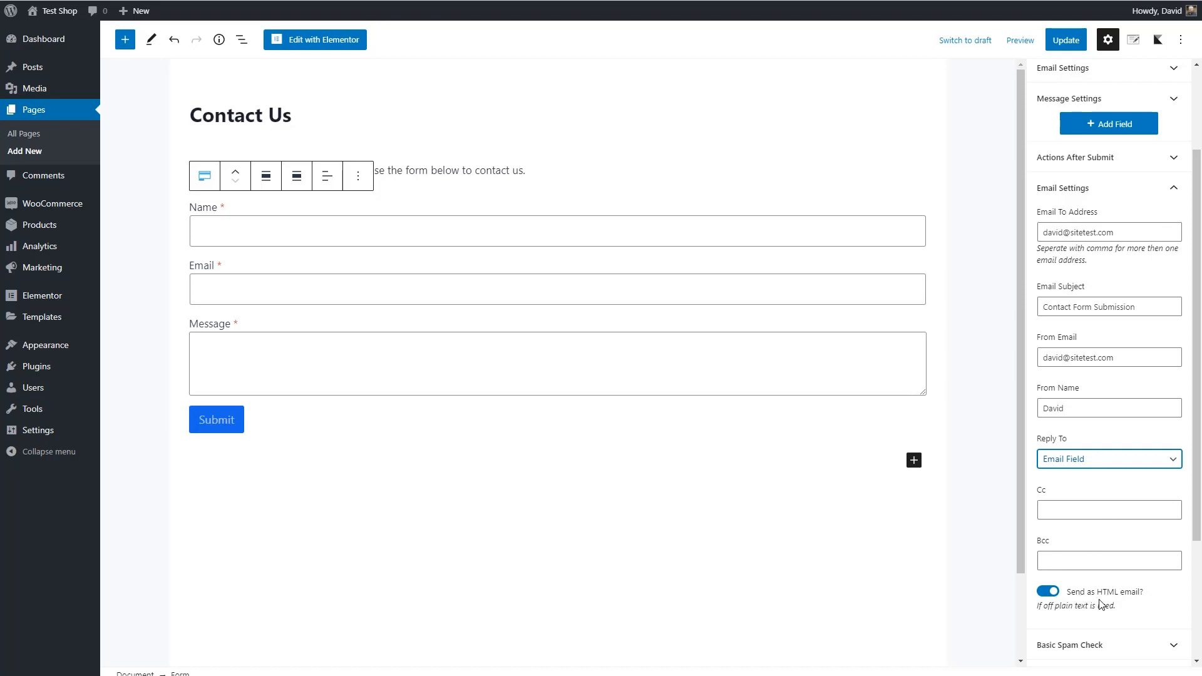
{"action": "mouse_move", "coordinate": [1106, 602]}
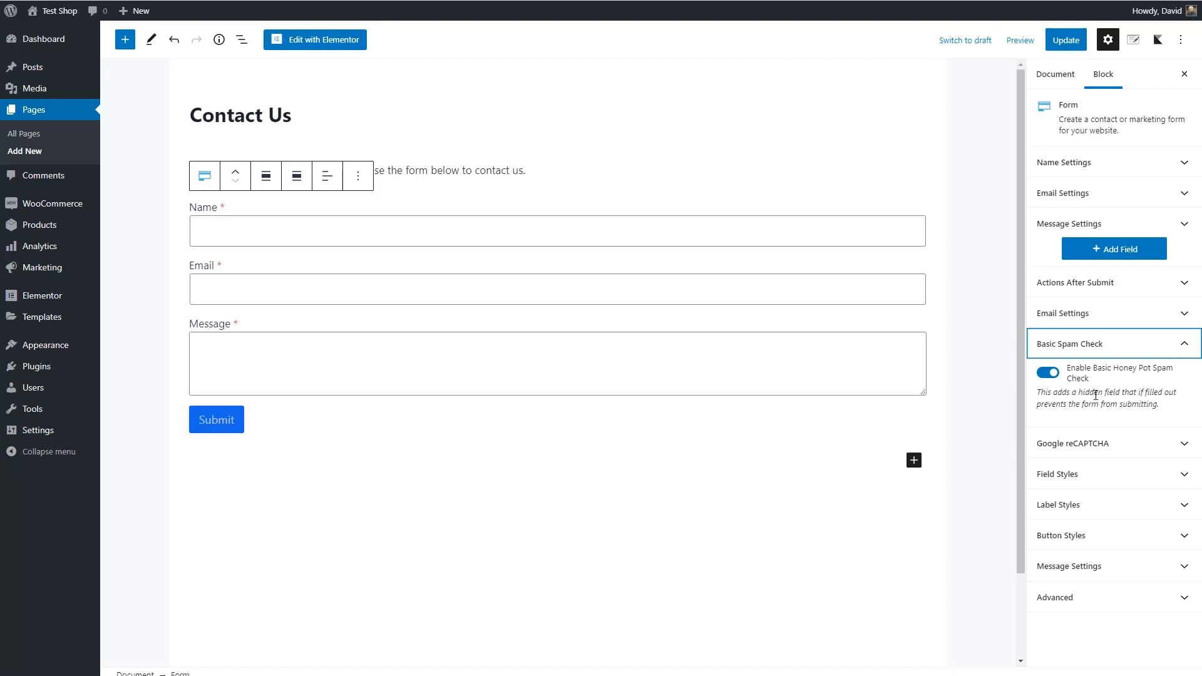
- Keep the basic spam check and enable Google reCAPTCHA V3 with empty site and secret keys
{"action": "left_click", "coordinate": [1114, 443]}
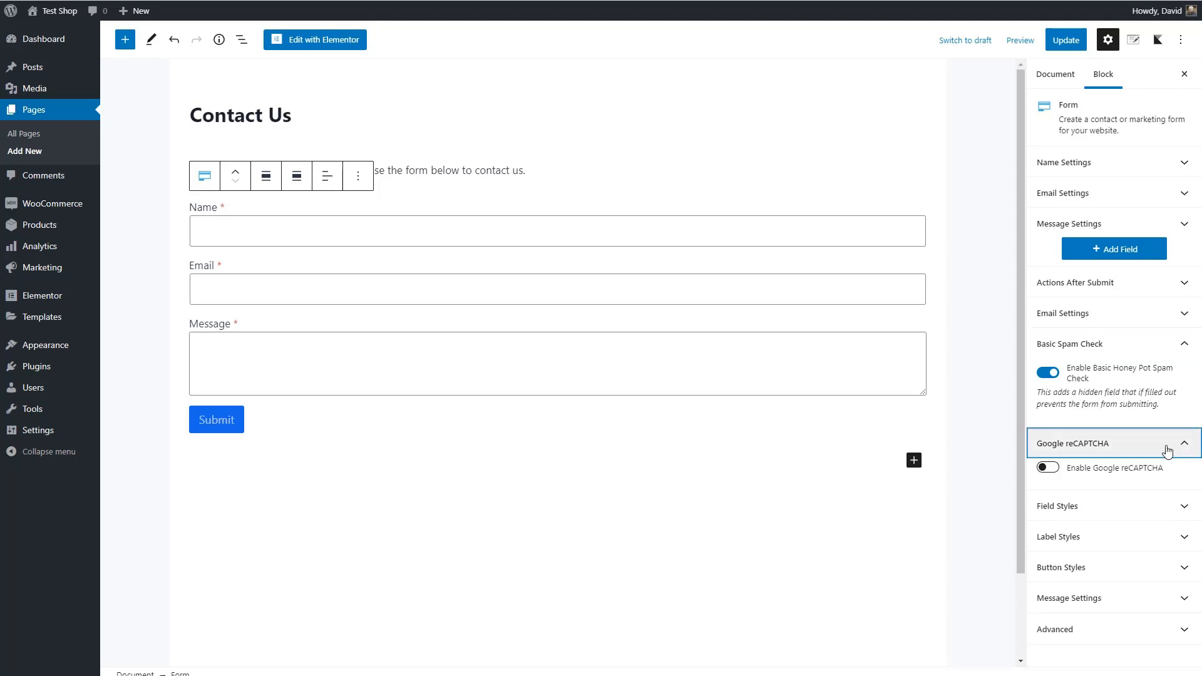
{"action": "left_click", "coordinate": [1114, 343]}
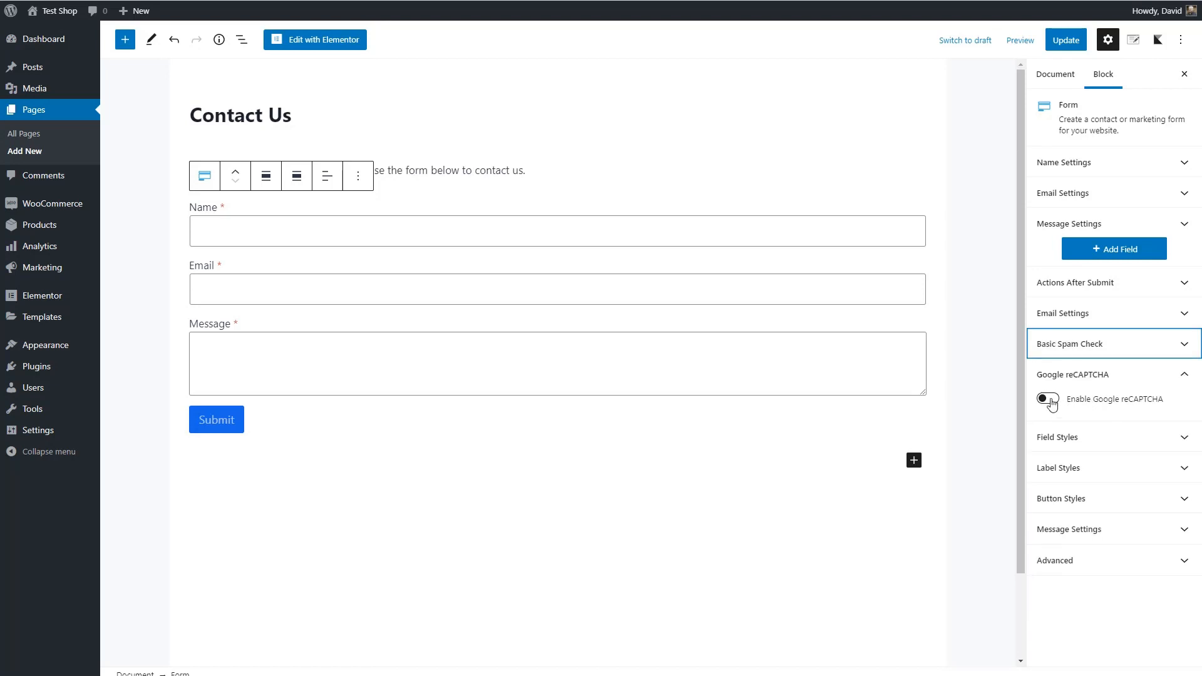
{"action": "left_click", "coordinate": [1046, 399]}
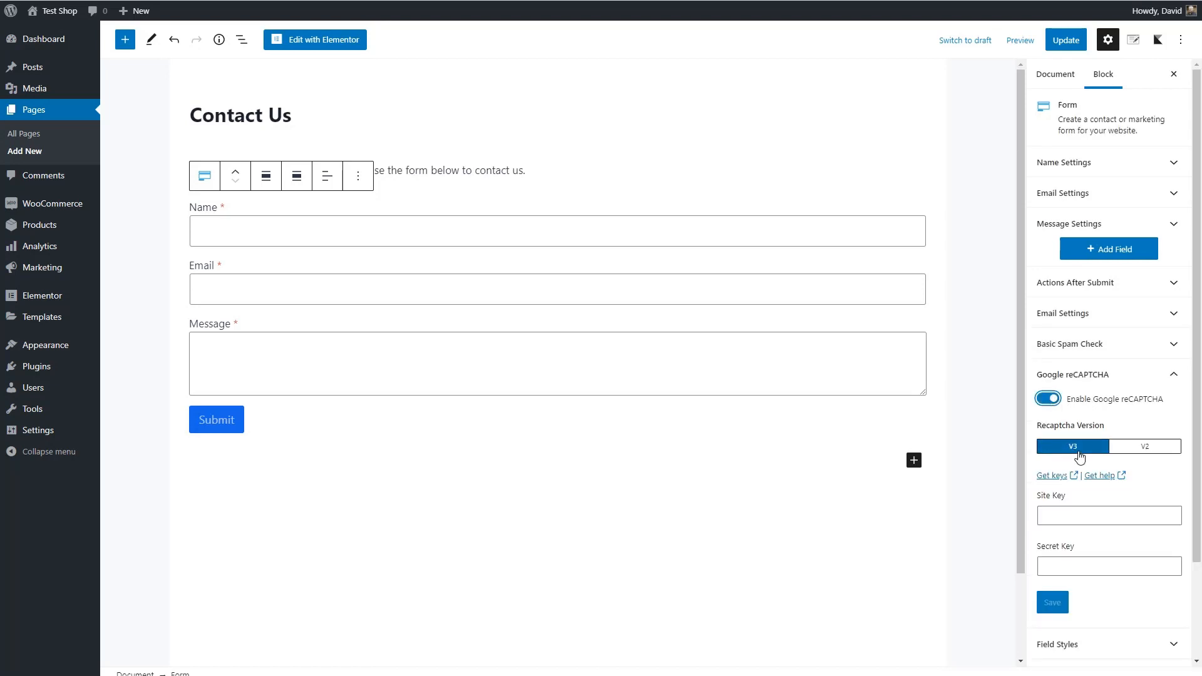
{"action": "mouse_move", "coordinate": [1092, 453]}
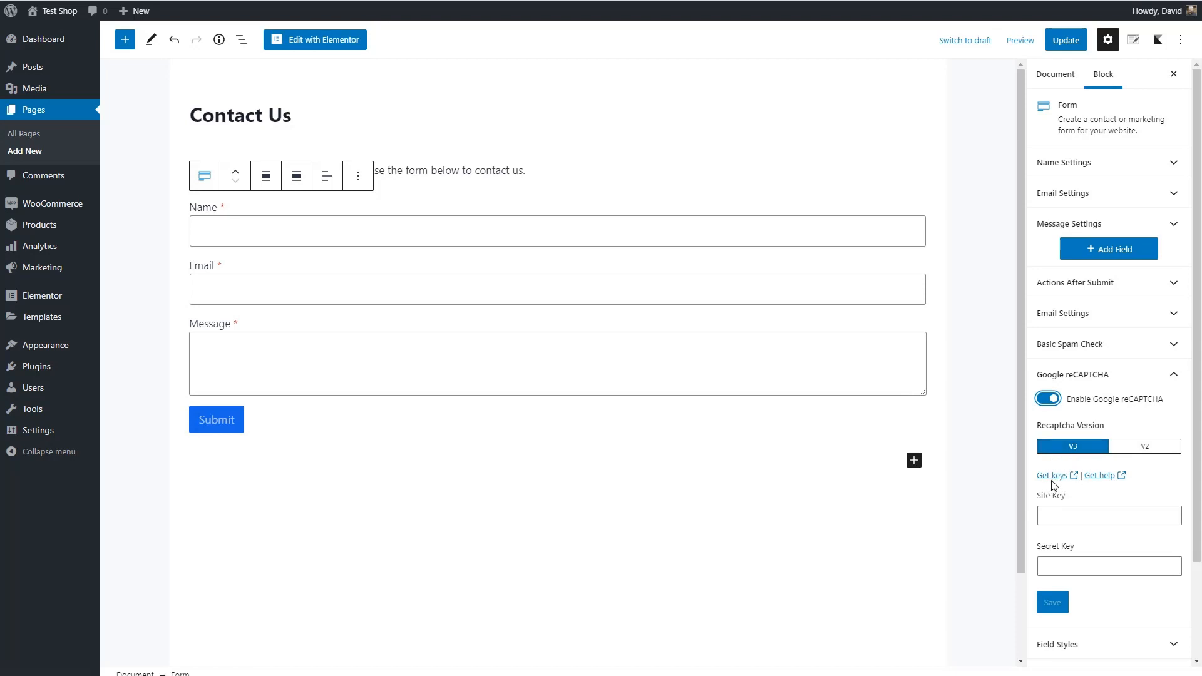
{"action": "mouse_move", "coordinate": [1100, 481]}
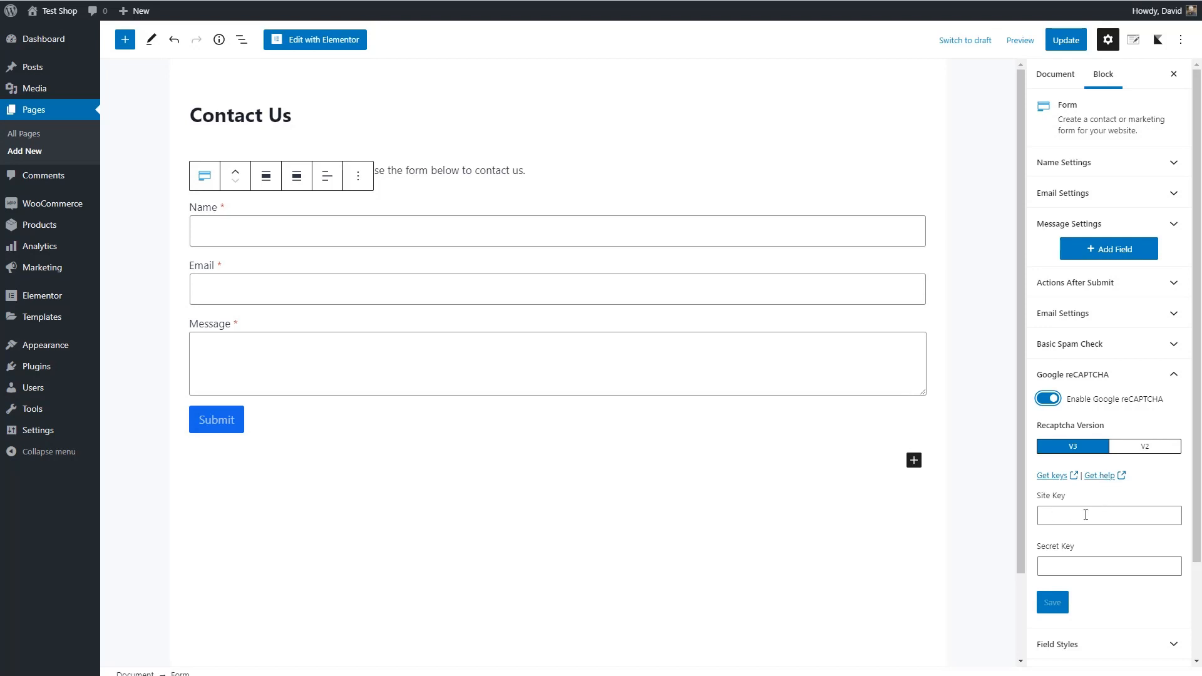
{"action": "mouse_move", "coordinate": [1085, 566]}
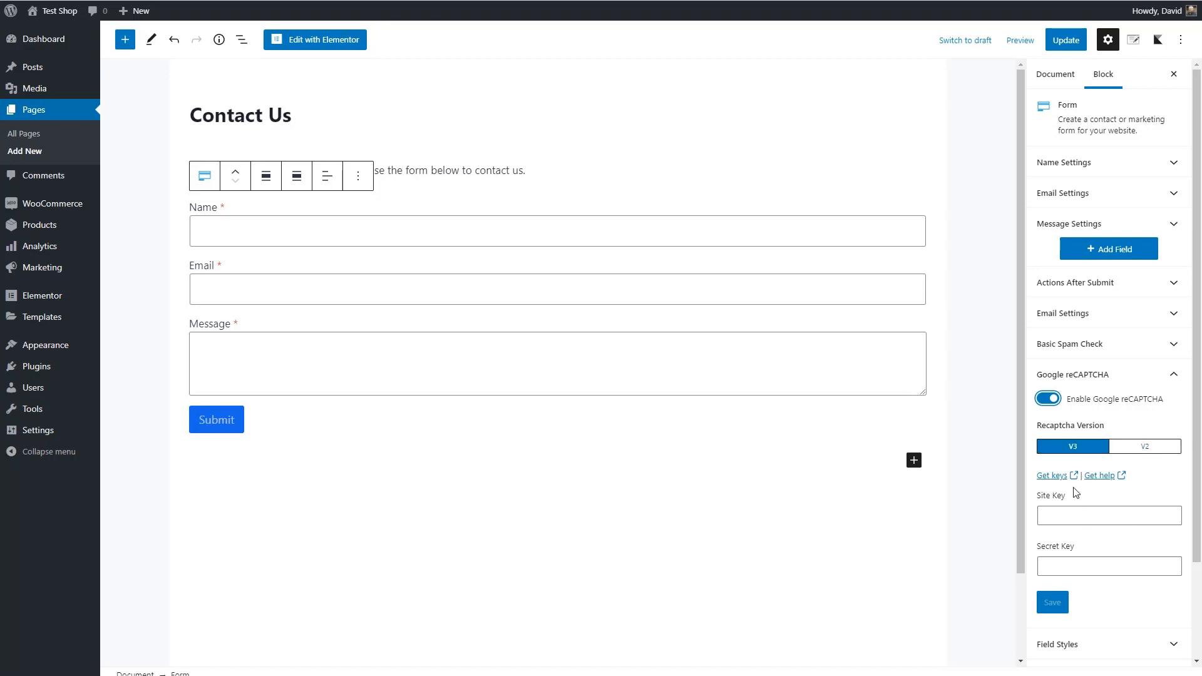
{"action": "mouse_move", "coordinate": [1079, 489]}
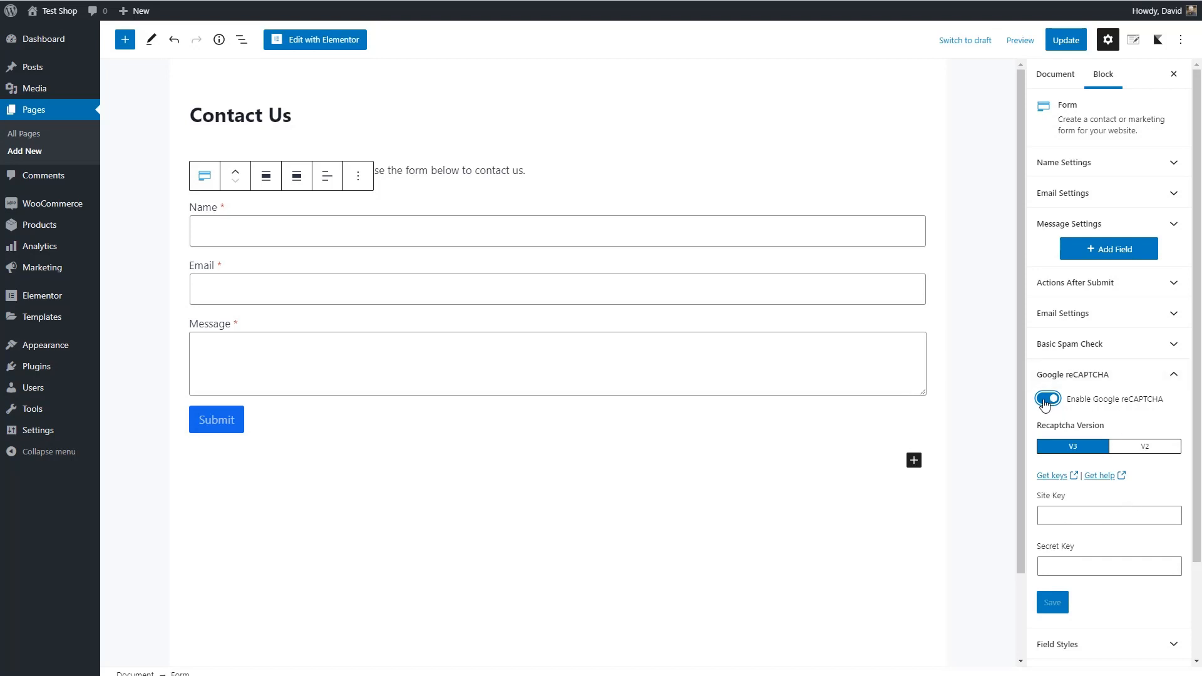
{"action": "left_click", "coordinate": [1107, 406]}
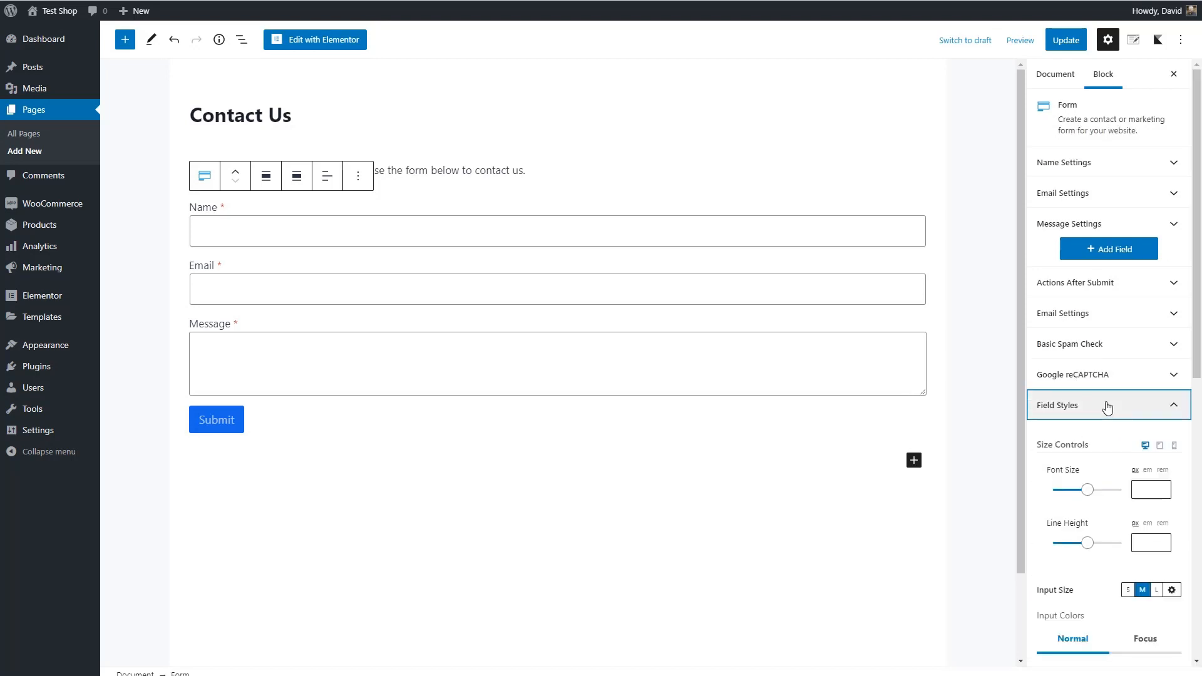
{"action": "scroll", "scroll_direction": "down", "scroll_amount": 3}
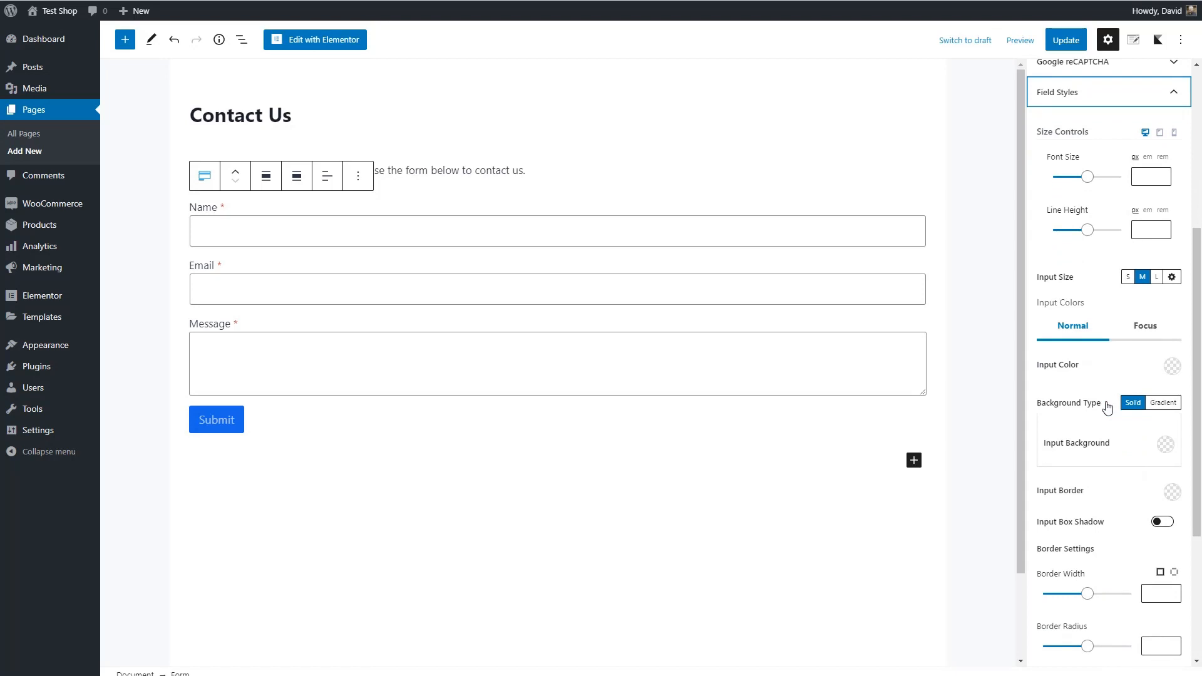
{"action": "mouse_move", "coordinate": [1050, 170]}
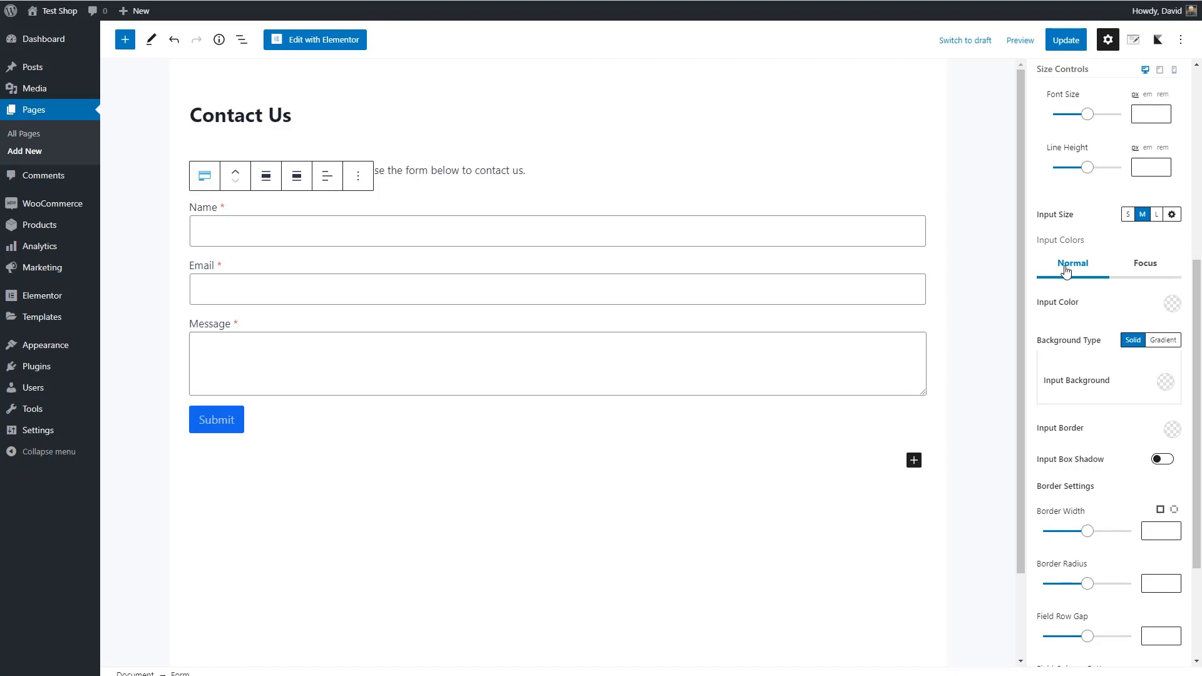
{"action": "mouse_move", "coordinate": [1070, 286]}
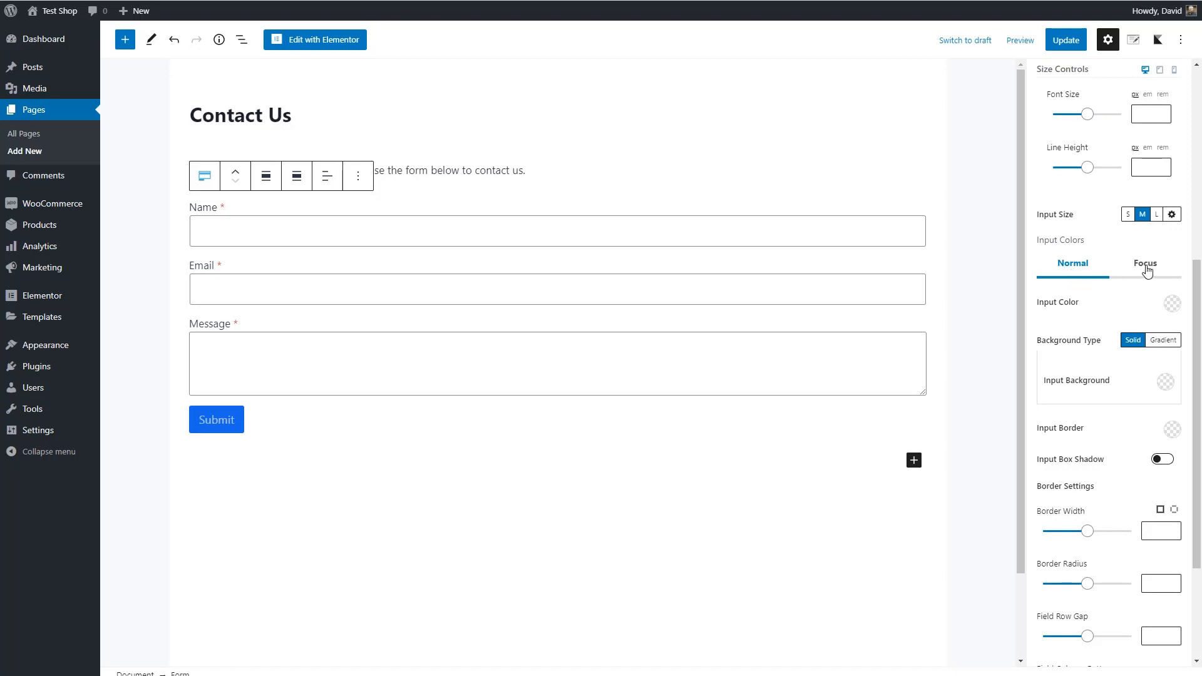
{"action": "mouse_move", "coordinate": [1077, 427]}
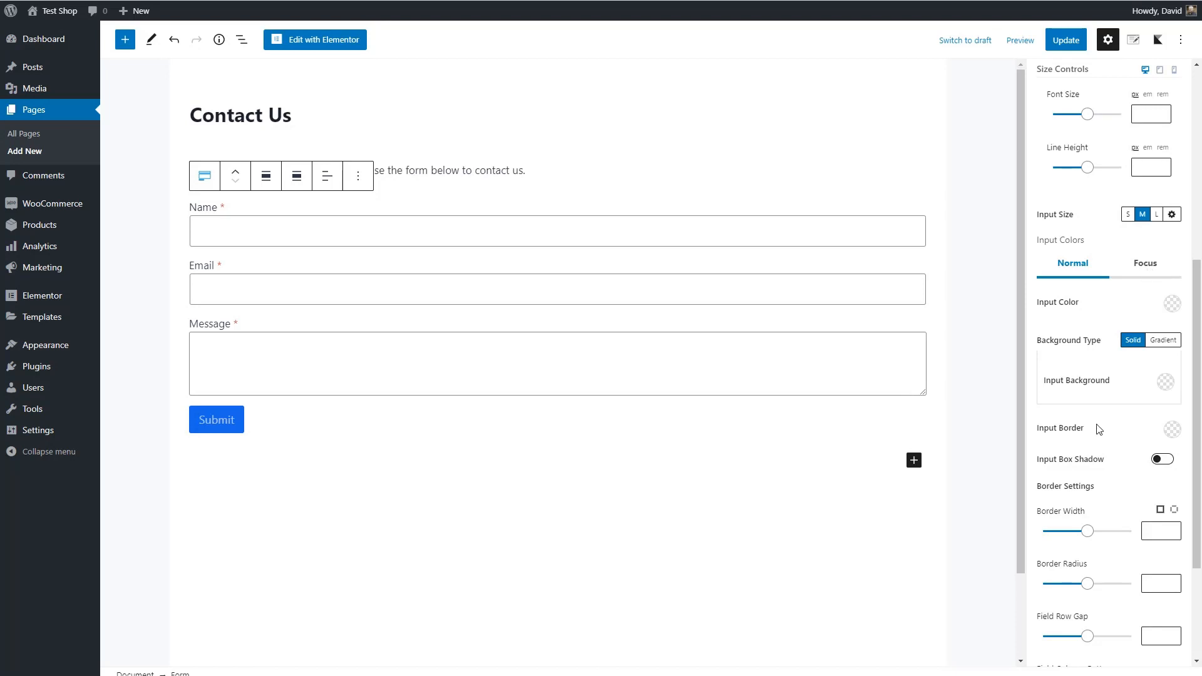
{"action": "mouse_move", "coordinate": [1171, 428]}
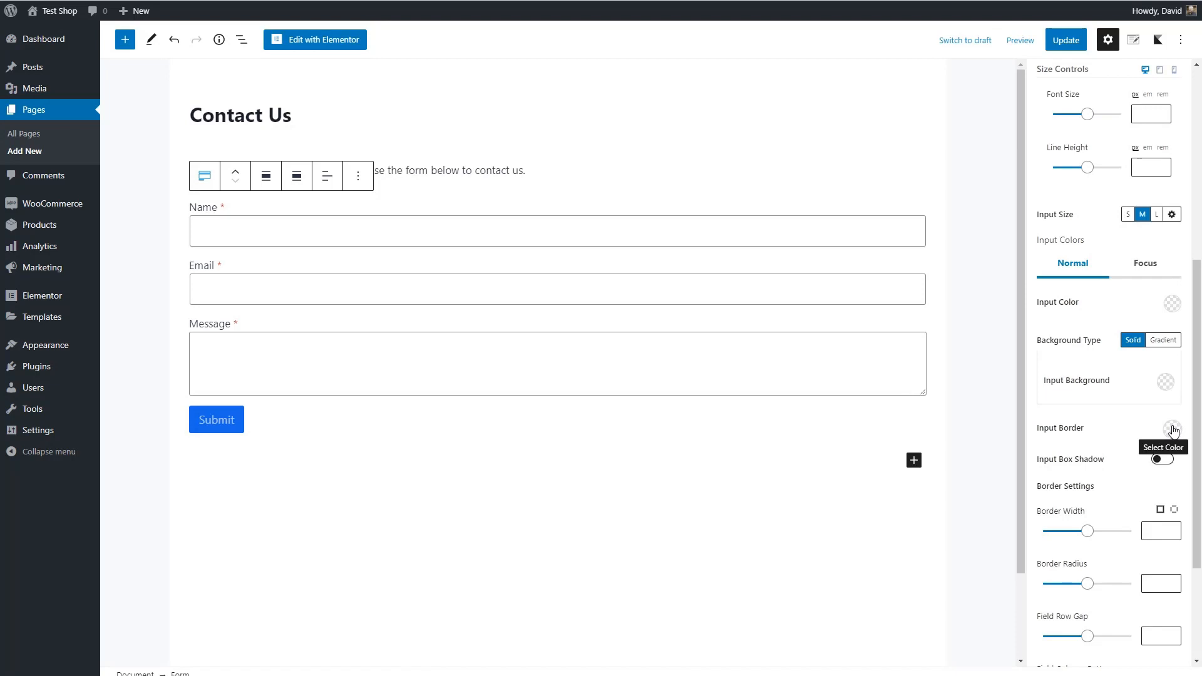
{"action": "left_click", "coordinate": [1171, 428]}
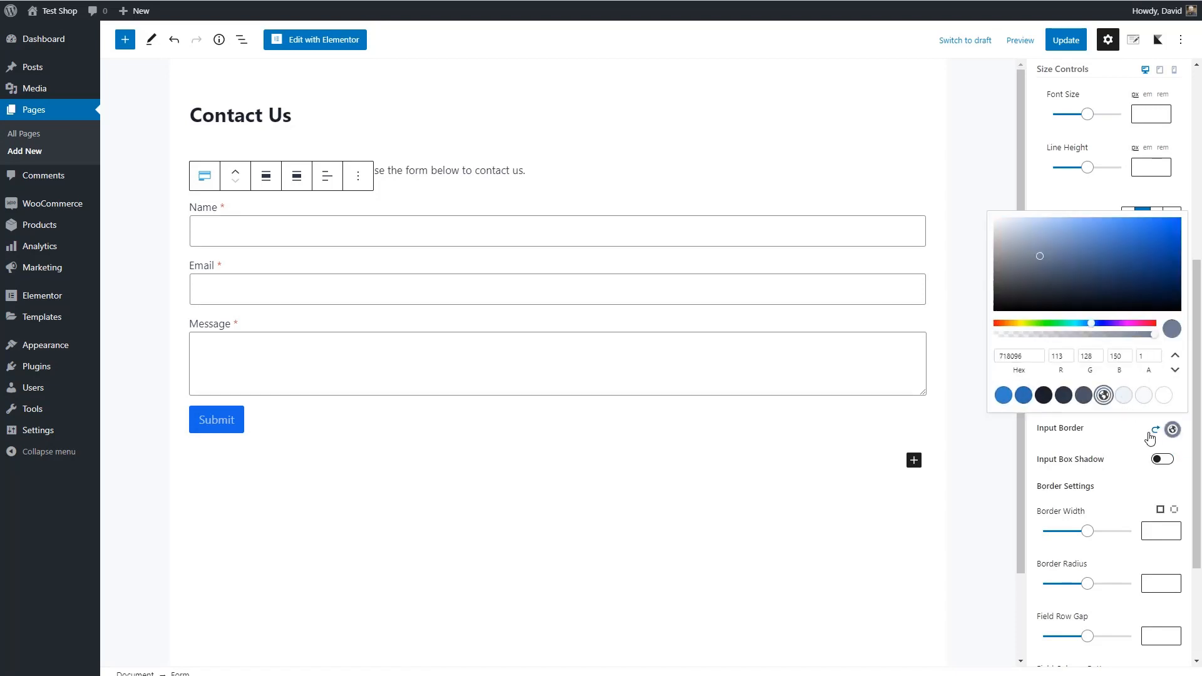
{"action": "left_click", "coordinate": [1150, 438]}
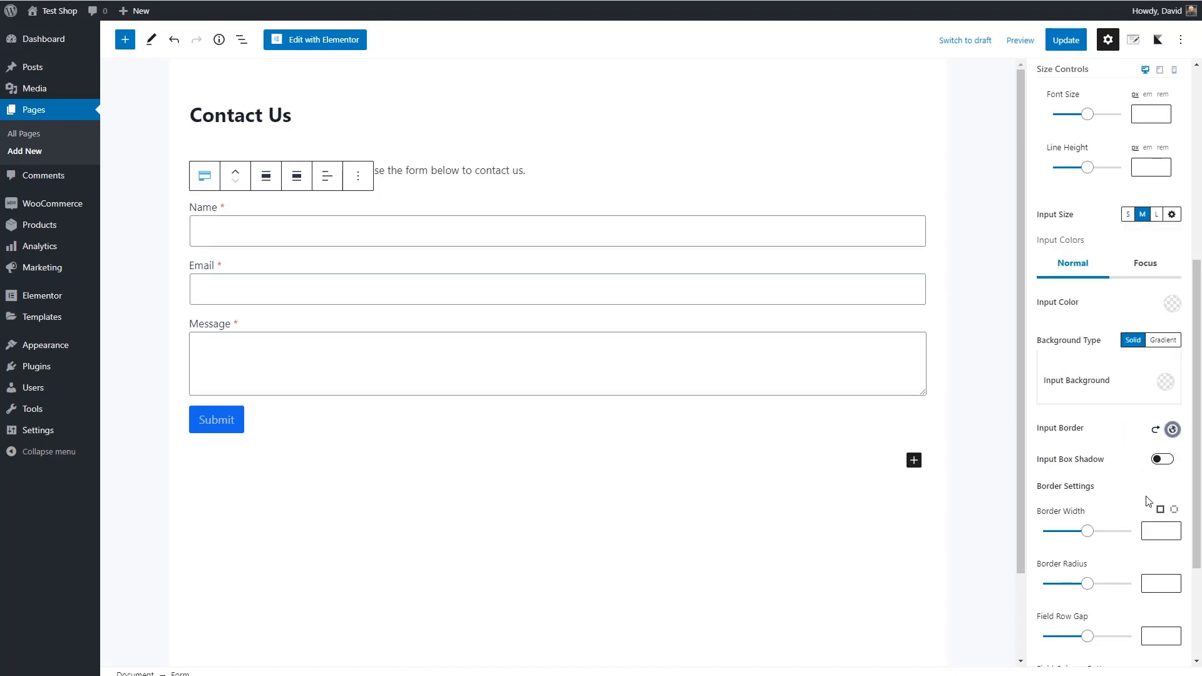
{"action": "left_click", "coordinate": [1158, 531]}
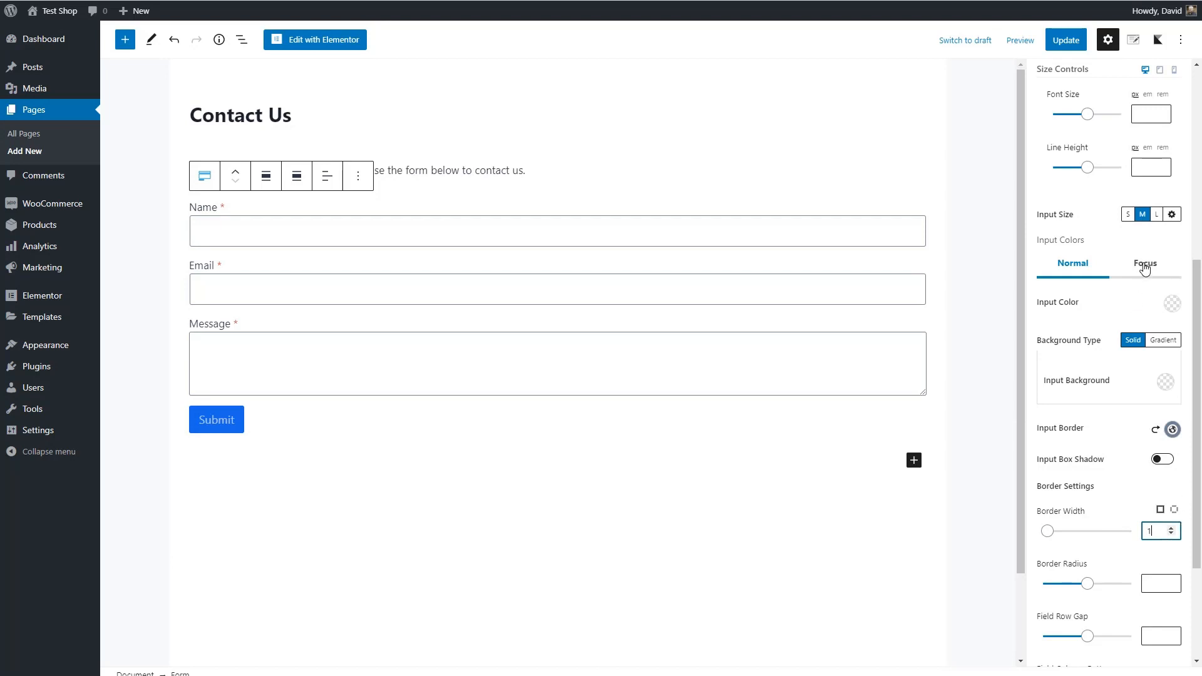
{"action": "left_click", "coordinate": [1144, 263]}
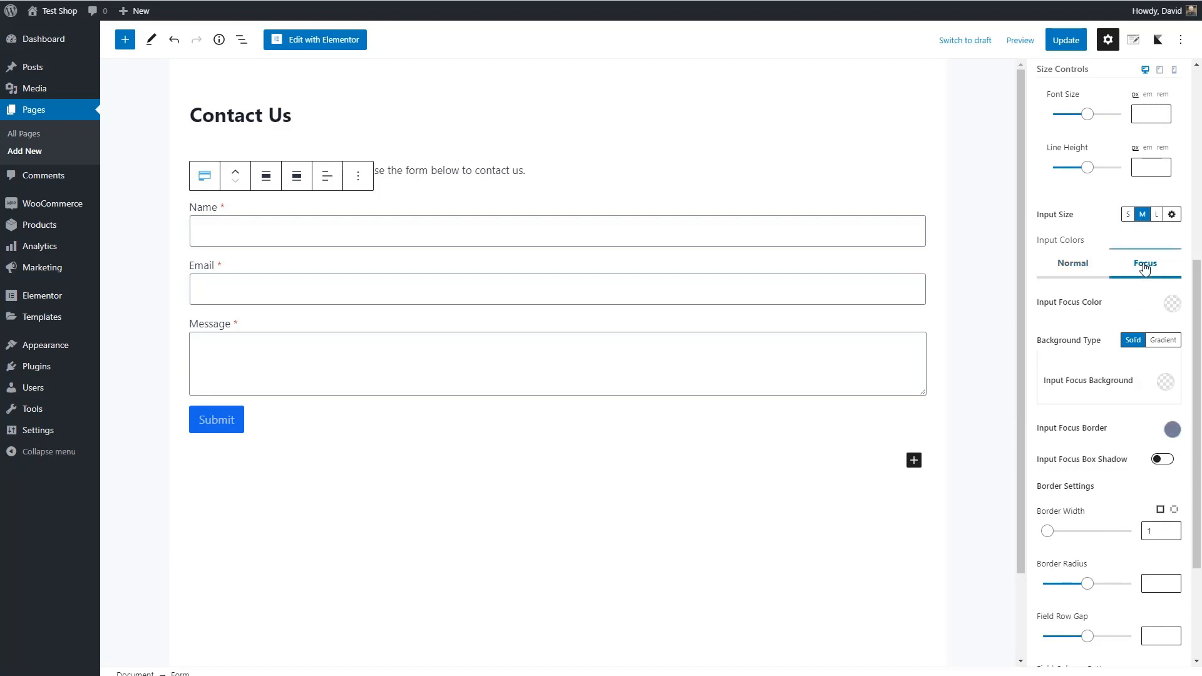
{"action": "mouse_move", "coordinate": [1169, 428]}
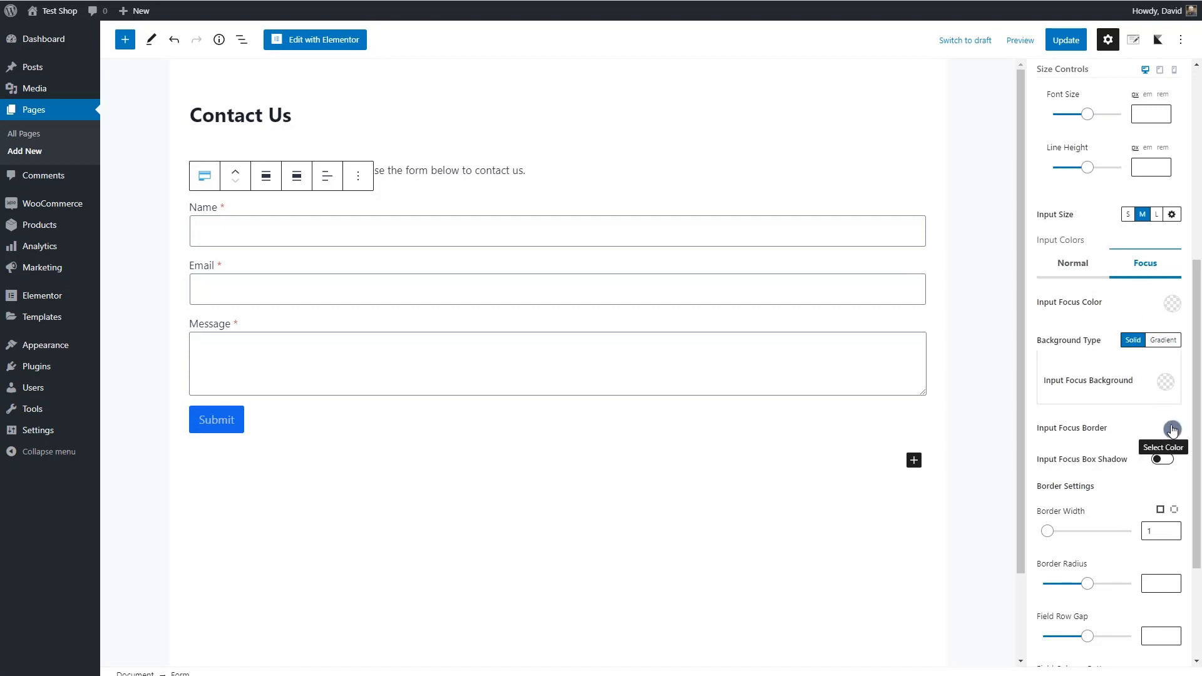
{"action": "left_click", "coordinate": [1172, 428]}
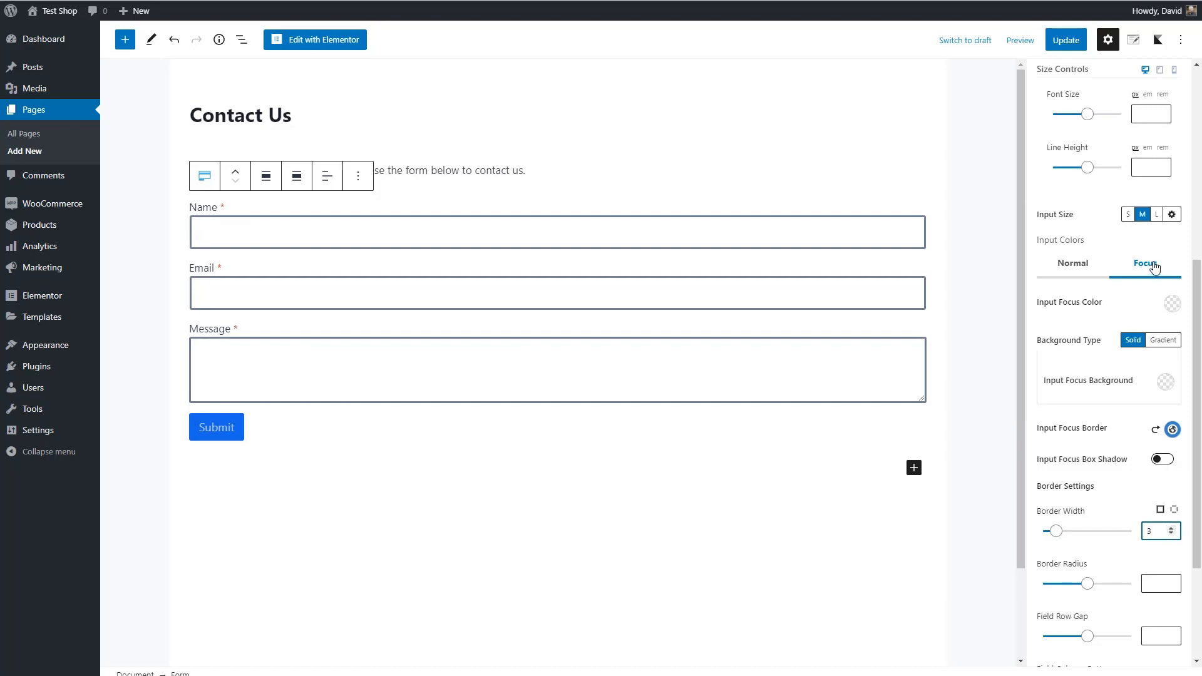
{"action": "left_click", "coordinate": [1072, 263]}
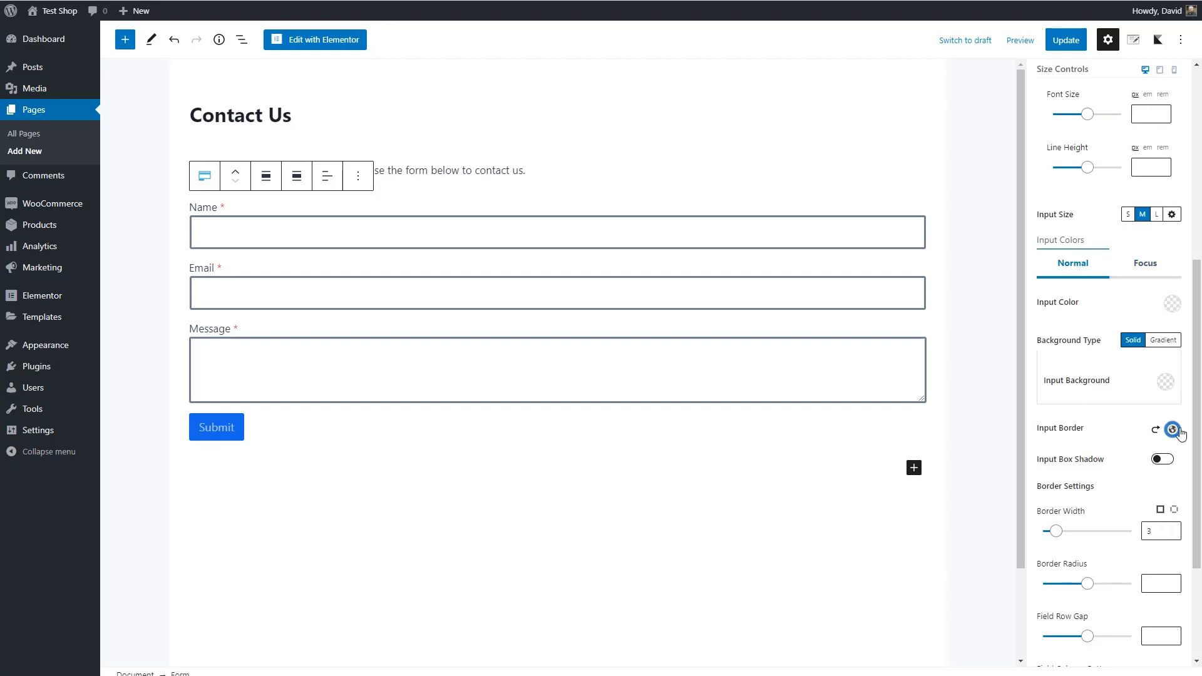
{"action": "left_click", "coordinate": [1154, 531]}
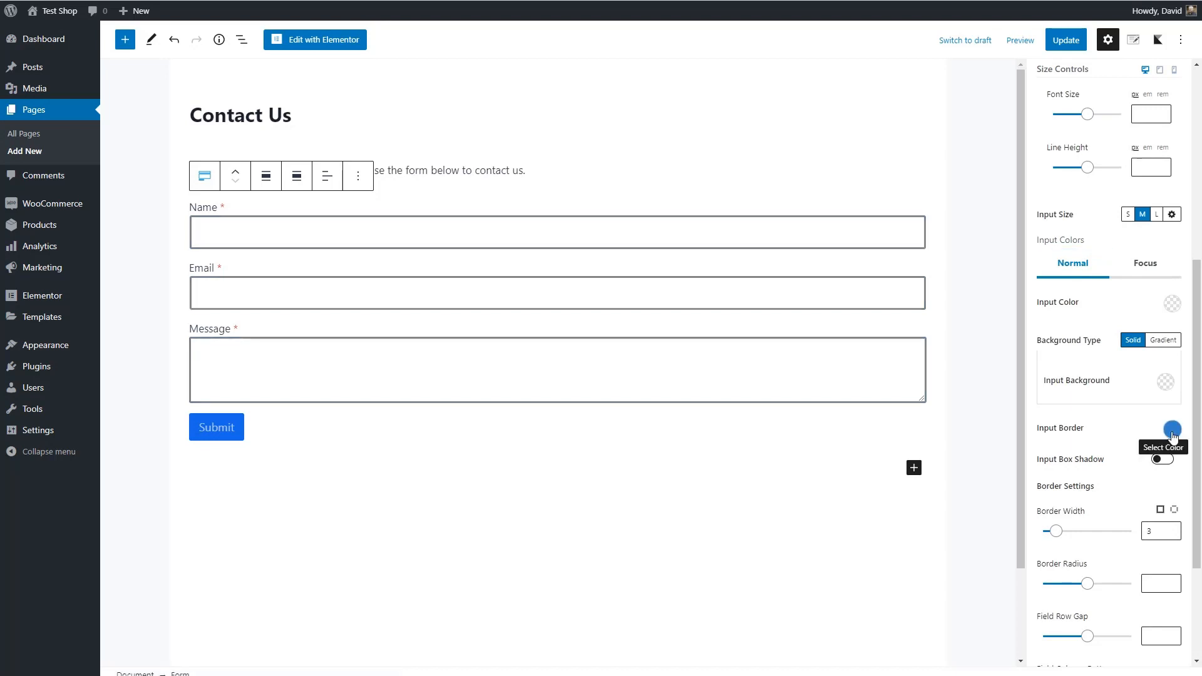
{"action": "left_click", "coordinate": [1171, 527]}
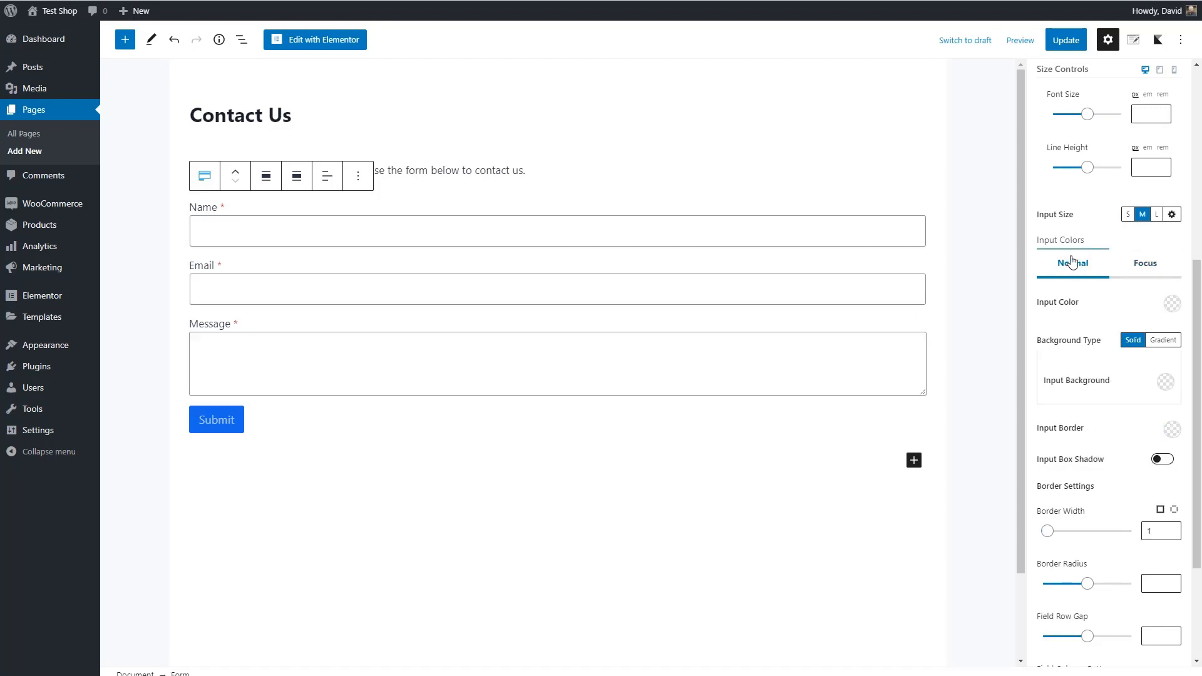
{"action": "scroll", "scroll_direction": "down", "scroll_amount": 3}
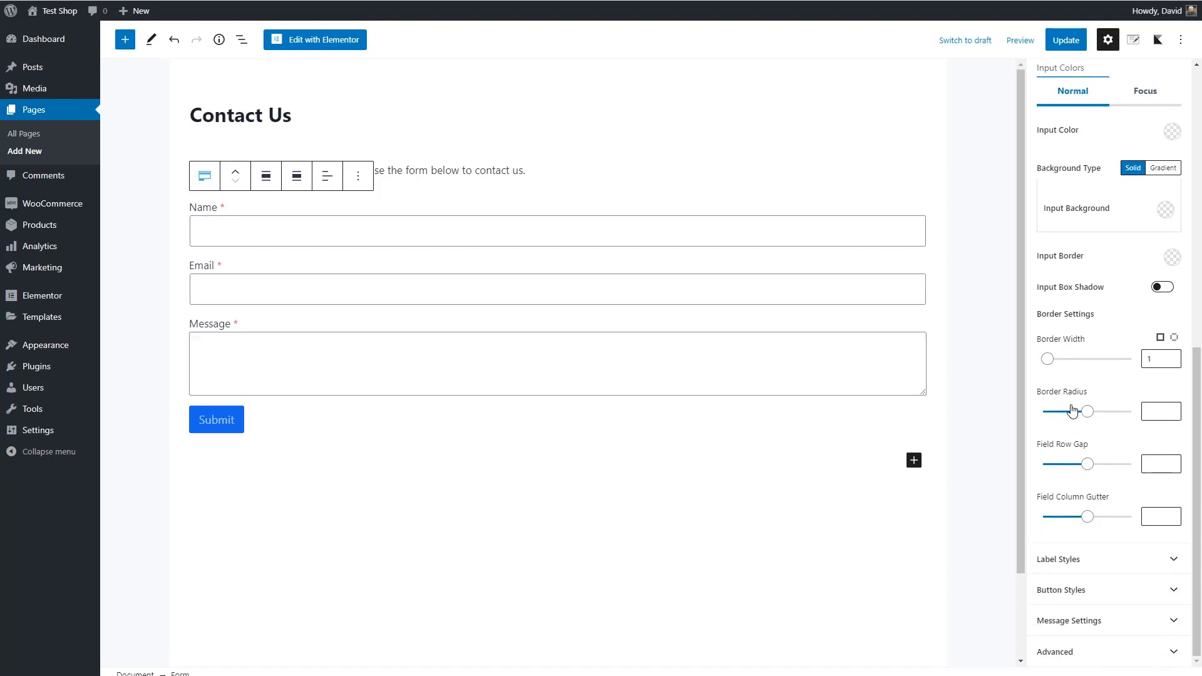
{"action": "mouse_move", "coordinate": [1083, 533]}
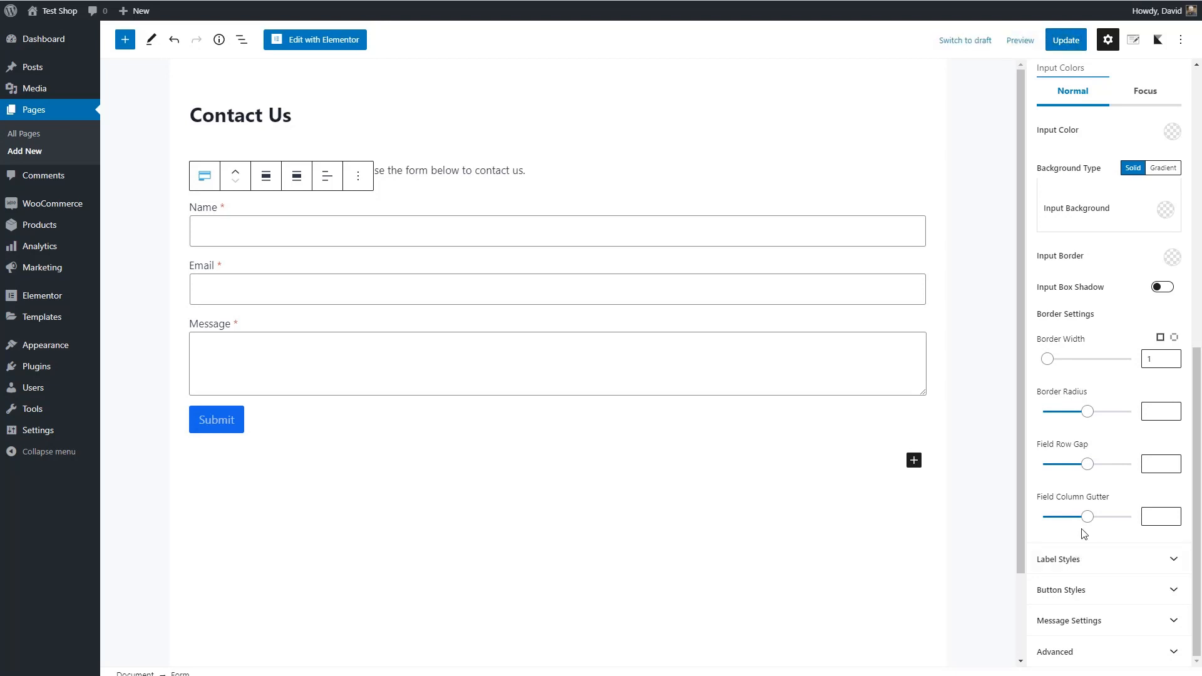
{"action": "scroll", "scroll_direction": "up", "scroll_amount": 3}
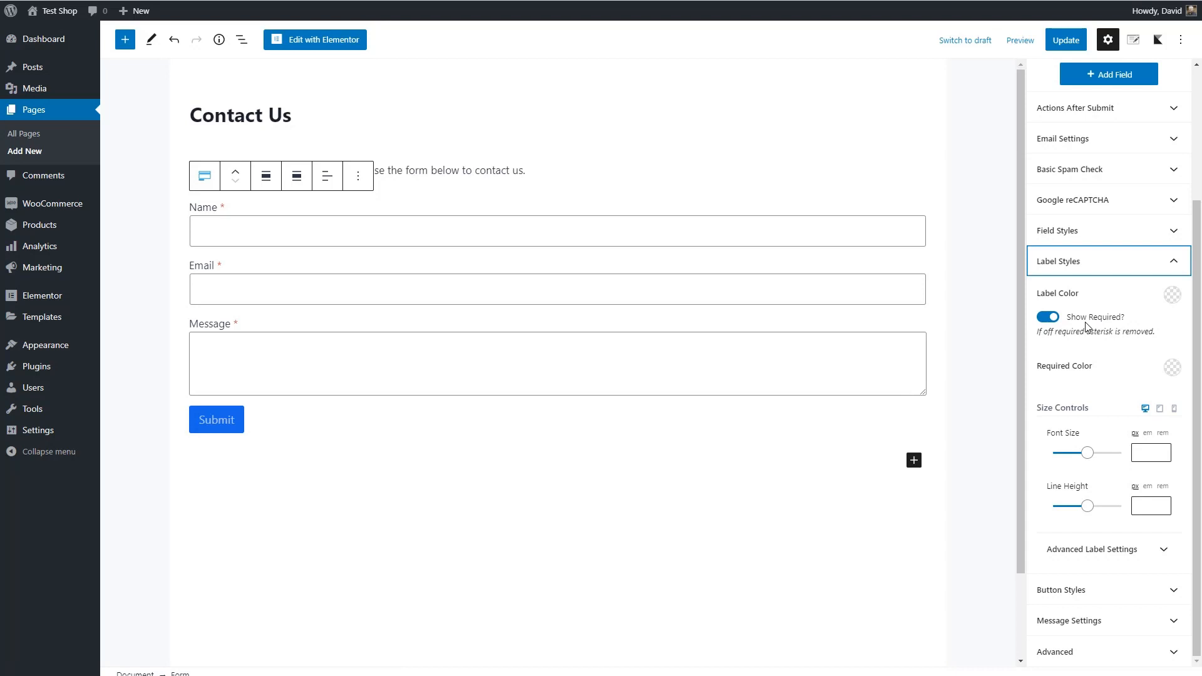
{"action": "mouse_move", "coordinate": [1169, 372]}
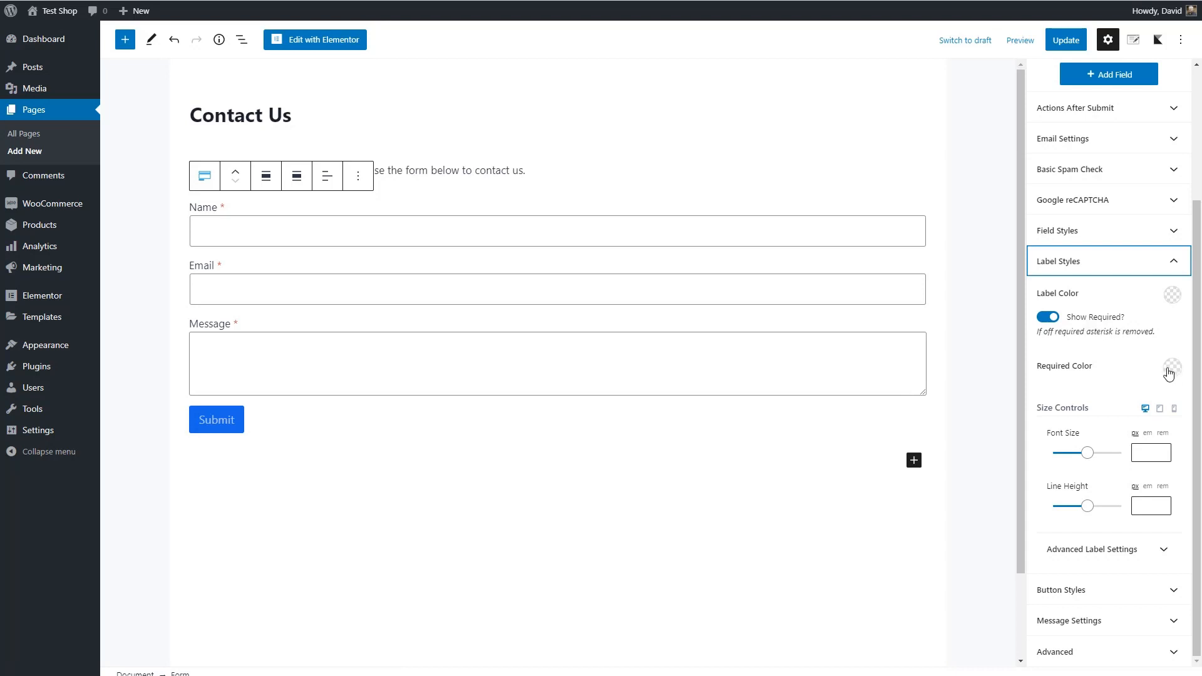
{"action": "mouse_move", "coordinate": [1077, 506]}
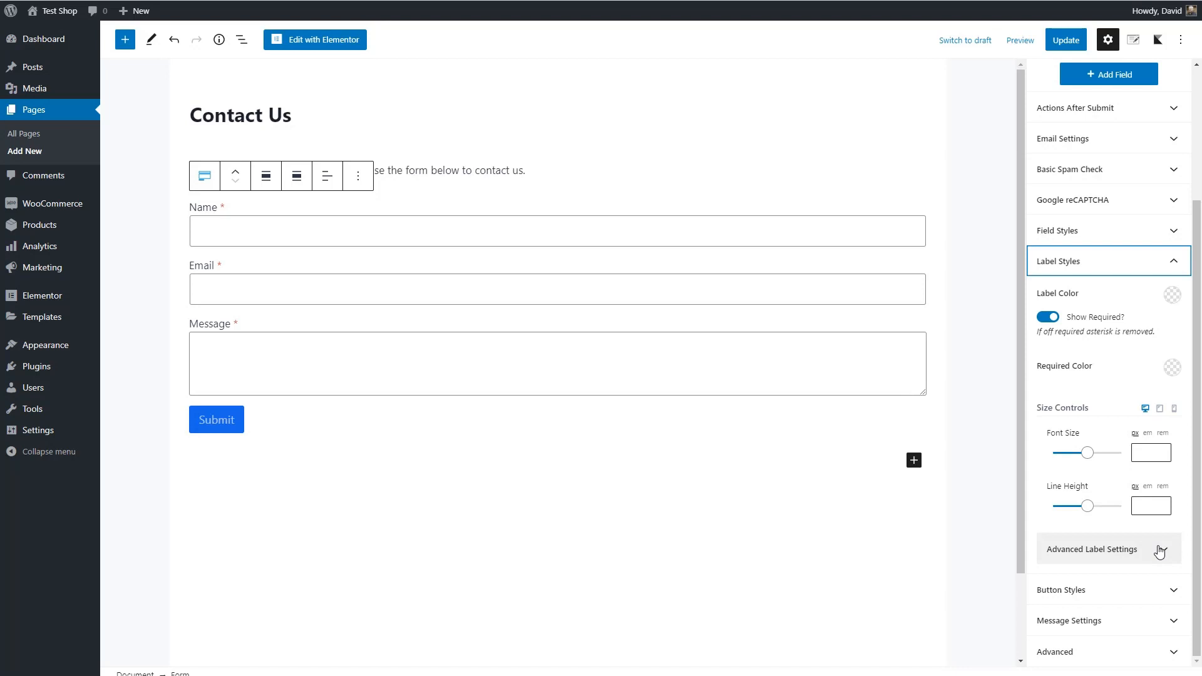
{"action": "left_click", "coordinate": [1091, 549]}
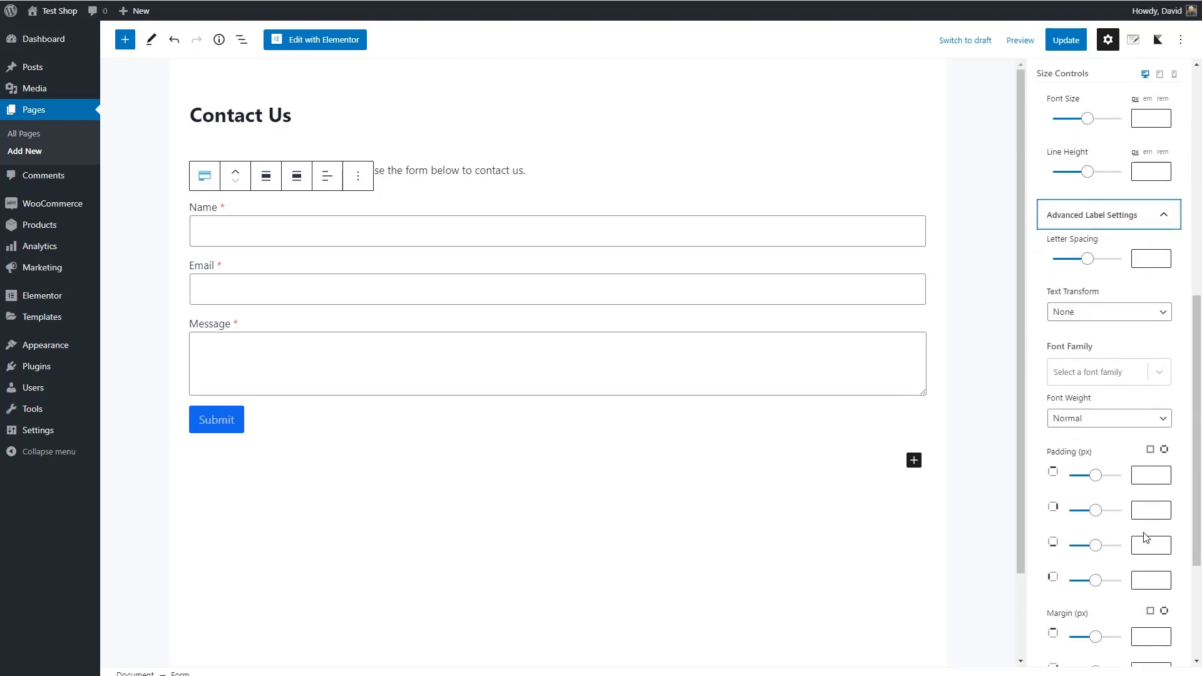
{"action": "scroll", "scroll_direction": "down", "scroll_amount": 3}
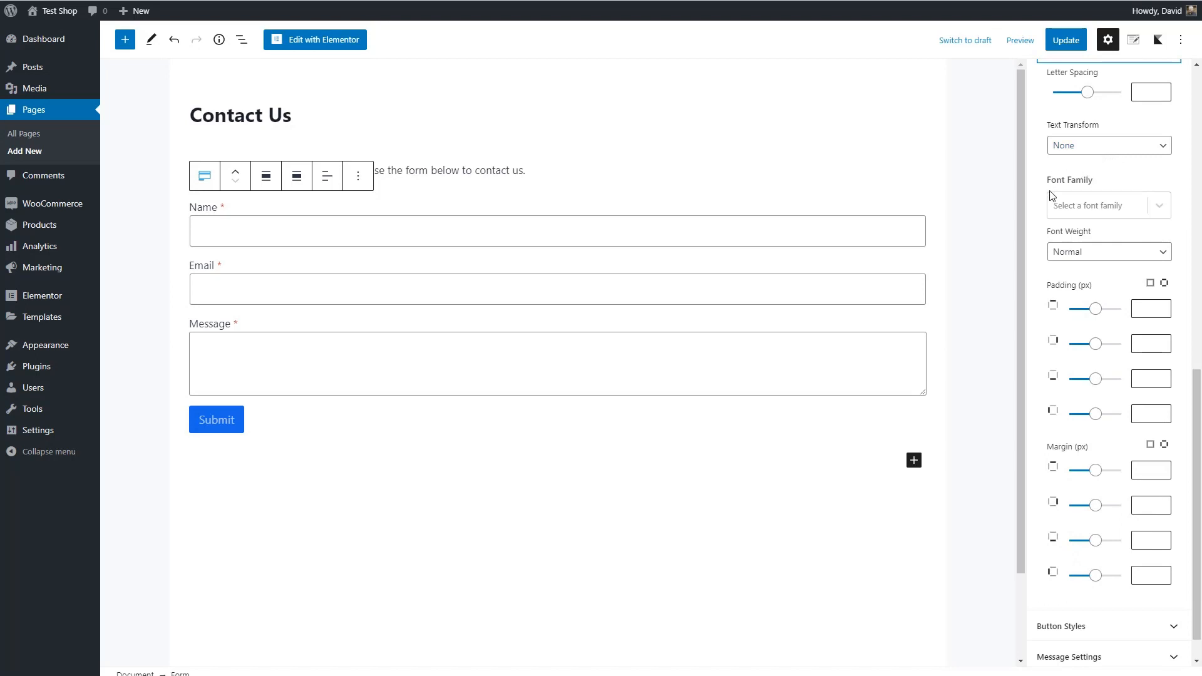
{"action": "mouse_move", "coordinate": [1086, 532]}
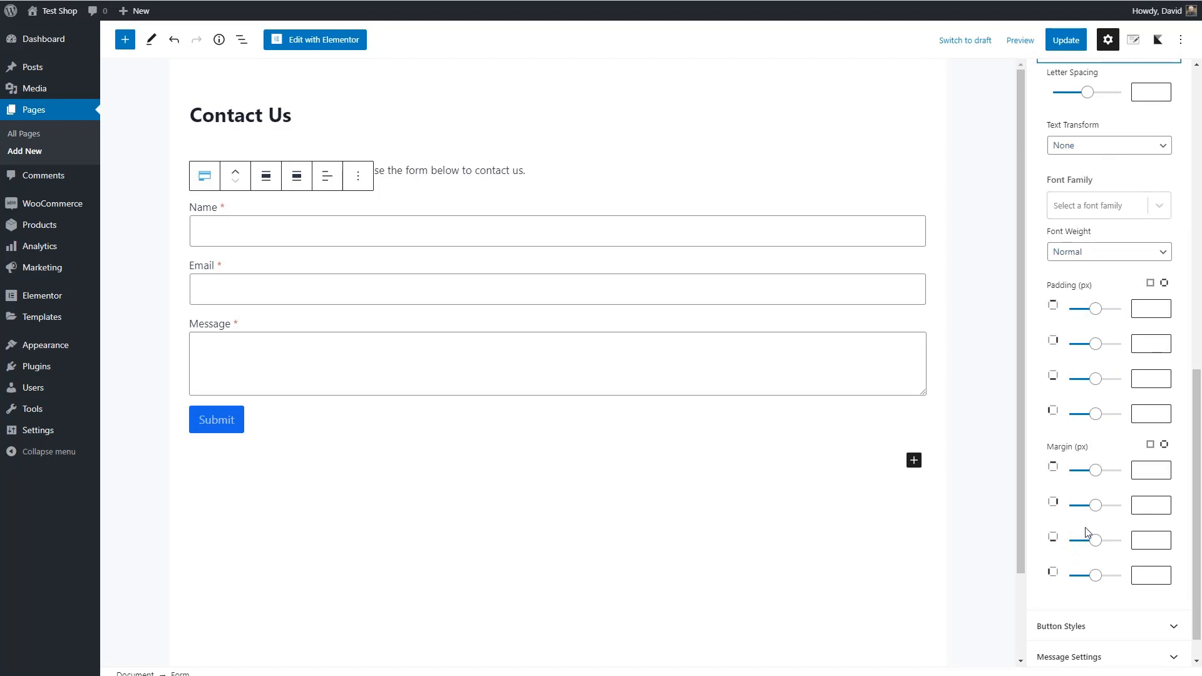
{"action": "mouse_move", "coordinate": [1056, 280]}
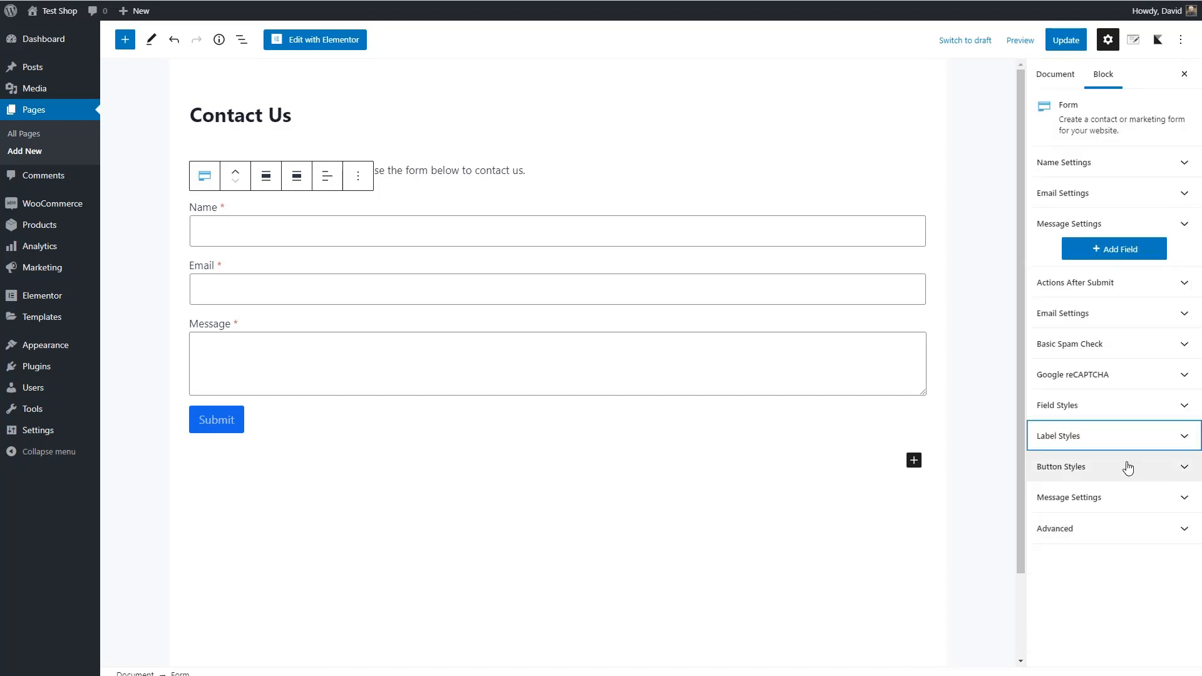
- Give the Submit button blue text and a blue border with no background fill
{"action": "left_click", "coordinate": [1060, 466]}
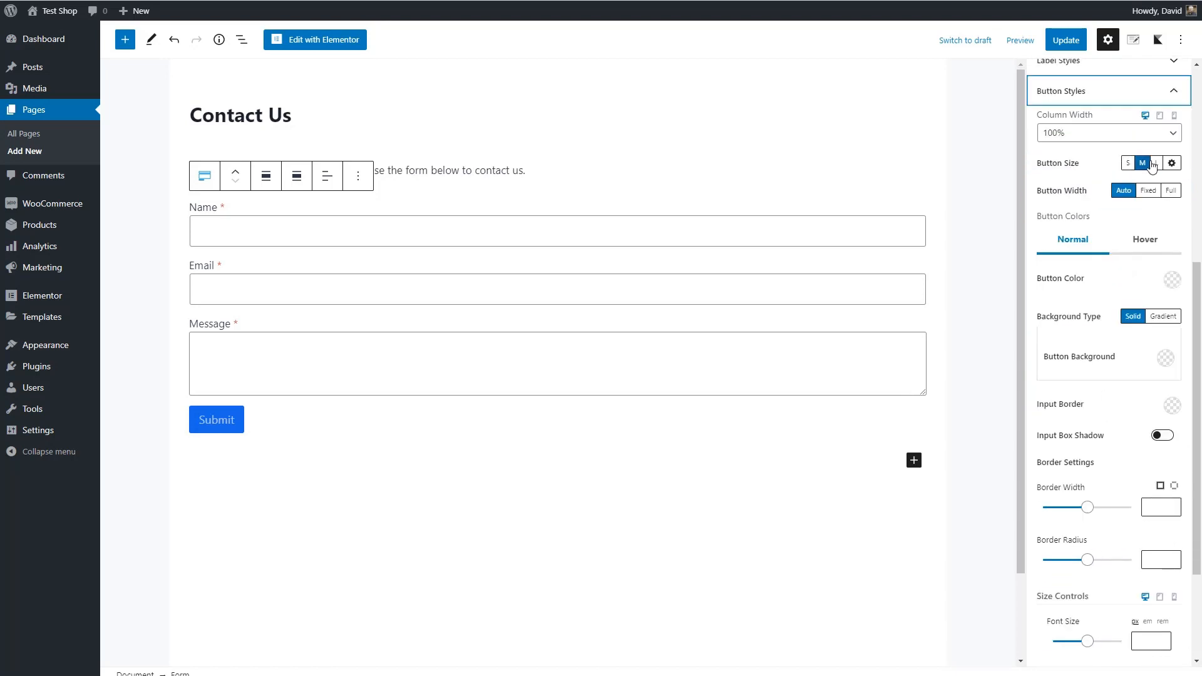
{"action": "left_click", "coordinate": [1154, 162]}
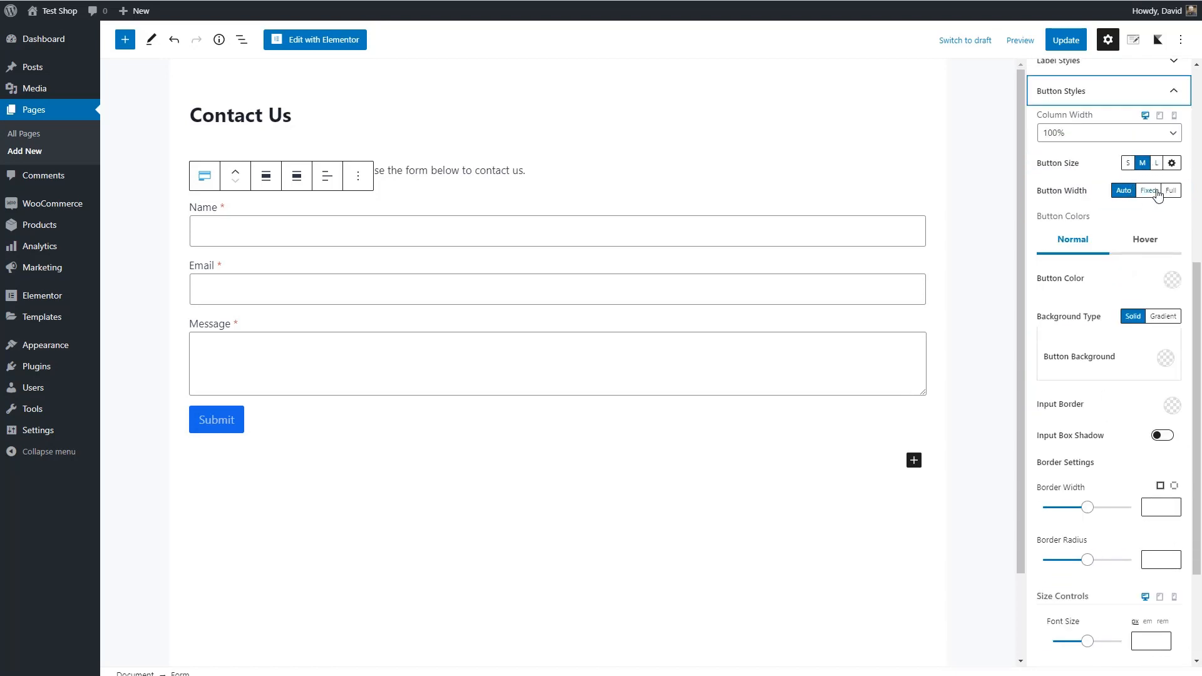
{"action": "mouse_move", "coordinate": [1174, 194]}
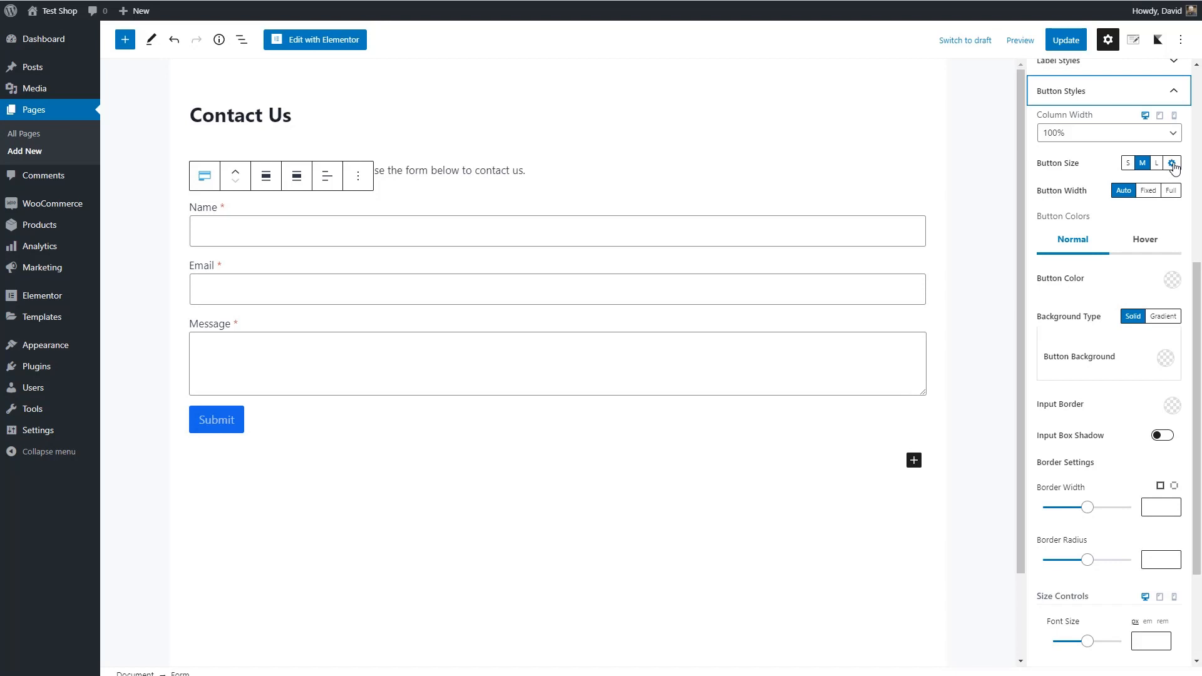
{"action": "mouse_move", "coordinate": [1159, 167]}
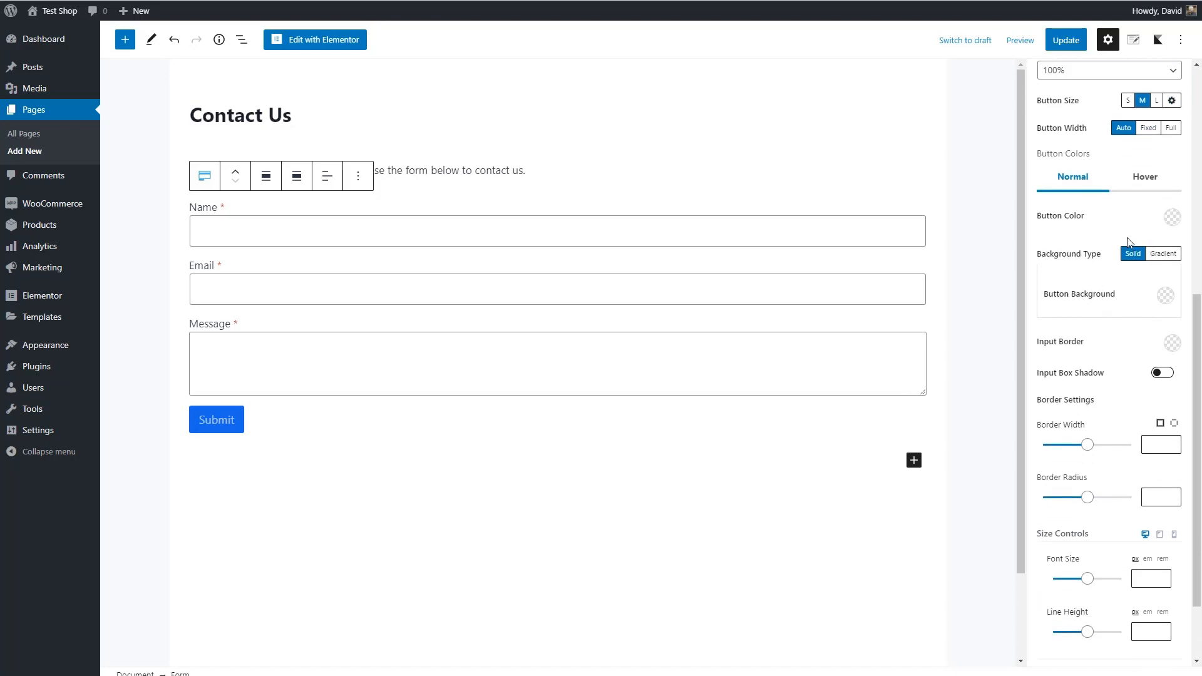
{"action": "left_click", "coordinate": [1169, 218]}
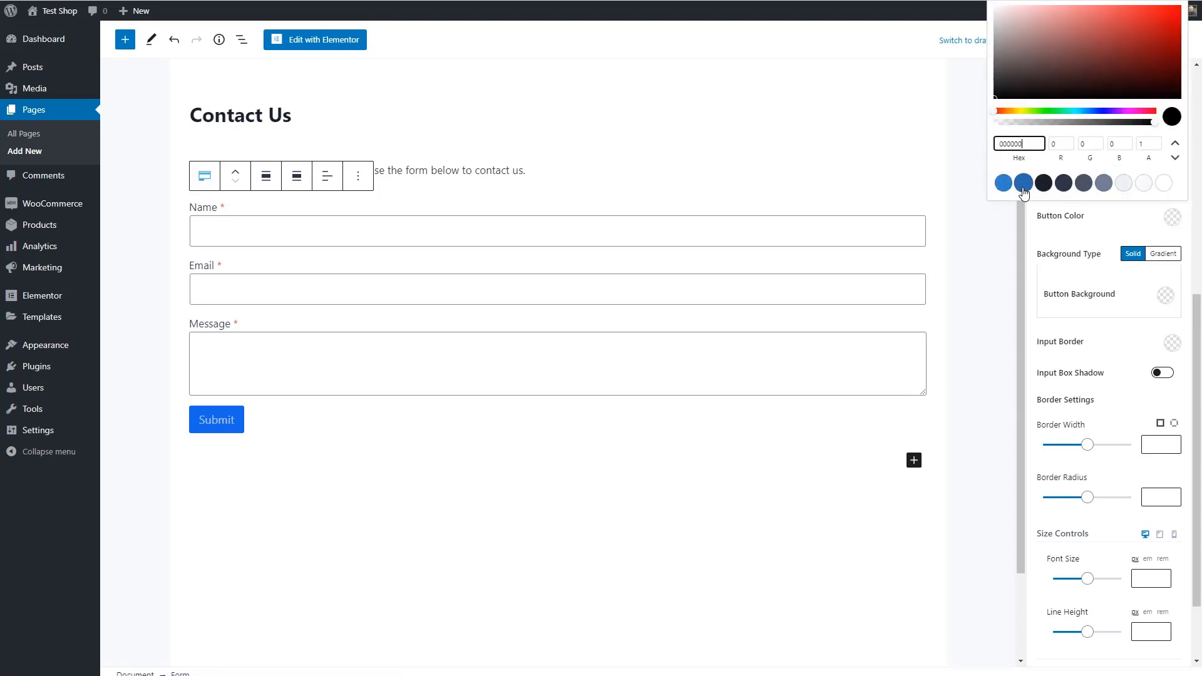
{"action": "left_click", "coordinate": [1022, 183]}
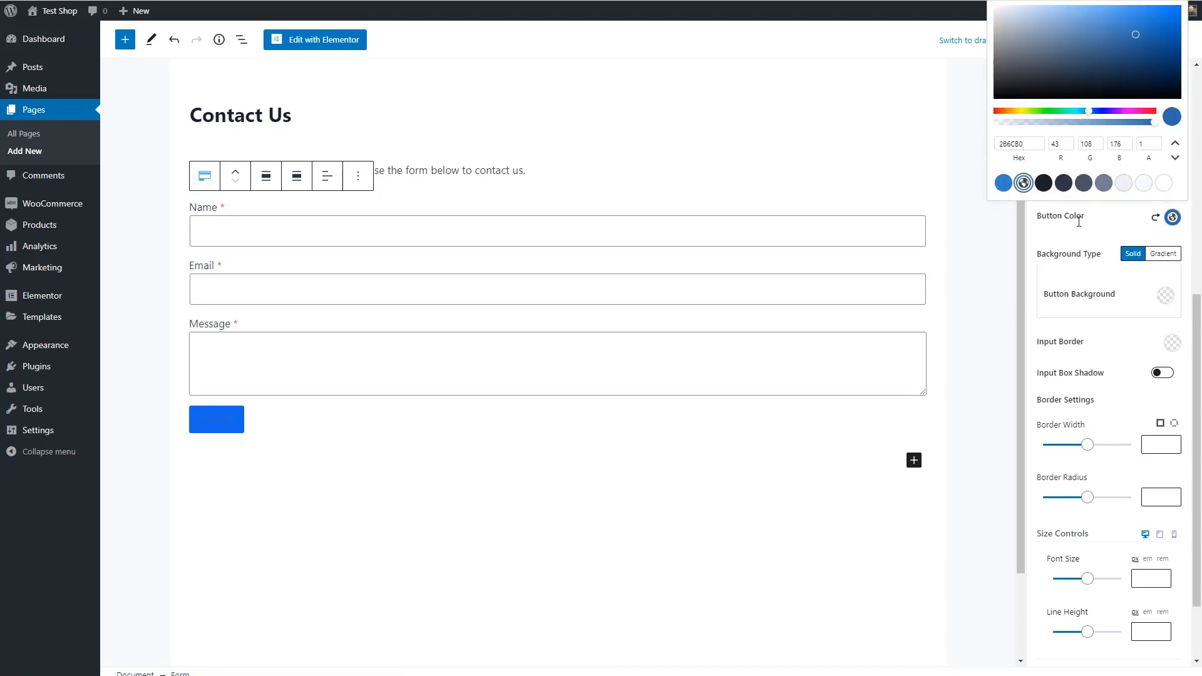
{"action": "left_click", "coordinate": [1154, 261]}
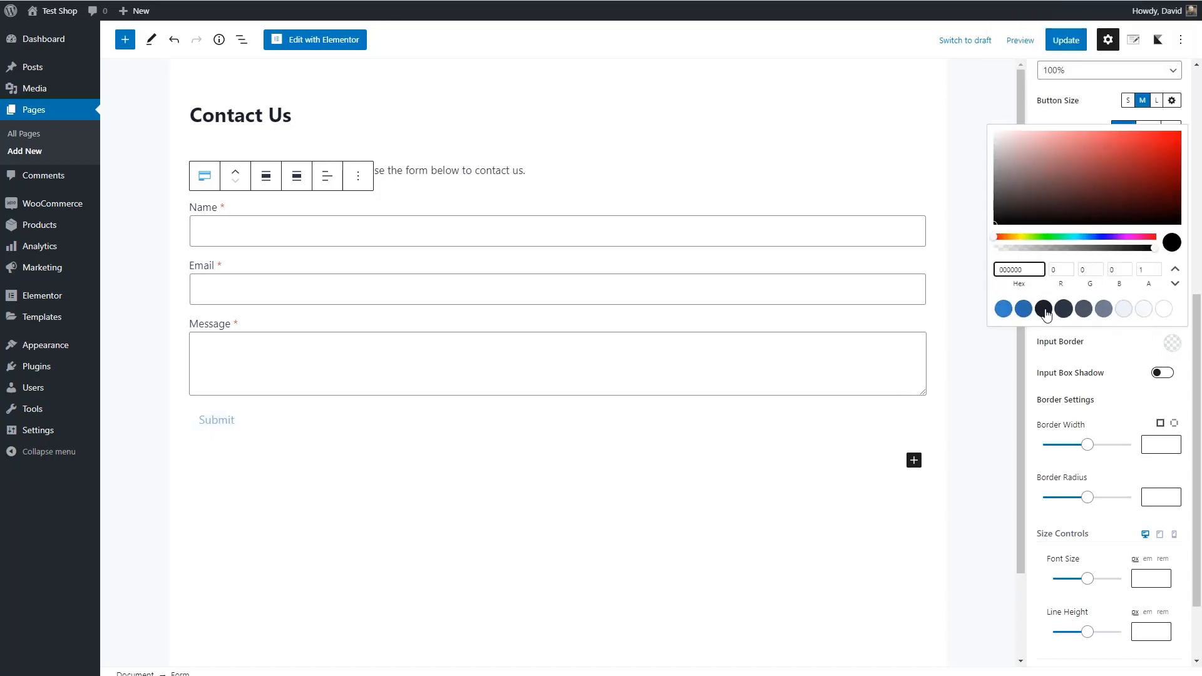
{"action": "left_click", "coordinate": [1023, 308]}
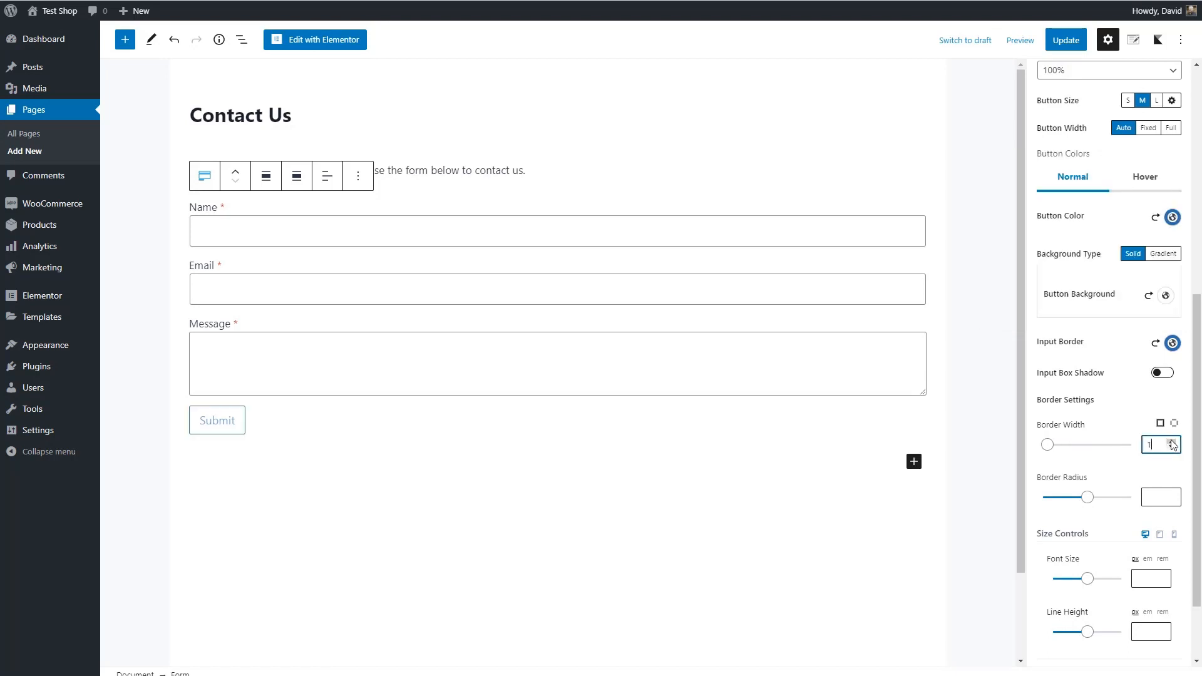
- Set the button border width to 2 pixels and show its typography and margin options
{"action": "left_click", "coordinate": [1172, 441]}
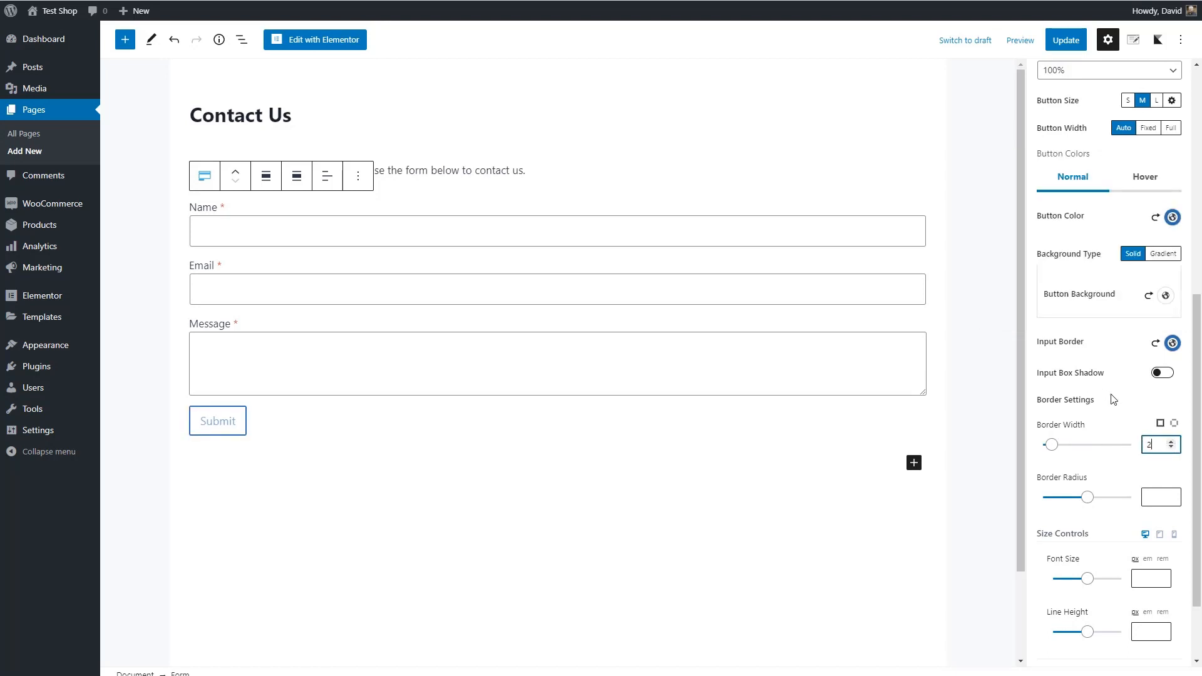
{"action": "scroll", "scroll_direction": "down", "scroll_amount": 3}
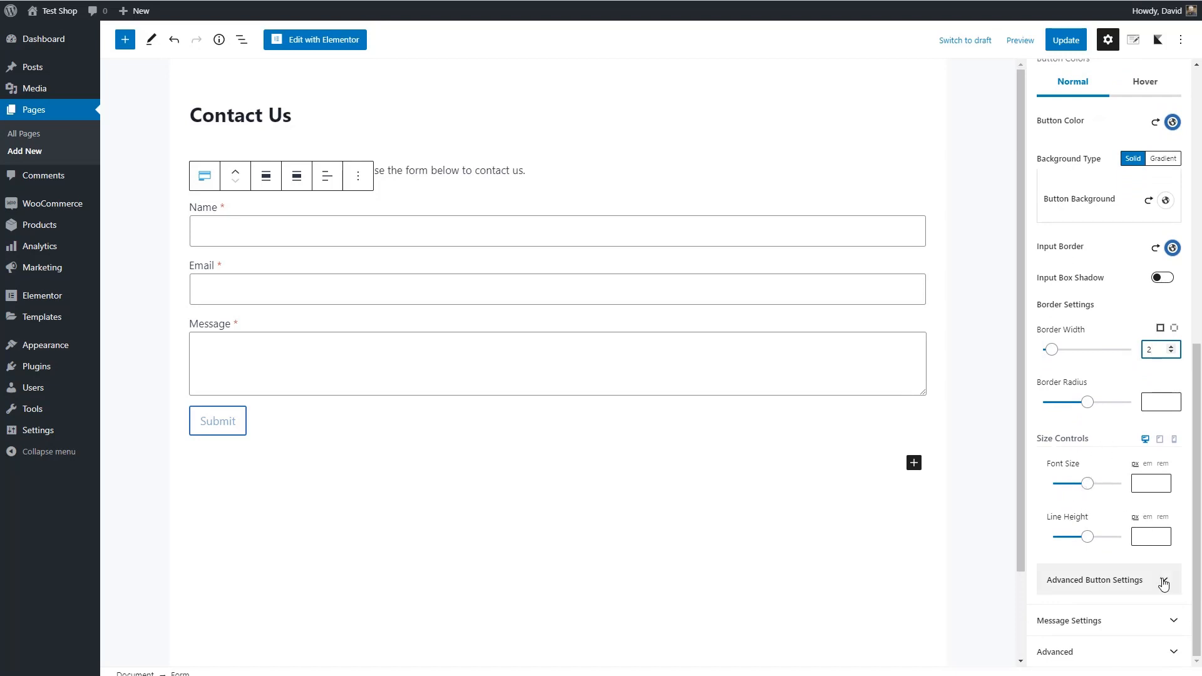
{"action": "left_click", "coordinate": [1108, 580]}
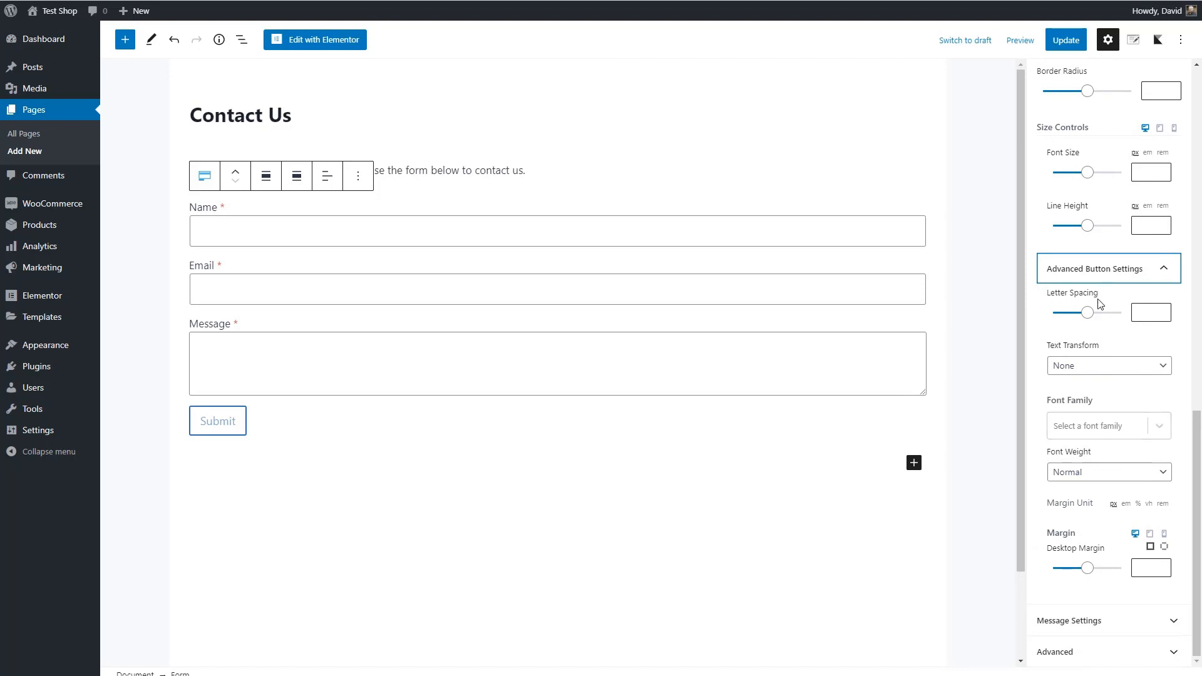
{"action": "mouse_move", "coordinate": [1099, 438]}
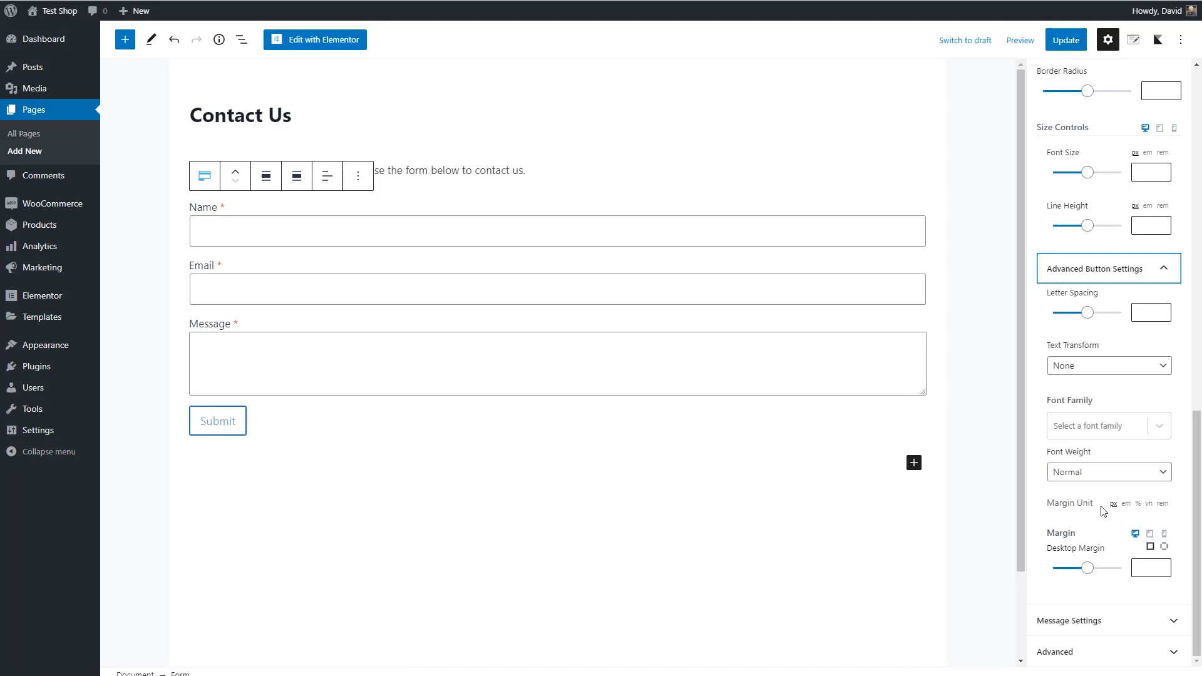
{"action": "mouse_move", "coordinate": [1162, 503]}
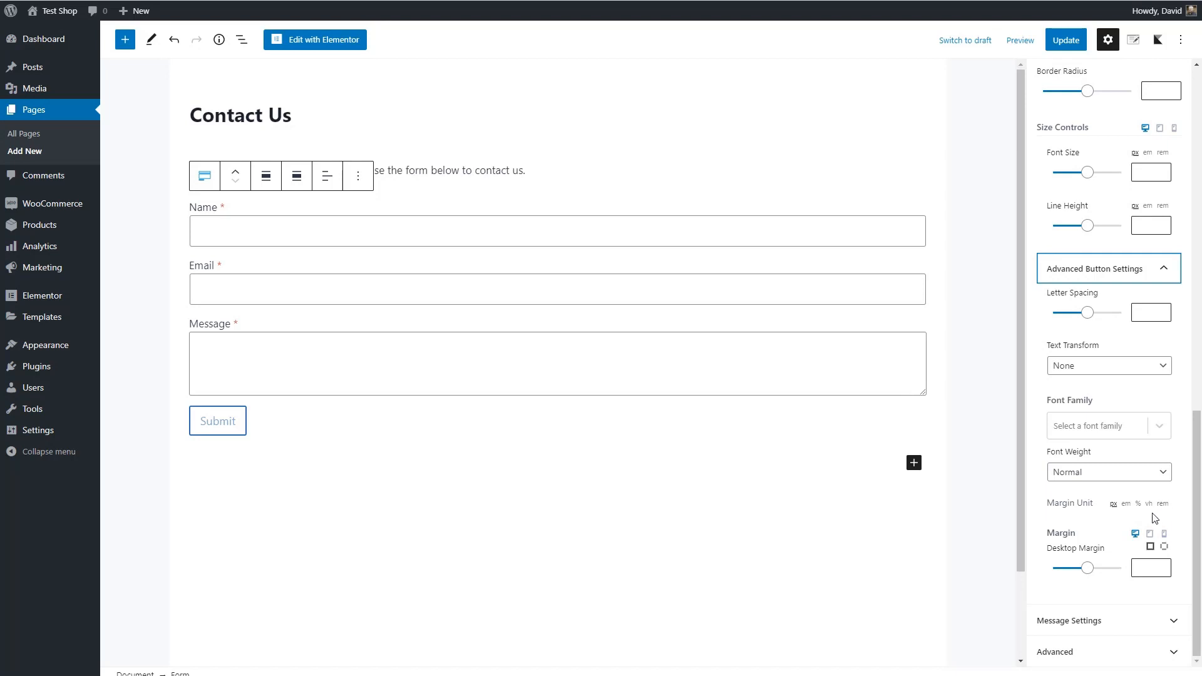
{"action": "mouse_move", "coordinate": [1154, 513]}
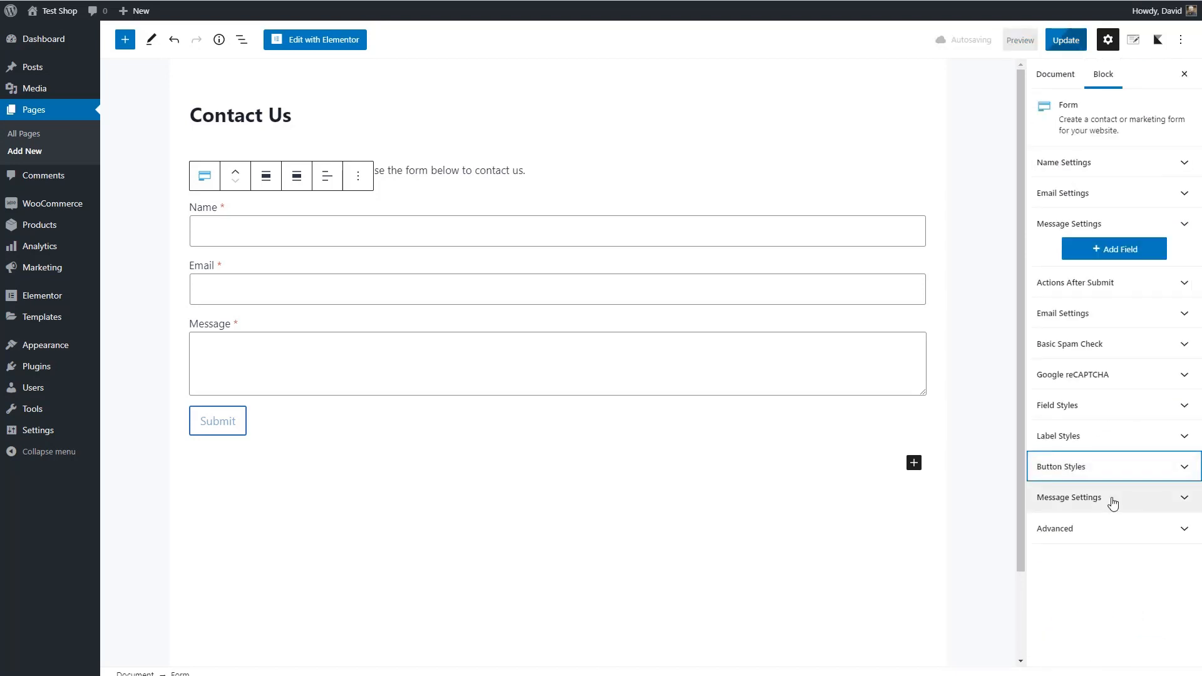
- Review the success and error Message Settings, then show the empty HTML anchor and CSS class fields
{"action": "left_click", "coordinate": [1069, 496]}
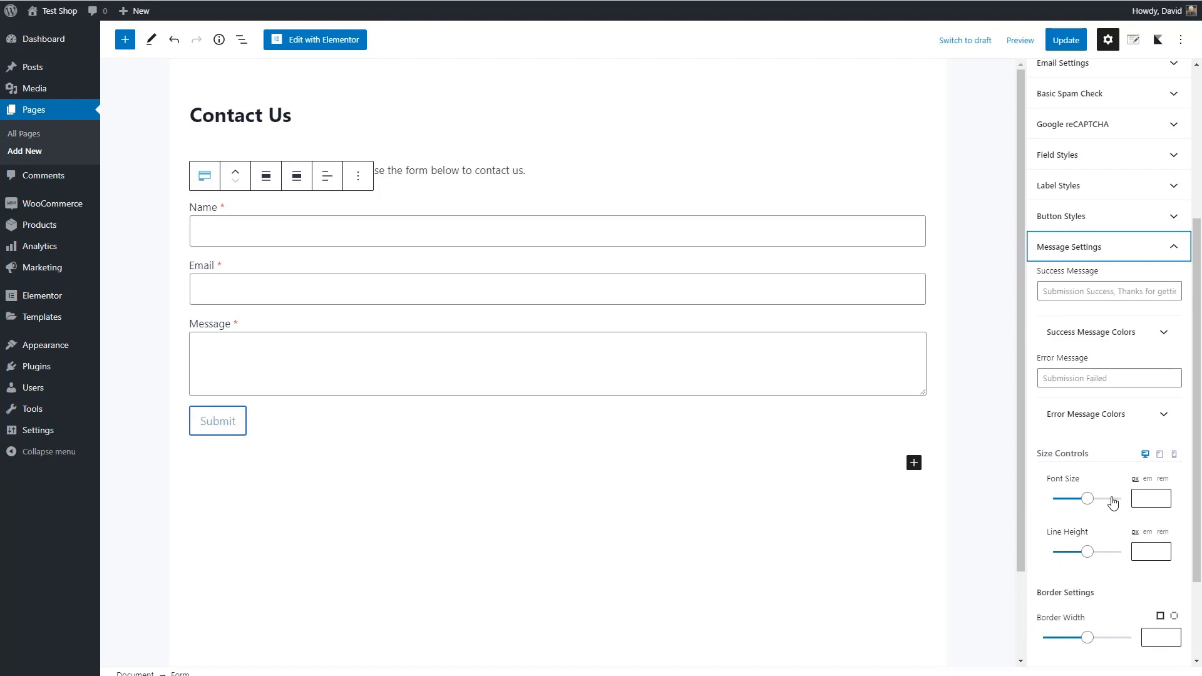
{"action": "mouse_move", "coordinate": [1142, 310]}
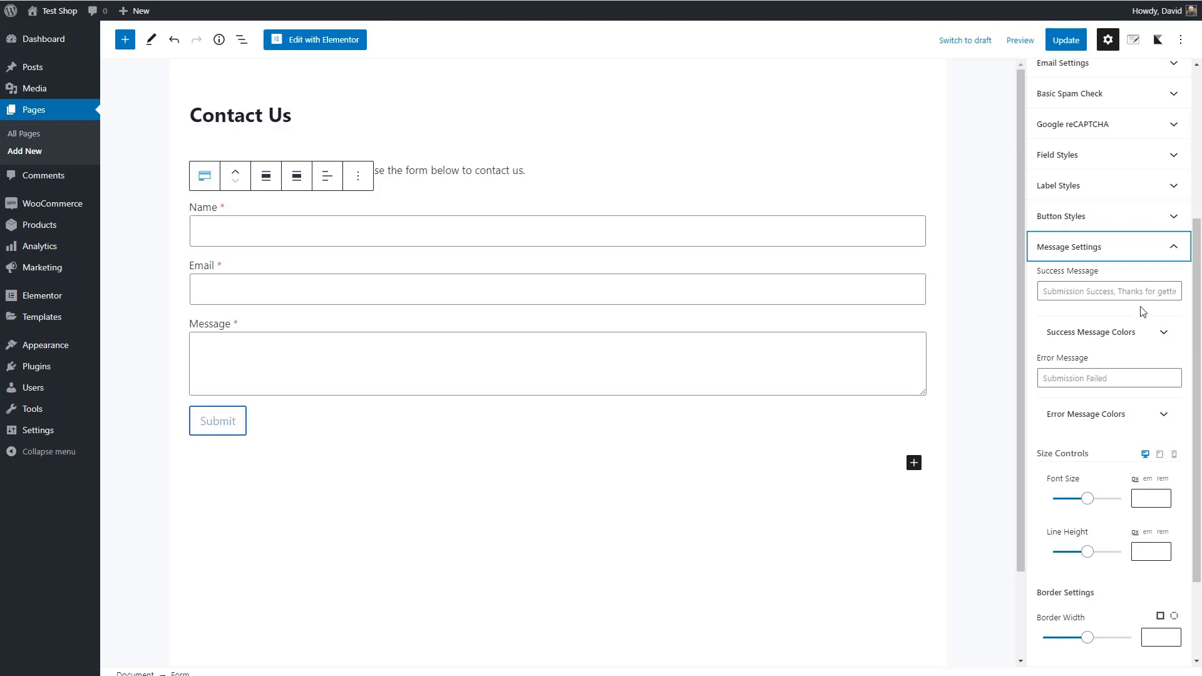
{"action": "left_click", "coordinate": [1094, 378]}
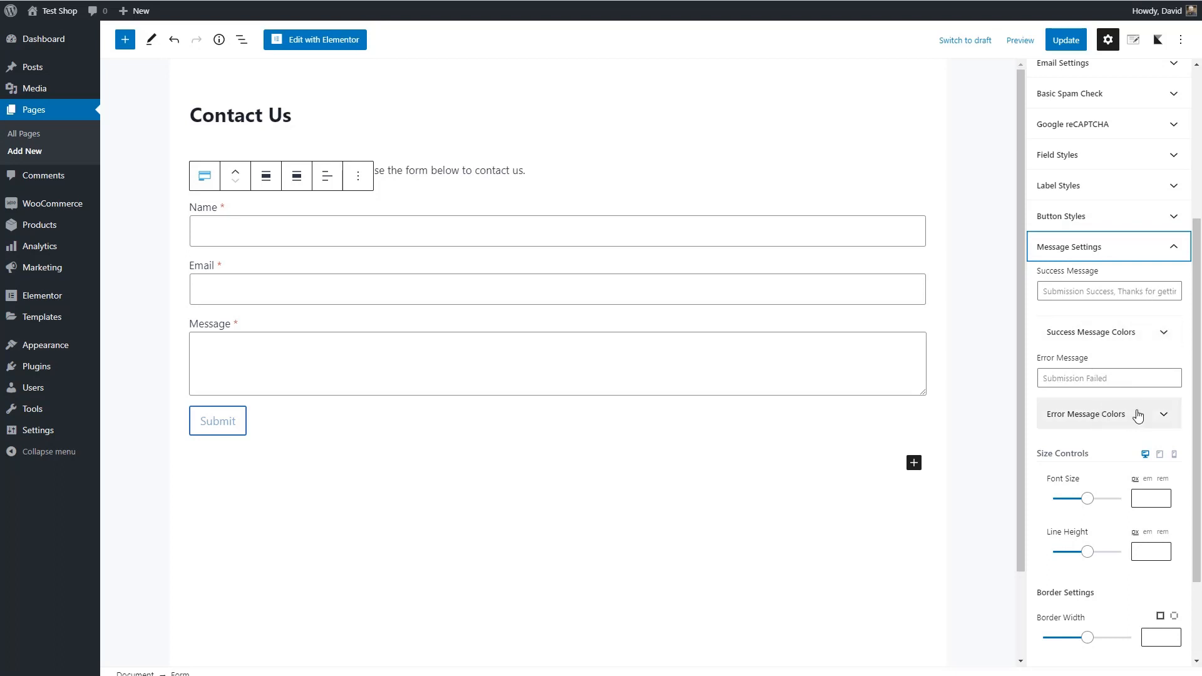
{"action": "scroll", "scroll_direction": "down", "scroll_amount": 3}
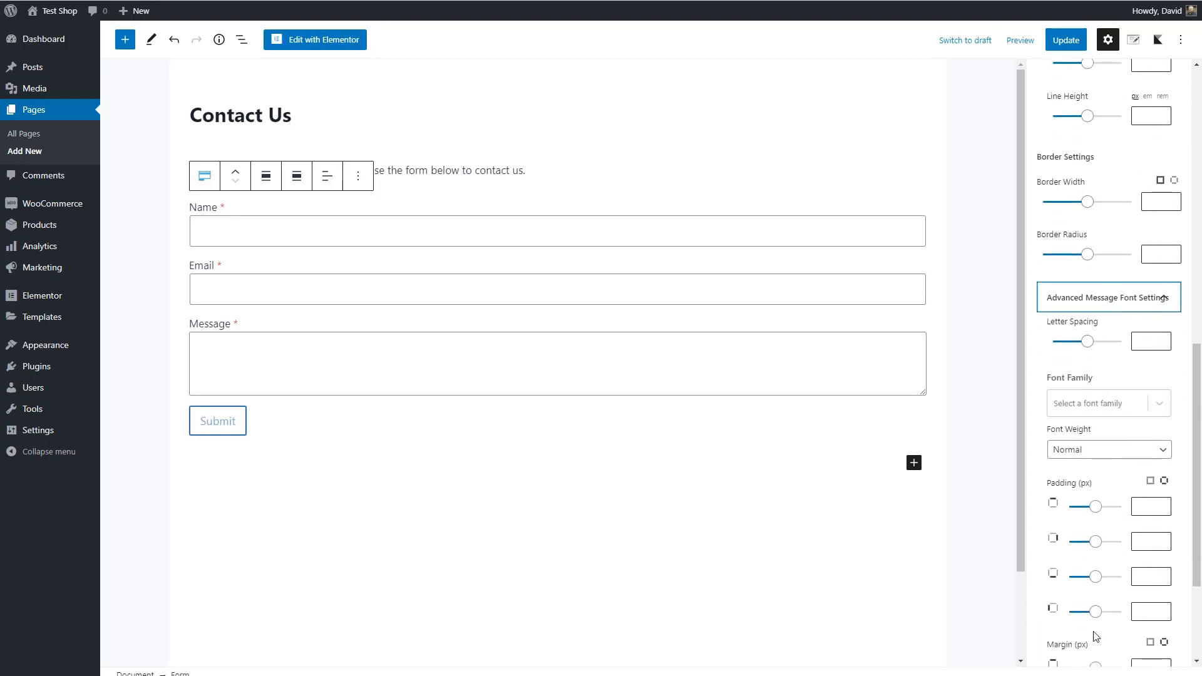
{"action": "scroll", "scroll_direction": "down", "scroll_amount": 3}
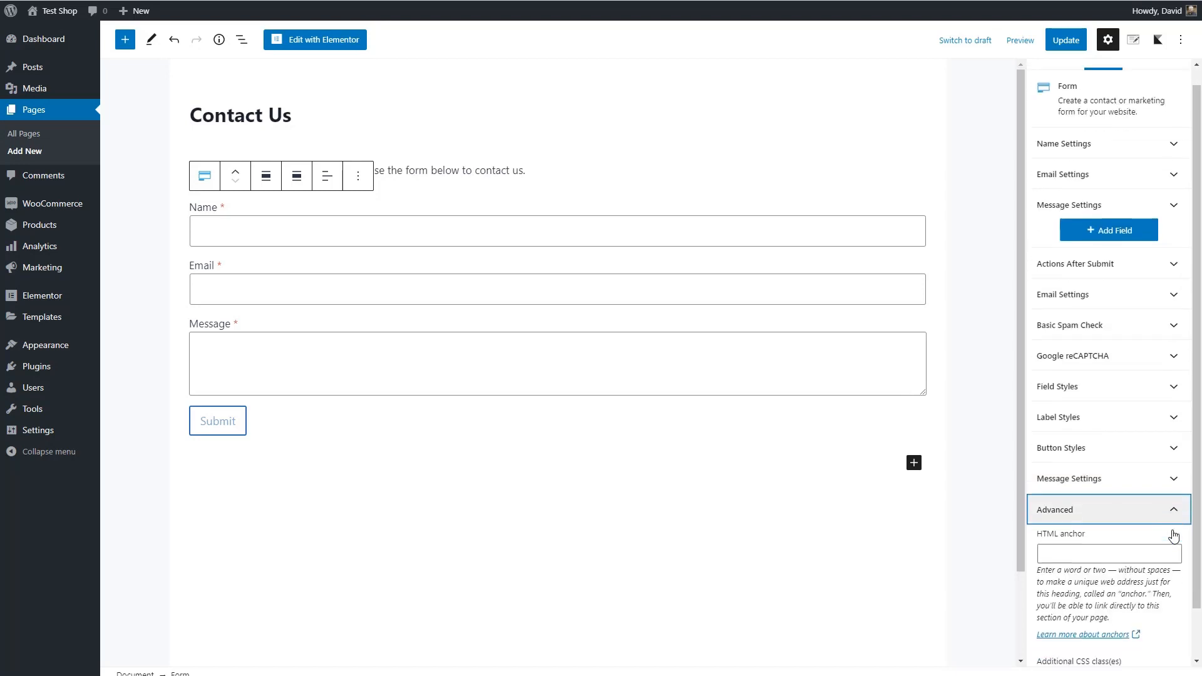
{"action": "scroll", "scroll_direction": "down", "scroll_amount": 3}
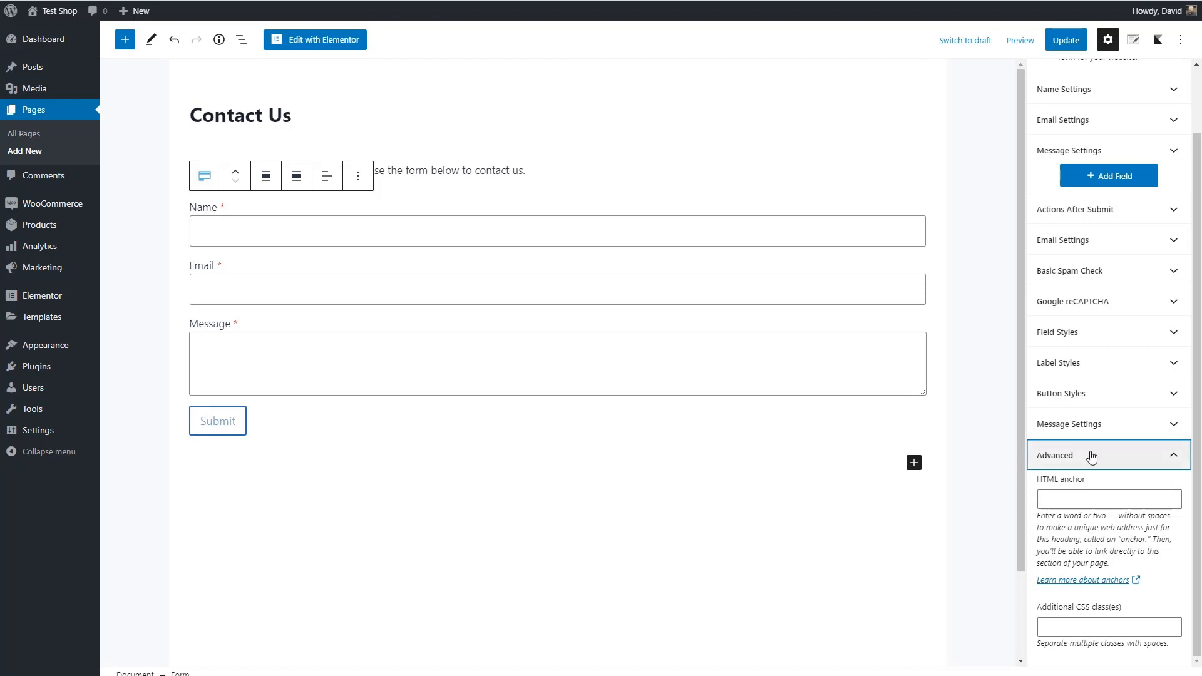
- Update the Contact Us page and view its live version with the Name, Email, Message form
{"action": "left_click", "coordinate": [1067, 39]}
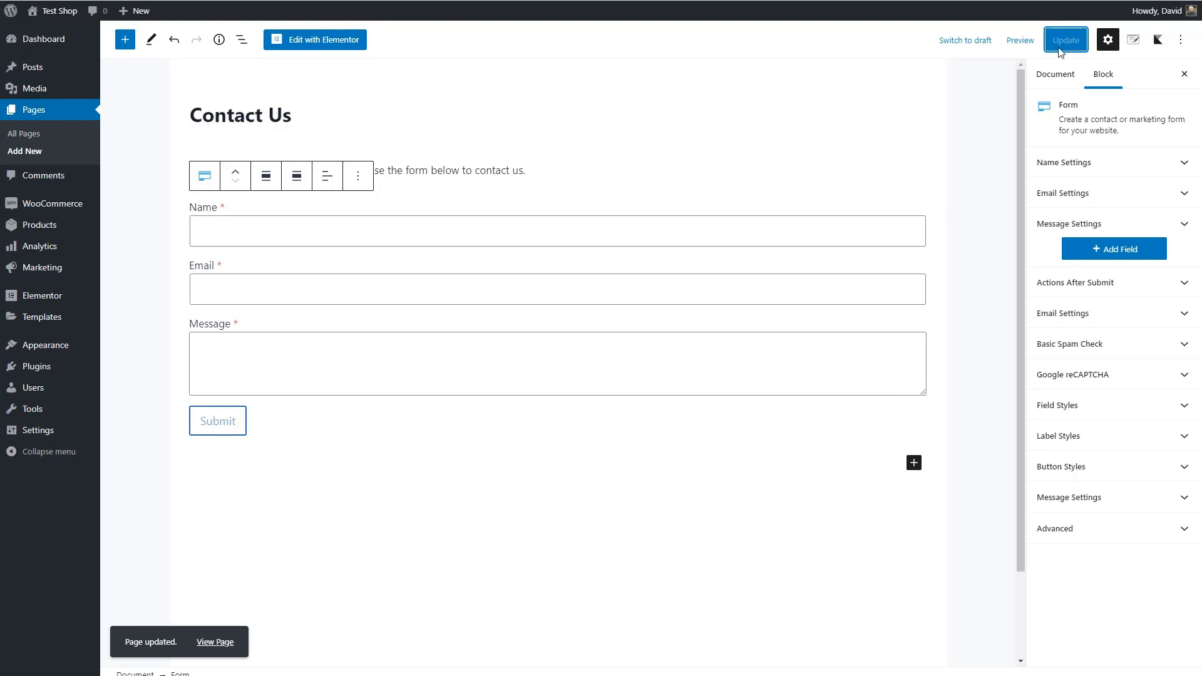
{"action": "left_click", "coordinate": [1019, 40]}
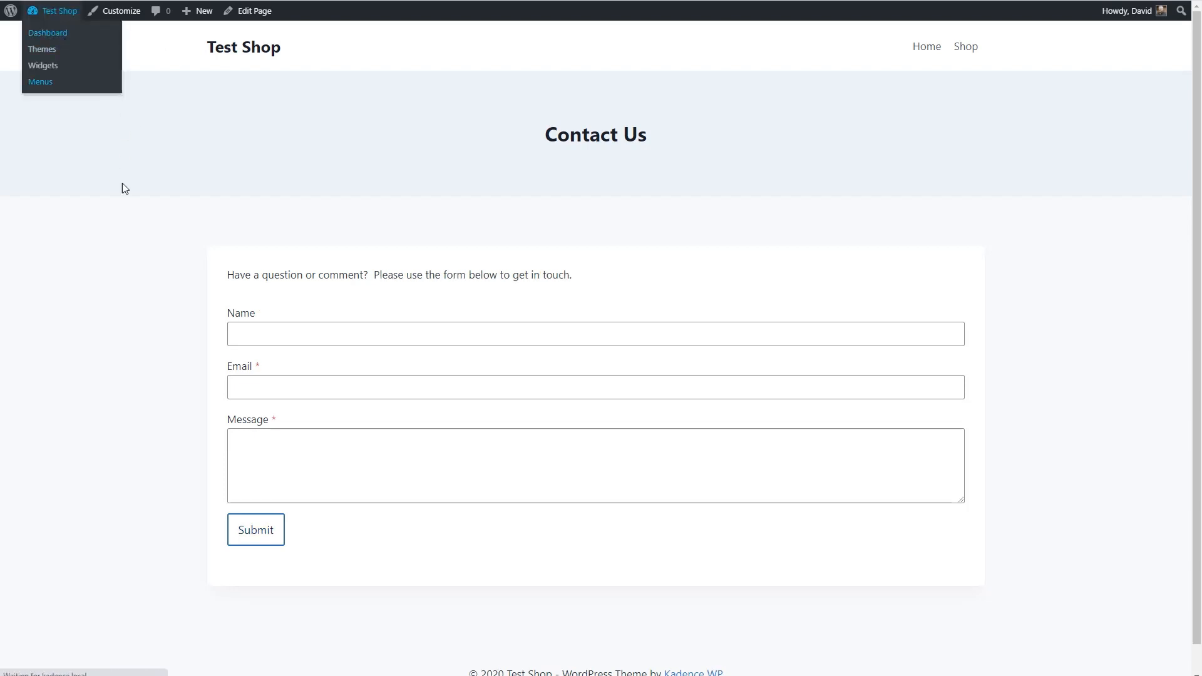
- Activate the Kadence Blocks PRO Extension from the installed plugins list
{"action": "left_click", "coordinate": [48, 32]}
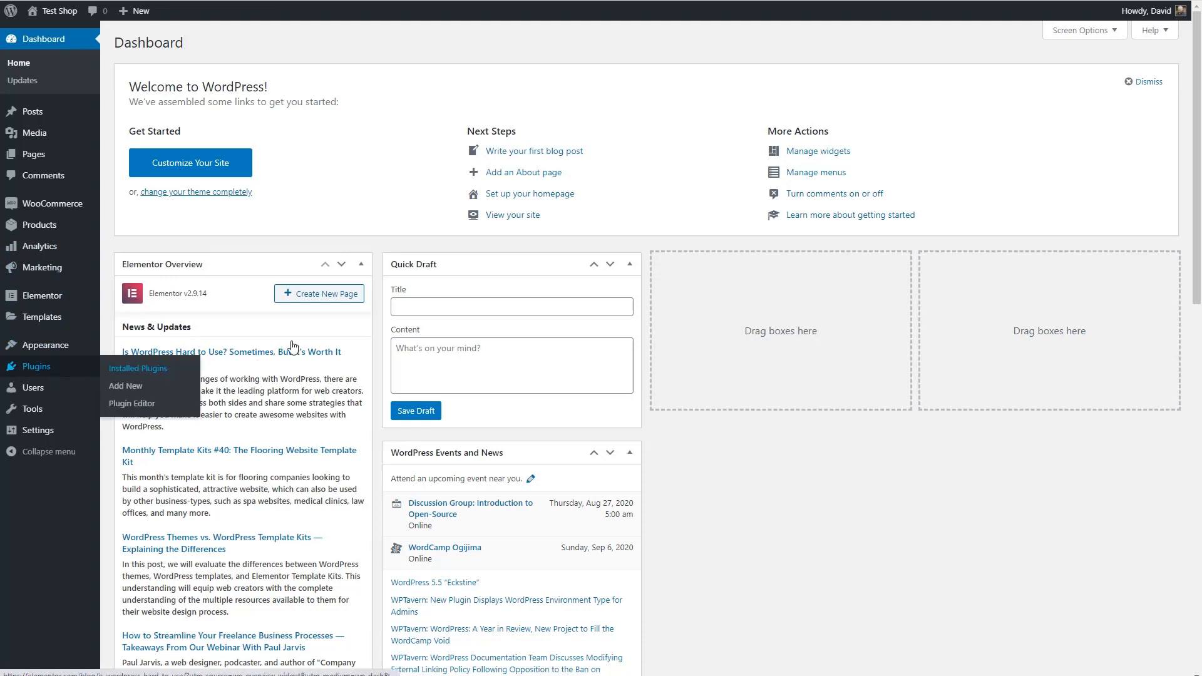
{"action": "left_click", "coordinate": [138, 368]}
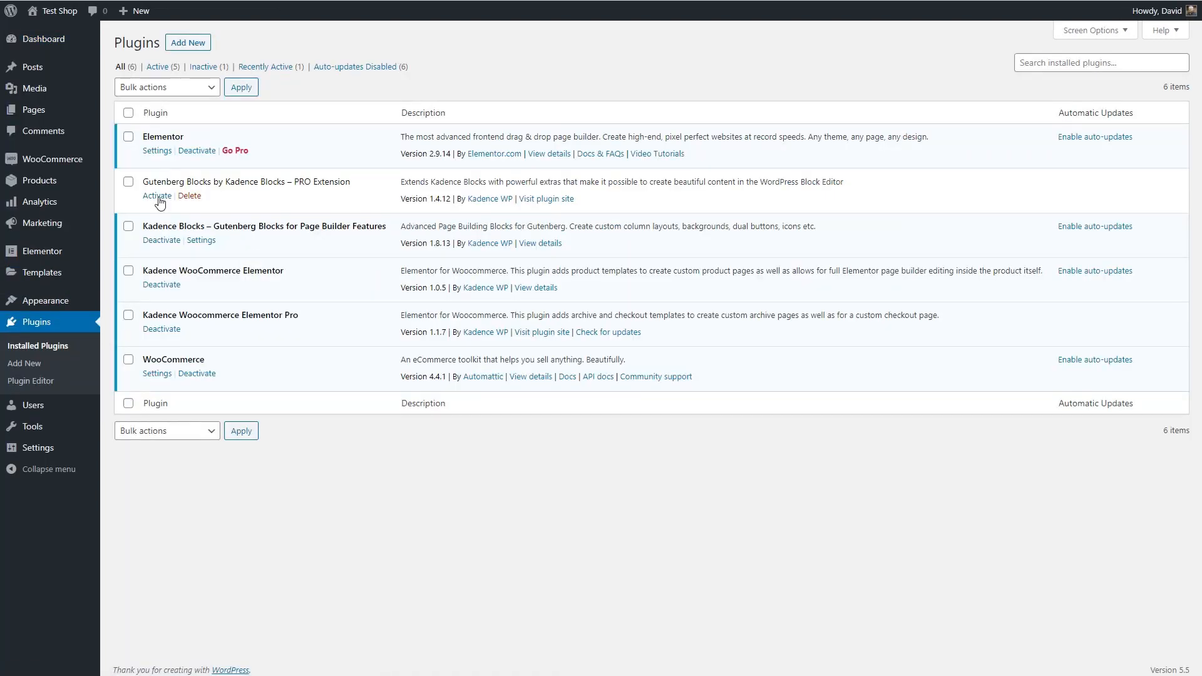
{"action": "left_click", "coordinate": [156, 195]}
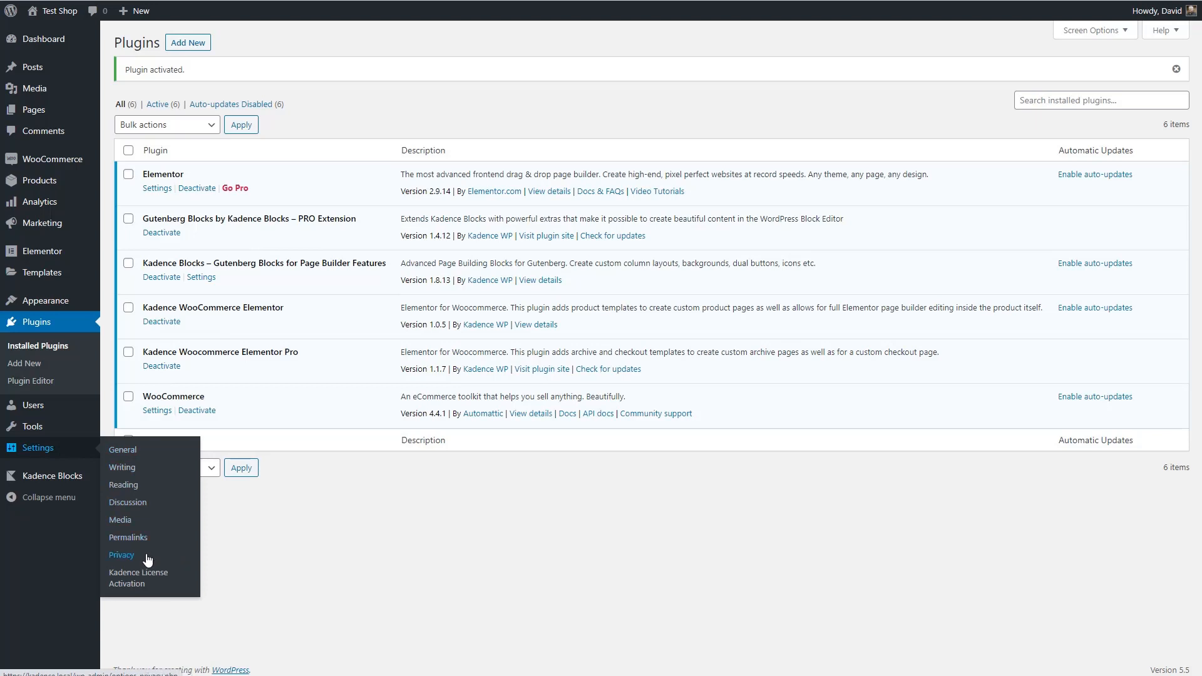
{"action": "mouse_move", "coordinate": [101, 528]}
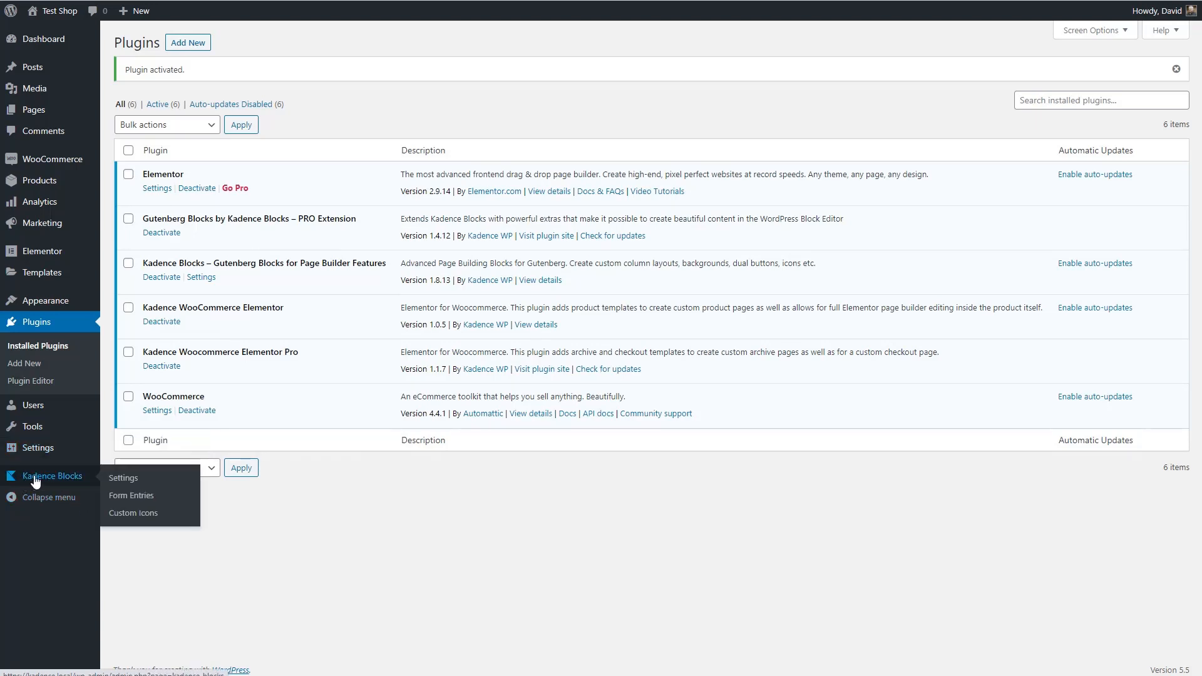
{"action": "mouse_move", "coordinate": [125, 478]}
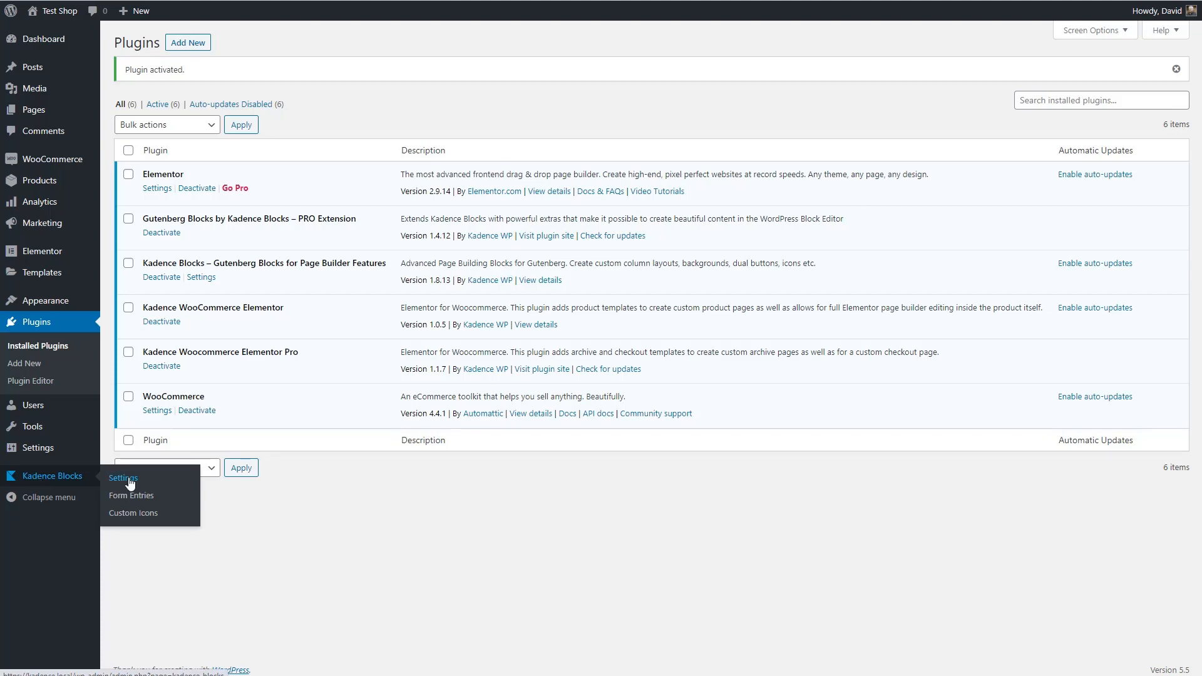
- Look through the Kadence Blocks settings and land on the empty Custom Icons list
{"action": "left_click", "coordinate": [123, 478]}
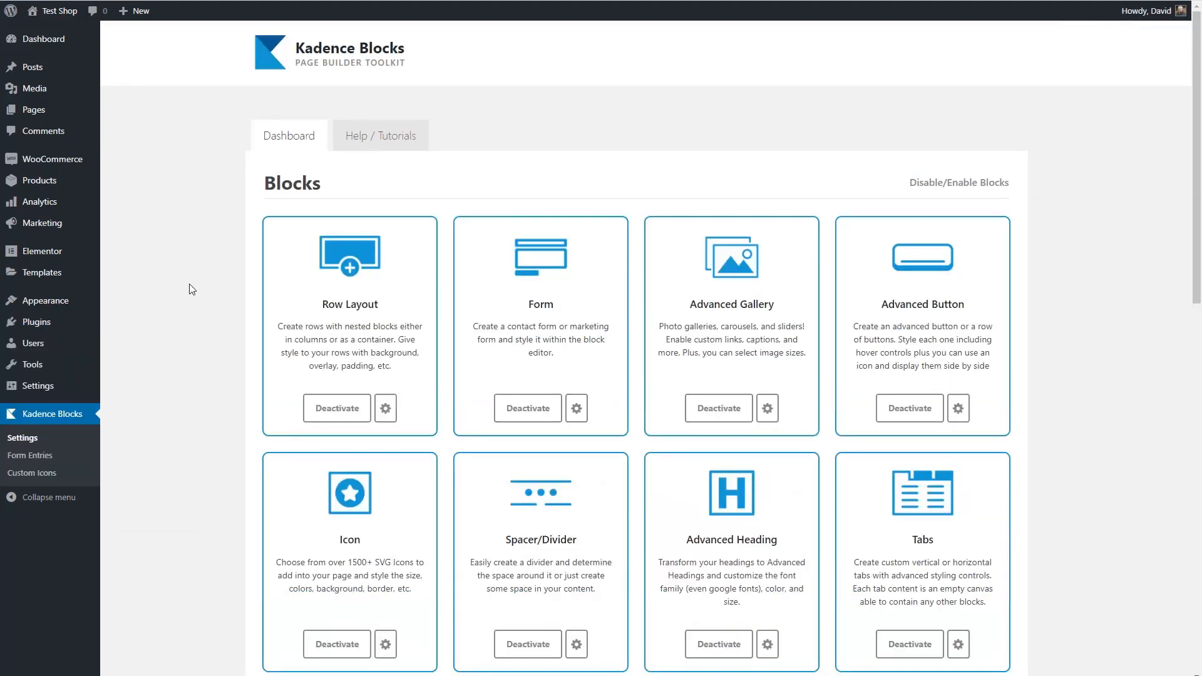
{"action": "mouse_move", "coordinate": [181, 243]}
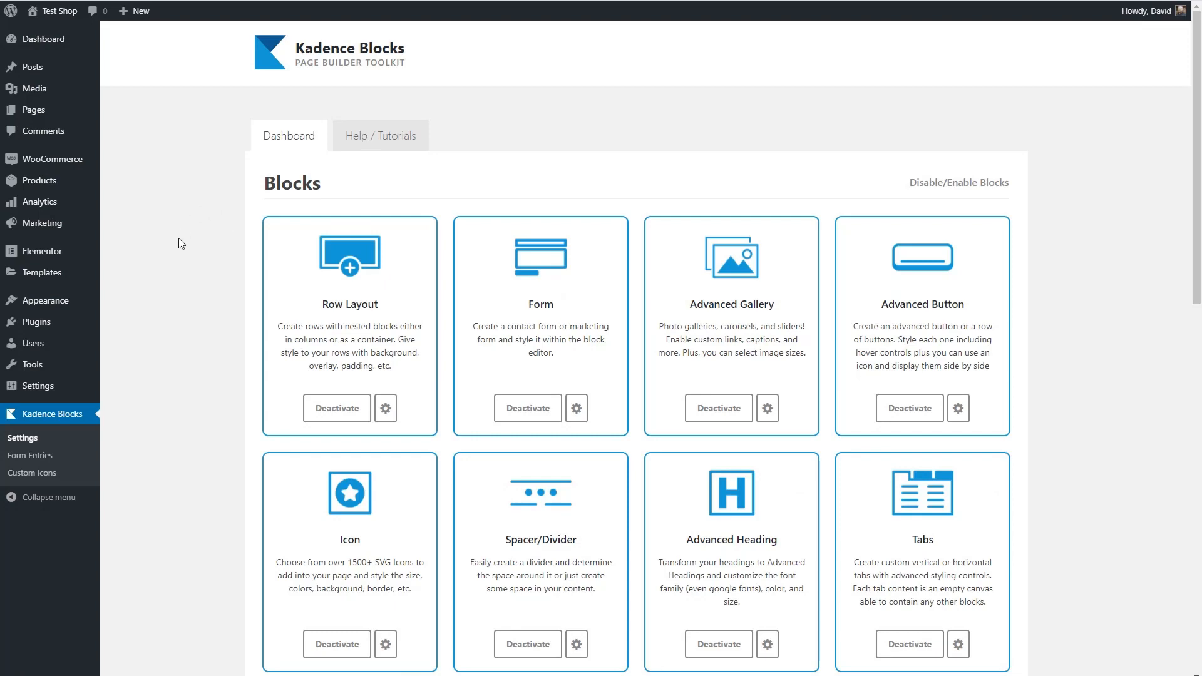
{"action": "mouse_move", "coordinate": [210, 304]}
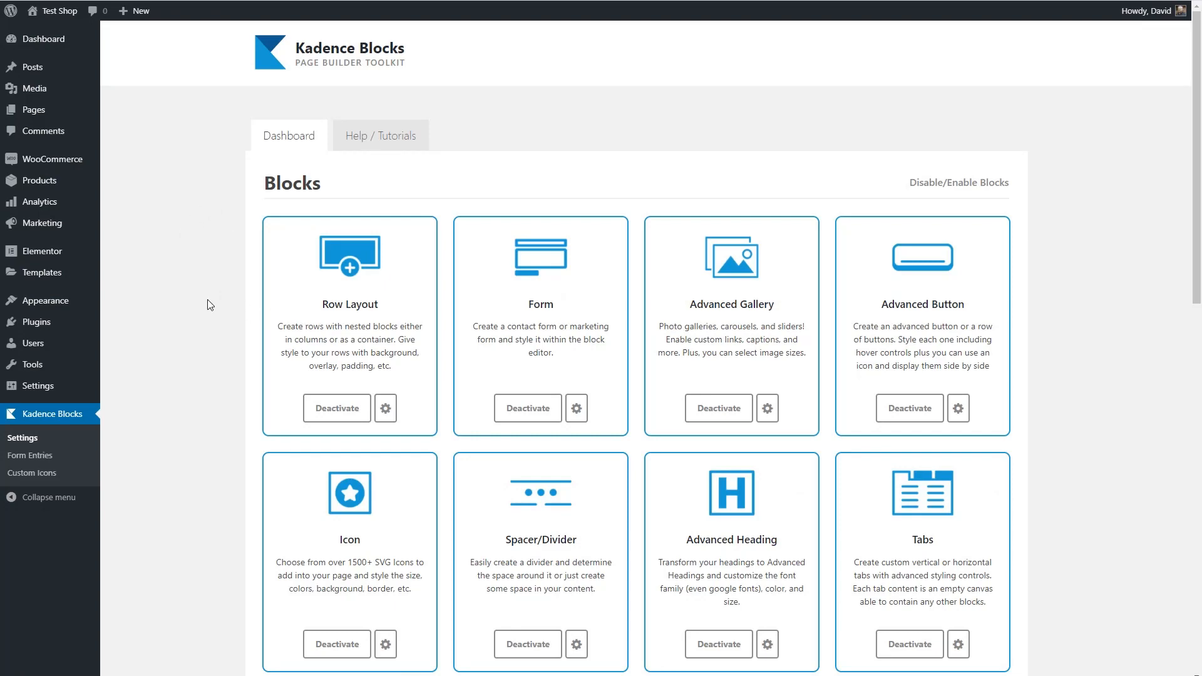
{"action": "scroll", "scroll_direction": "down", "scroll_amount": 3}
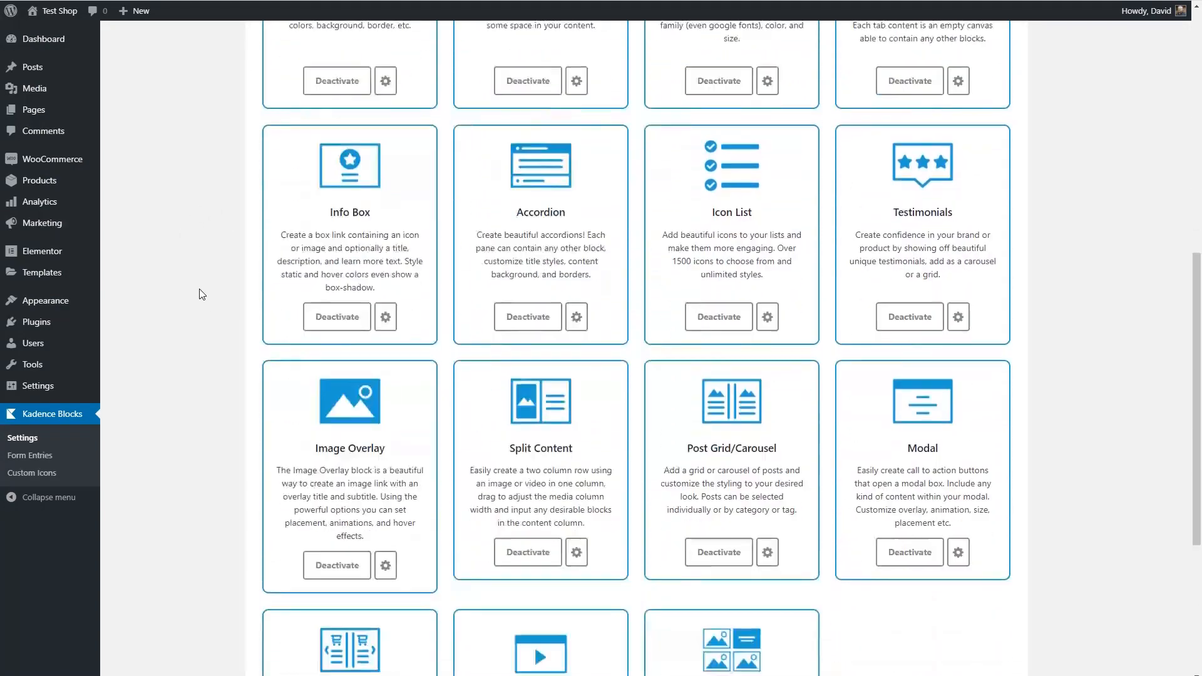
{"action": "scroll", "scroll_direction": "down", "scroll_amount": 3}
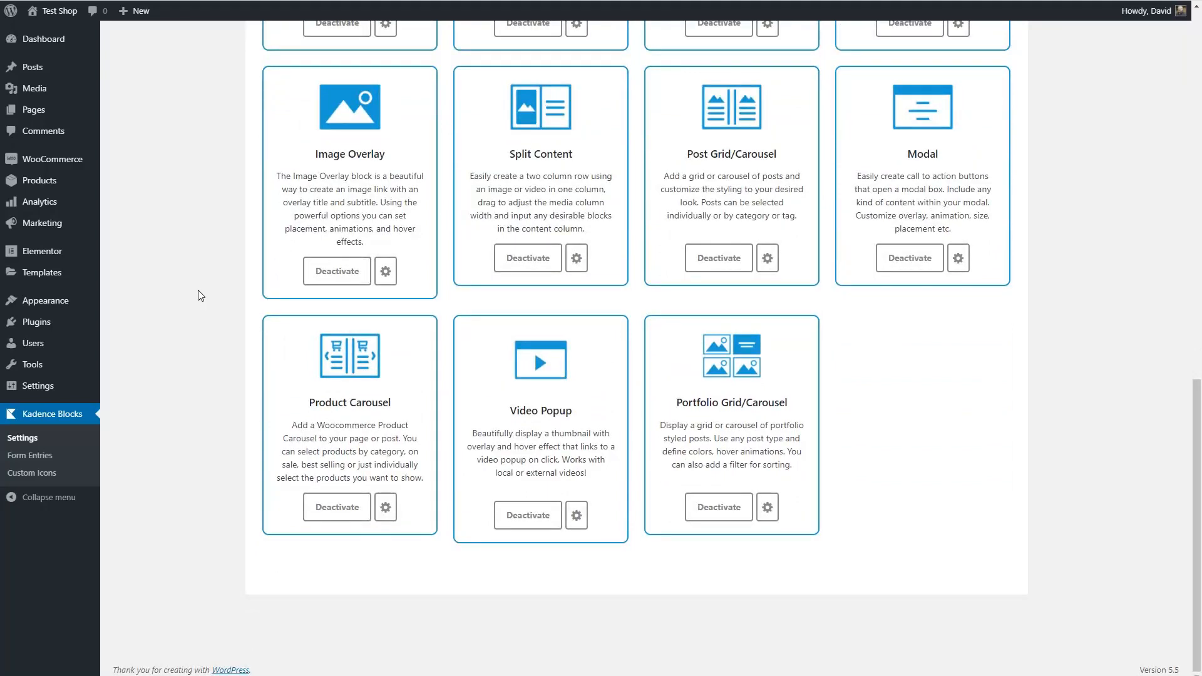
{"action": "scroll", "scroll_direction": "up", "scroll_amount": 3}
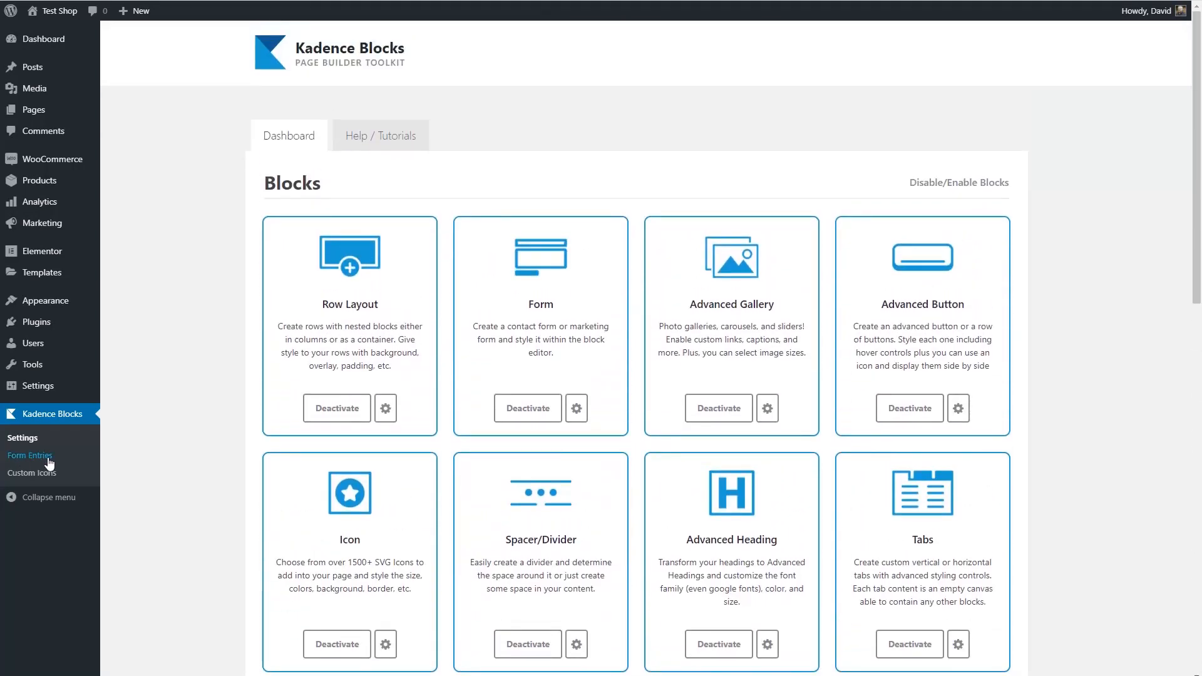
{"action": "mouse_move", "coordinate": [38, 478]}
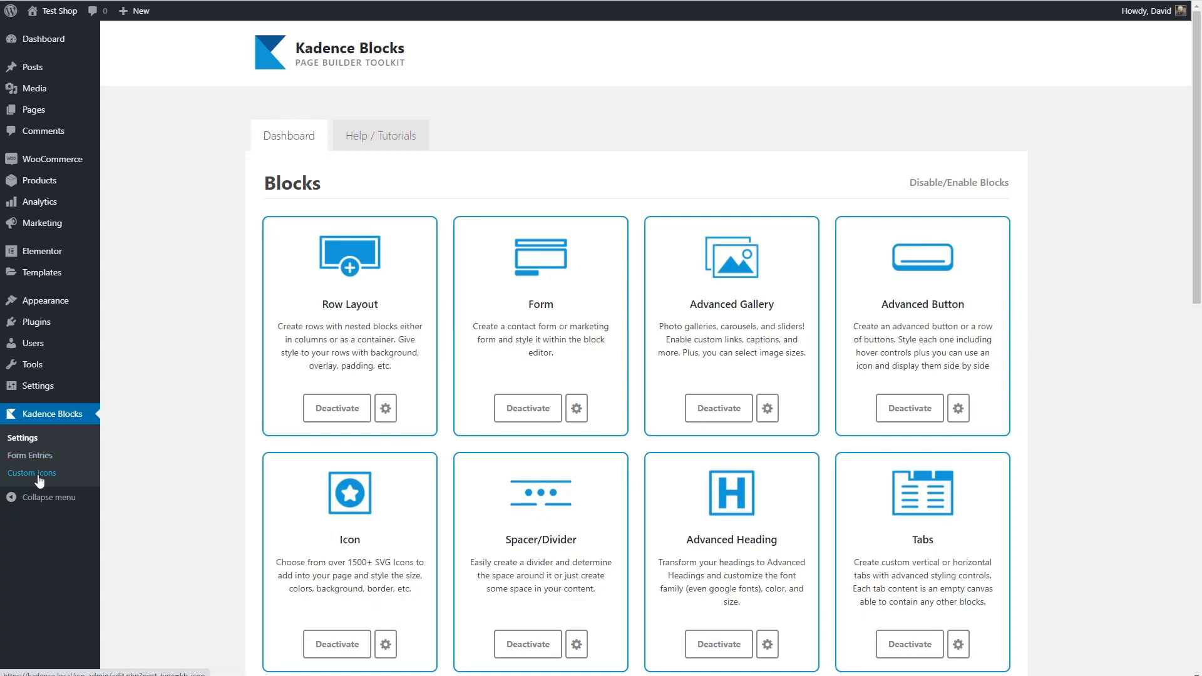
{"action": "left_click", "coordinate": [31, 473]}
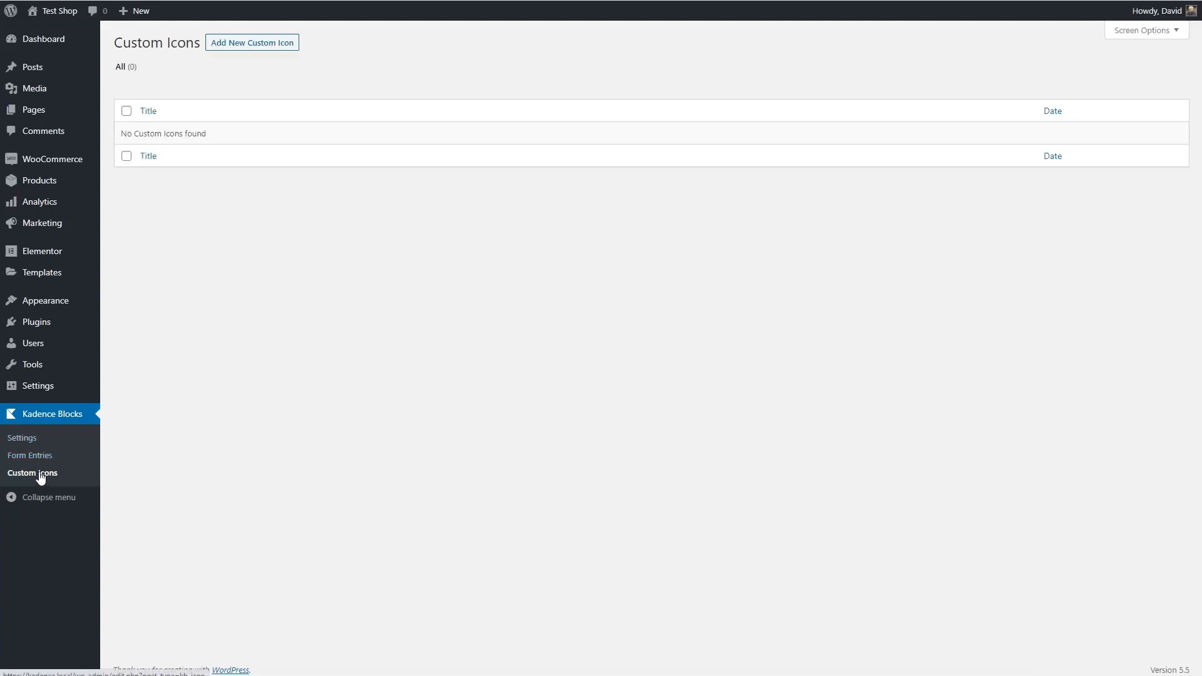
{"action": "mouse_move", "coordinate": [35, 110]}
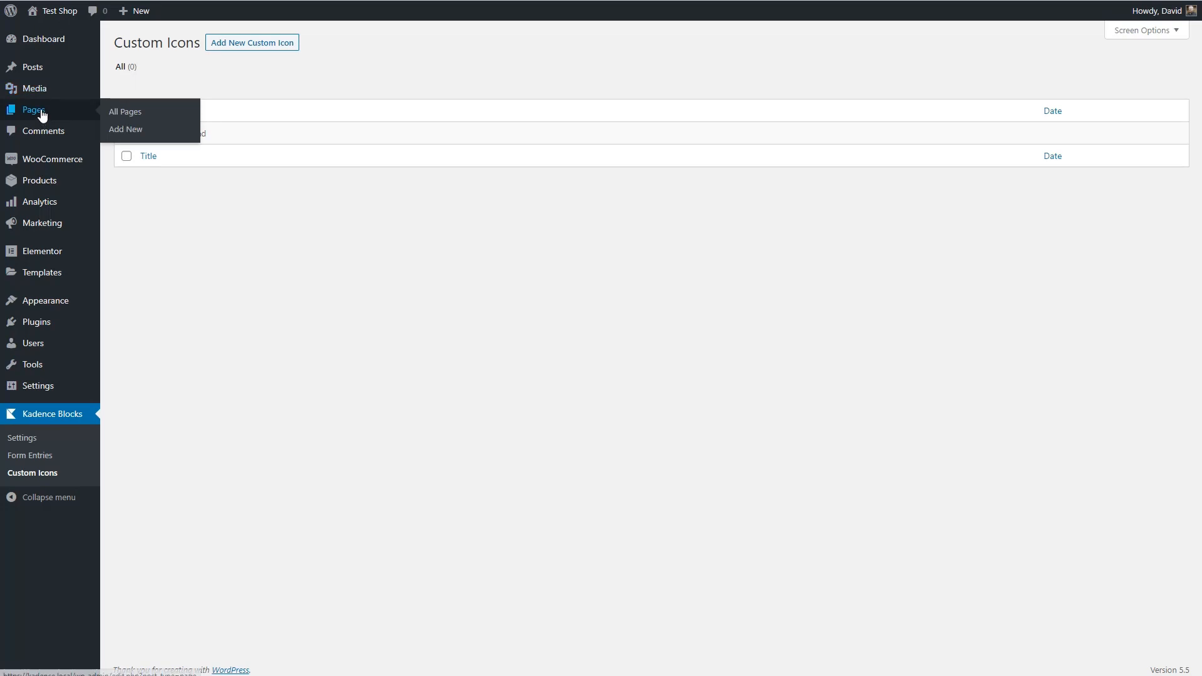
- On the Contact Us form, switch on Auto Respond Email and Database Entry after submit
{"action": "left_click", "coordinate": [125, 111]}
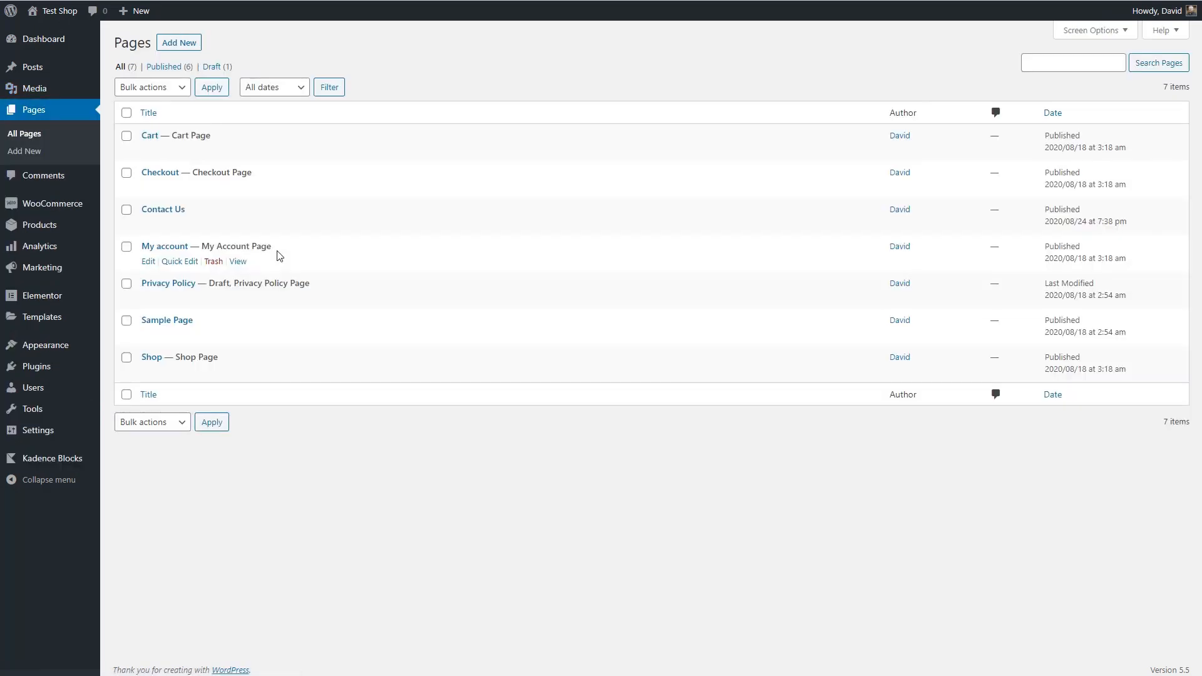
{"action": "left_click", "coordinate": [162, 209]}
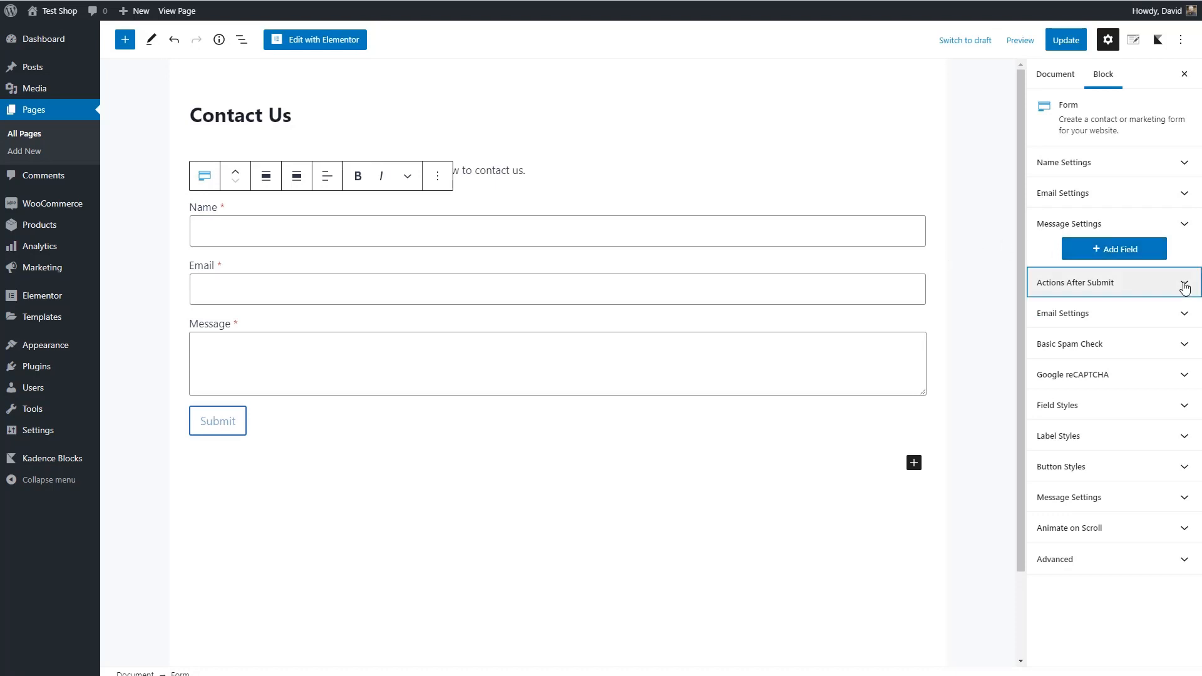
{"action": "left_click", "coordinate": [1114, 283]}
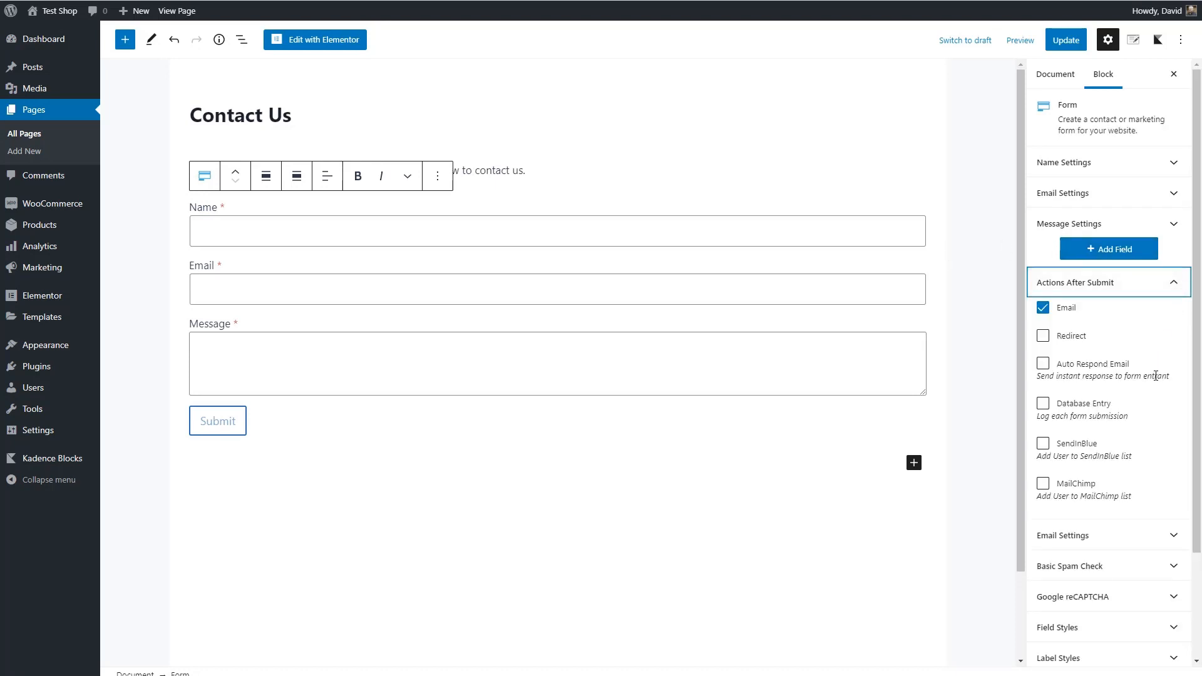
{"action": "mouse_move", "coordinate": [1122, 370]}
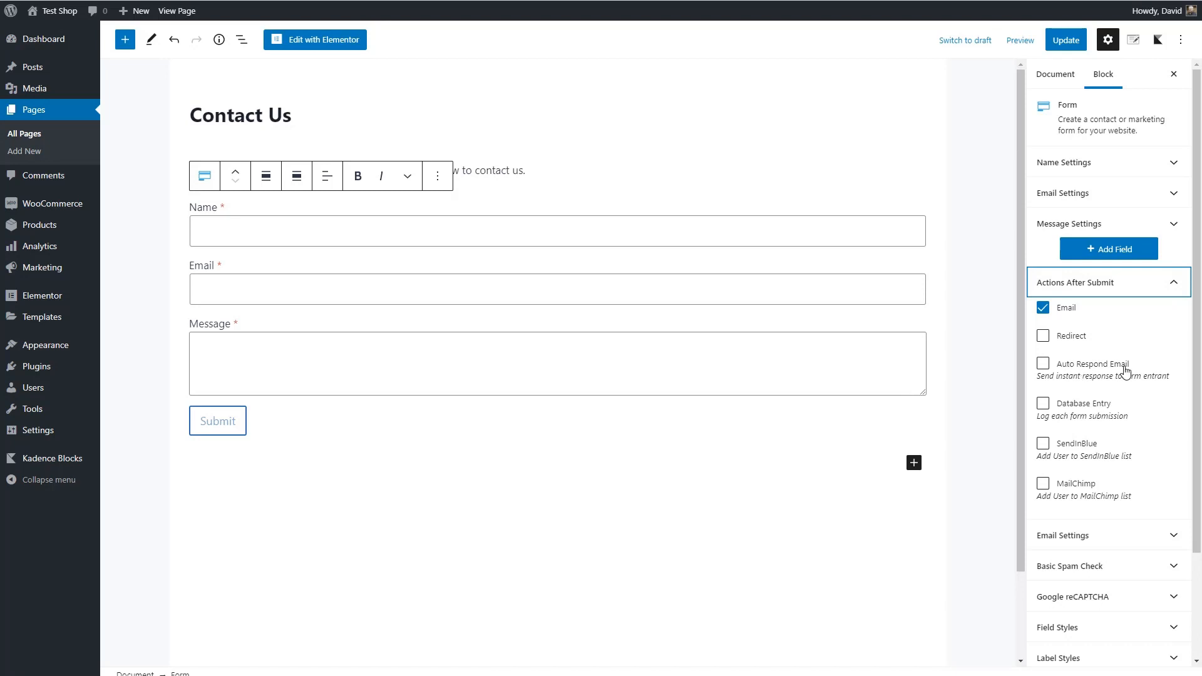
{"action": "left_click", "coordinate": [1041, 363]}
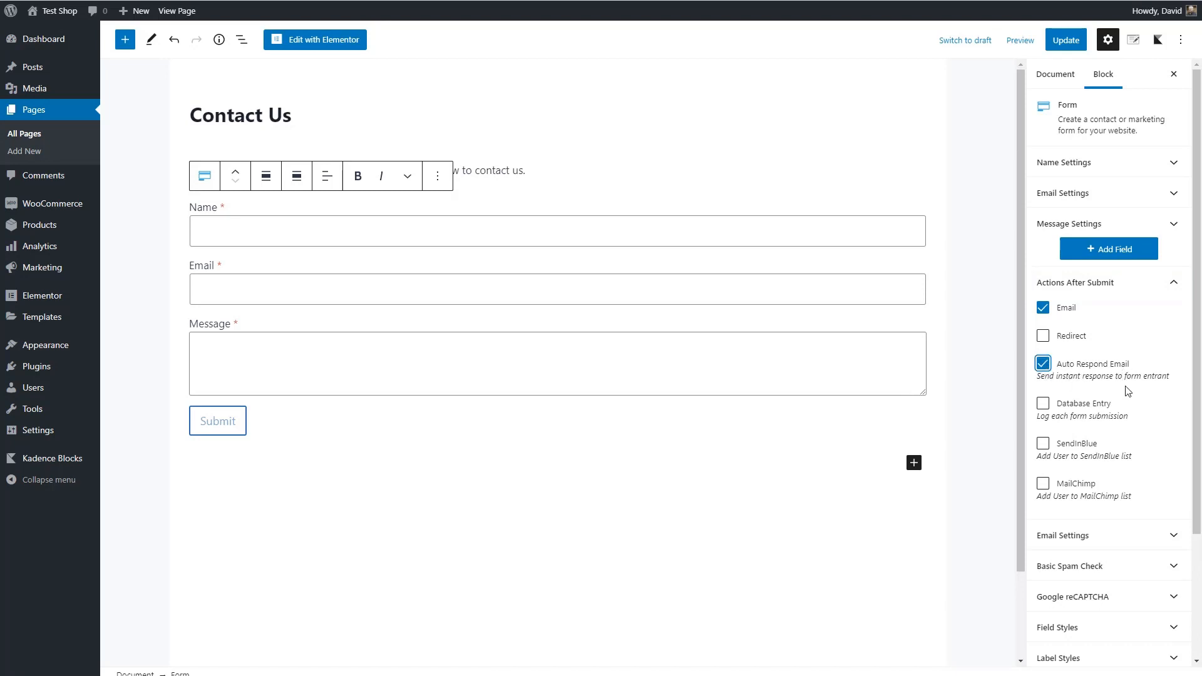
{"action": "mouse_move", "coordinate": [1127, 394]}
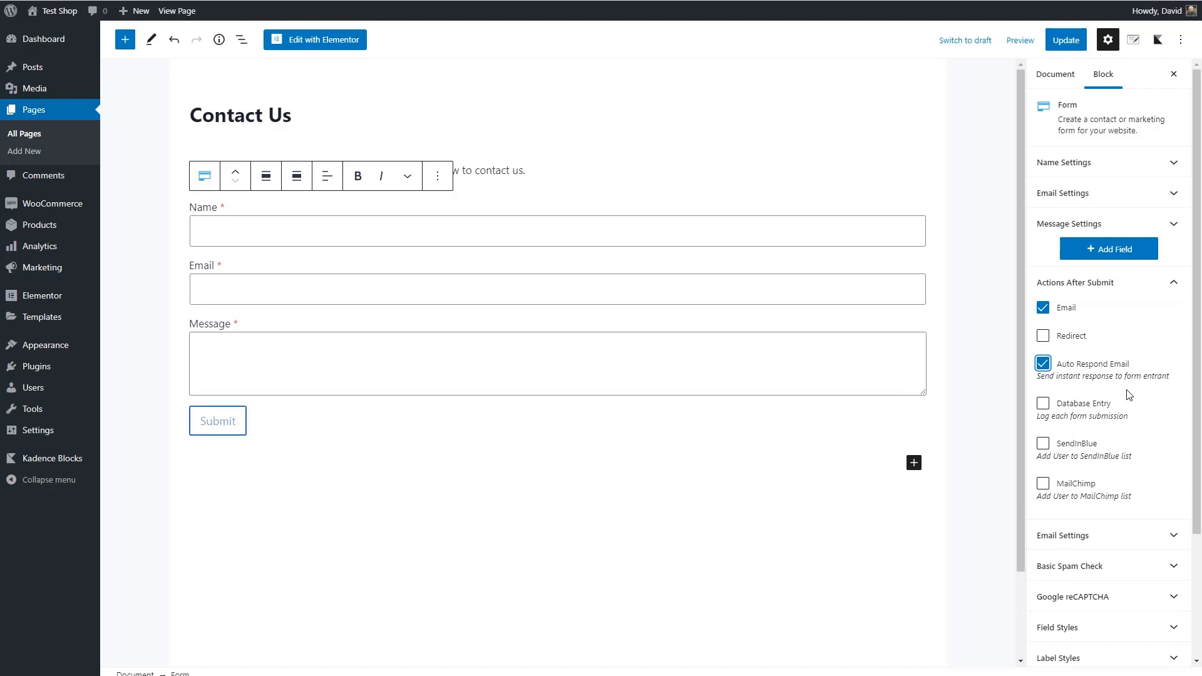
{"action": "left_click", "coordinate": [1041, 403]}
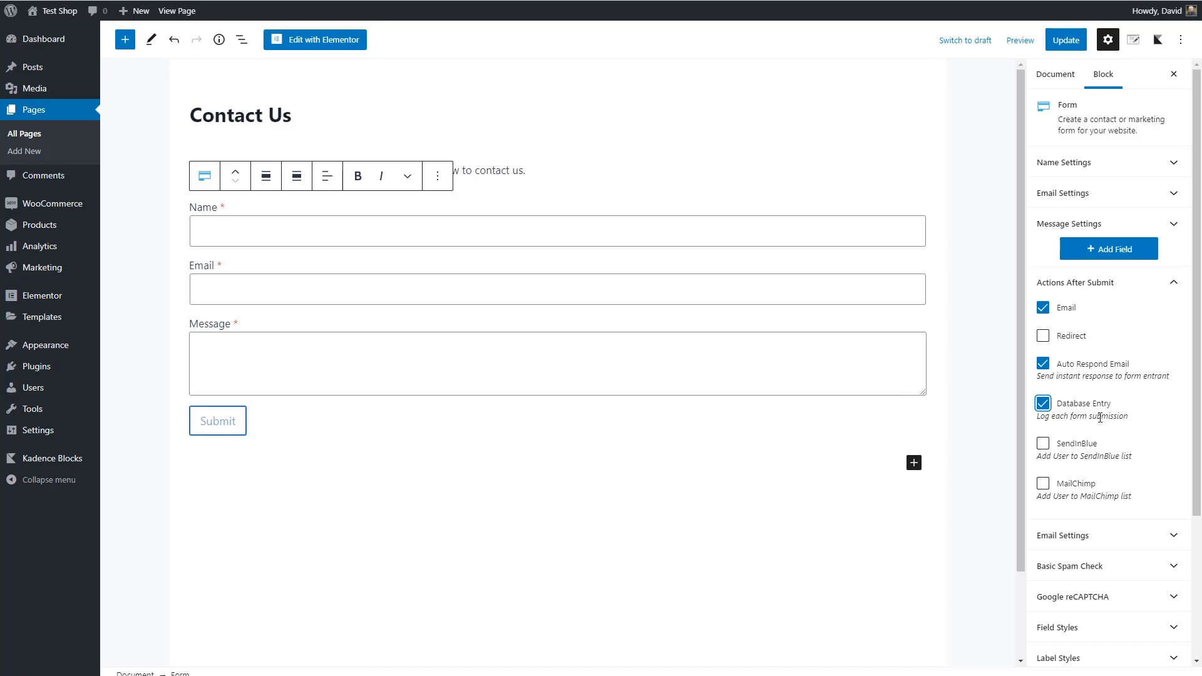
{"action": "mouse_move", "coordinate": [1091, 416]}
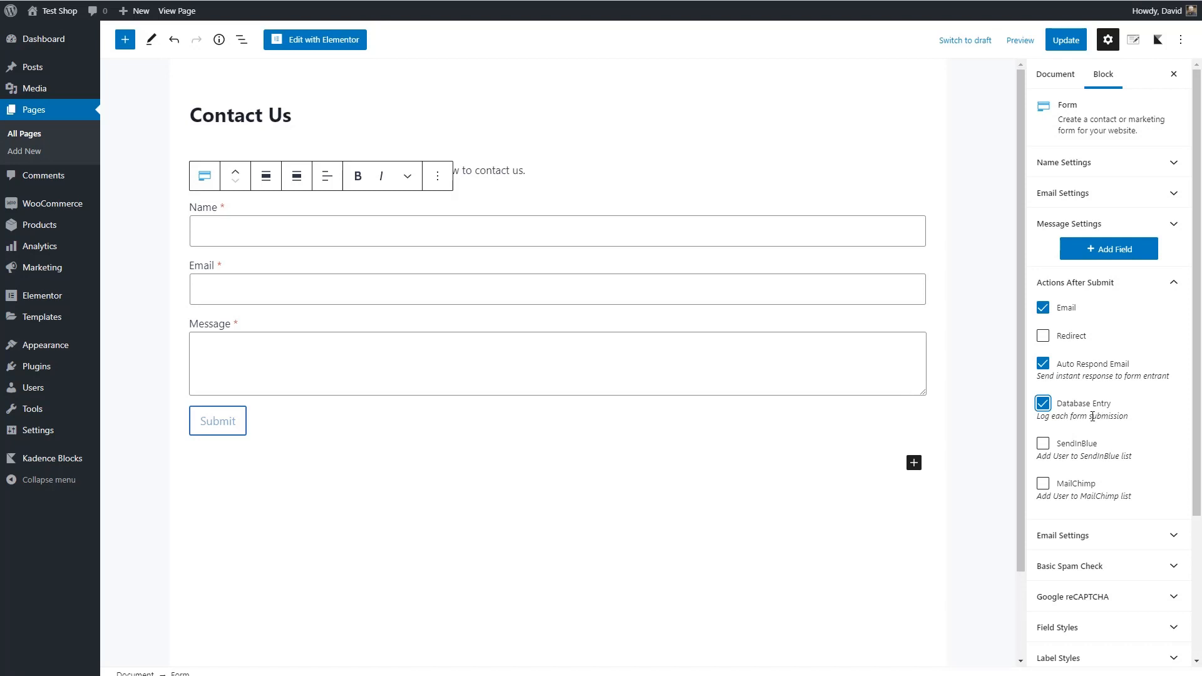
{"action": "mouse_move", "coordinate": [1096, 453]}
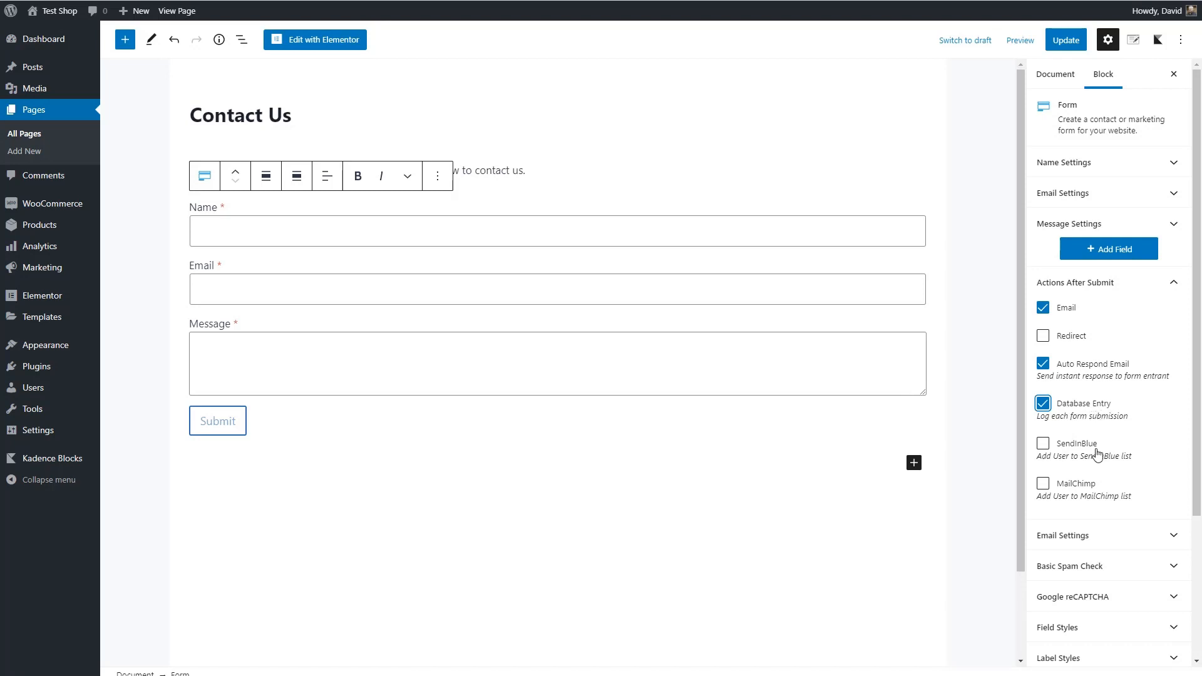
{"action": "mouse_move", "coordinate": [1097, 467]}
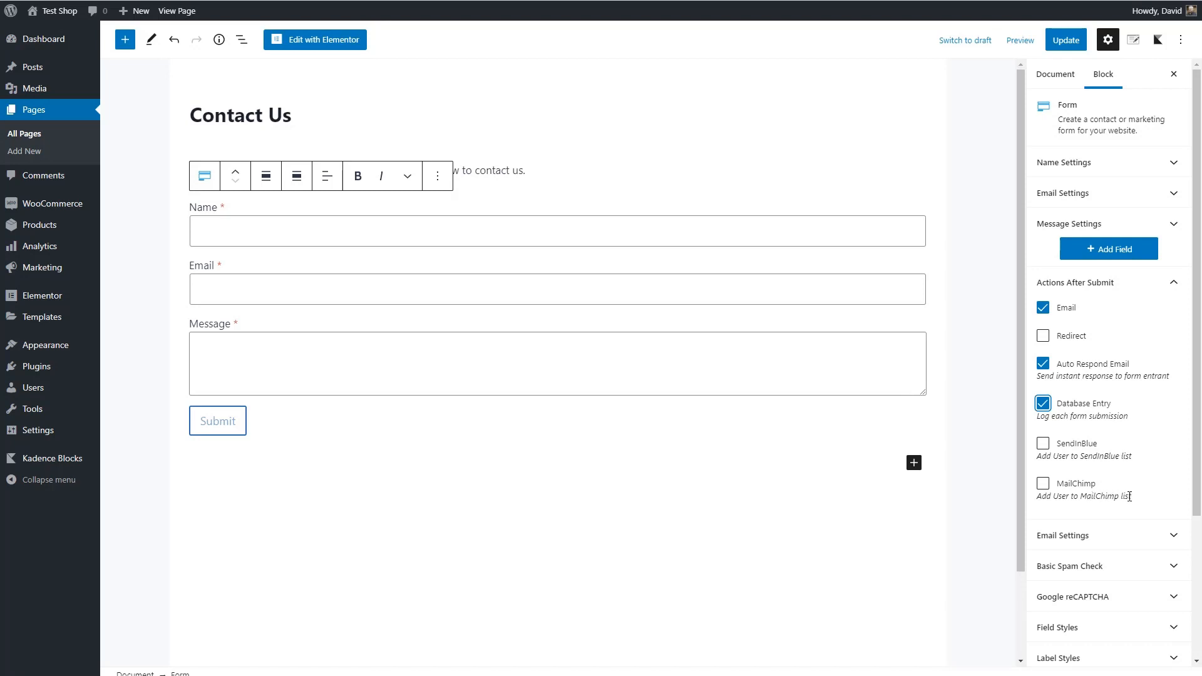
{"action": "mouse_move", "coordinate": [1088, 490]}
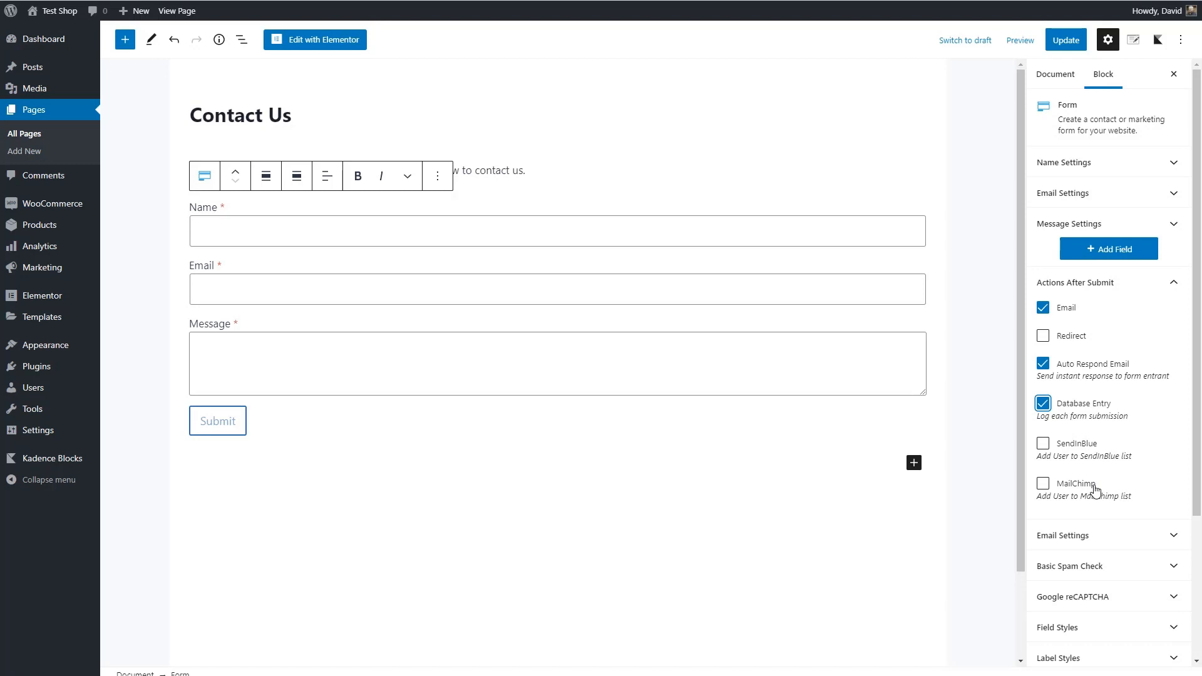
{"action": "mouse_move", "coordinate": [1116, 476]}
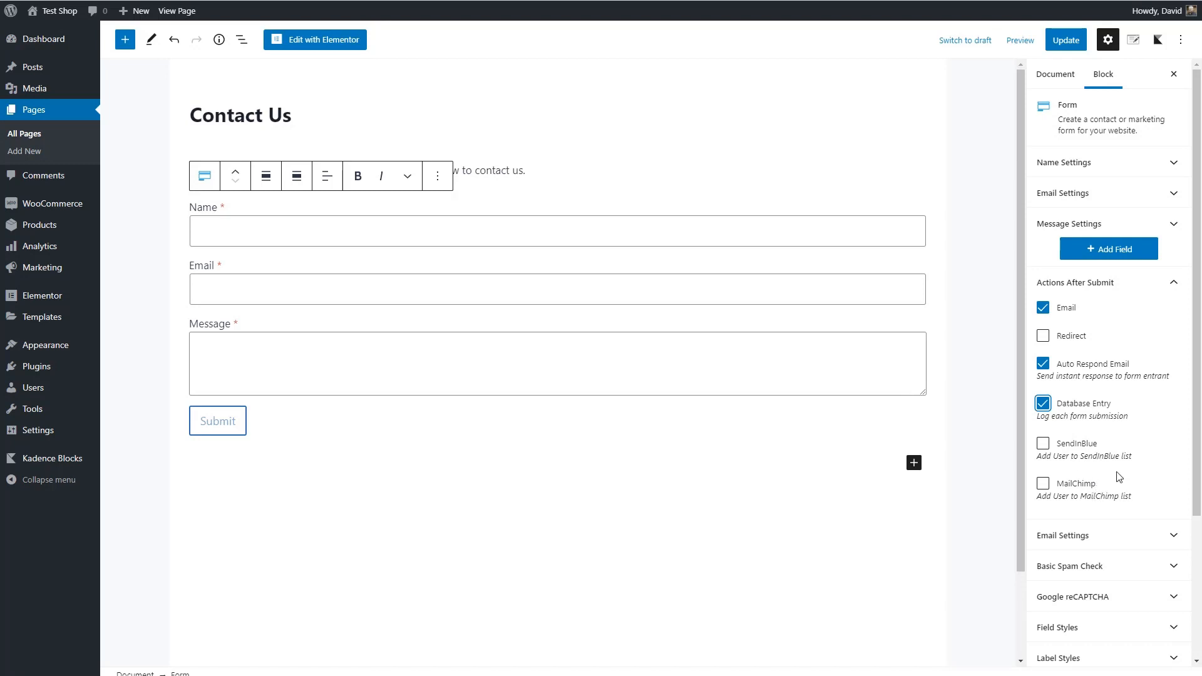
- Review the form's Animate on Scroll and Auto Response settings without changing them
{"action": "left_click", "coordinate": [1108, 283]}
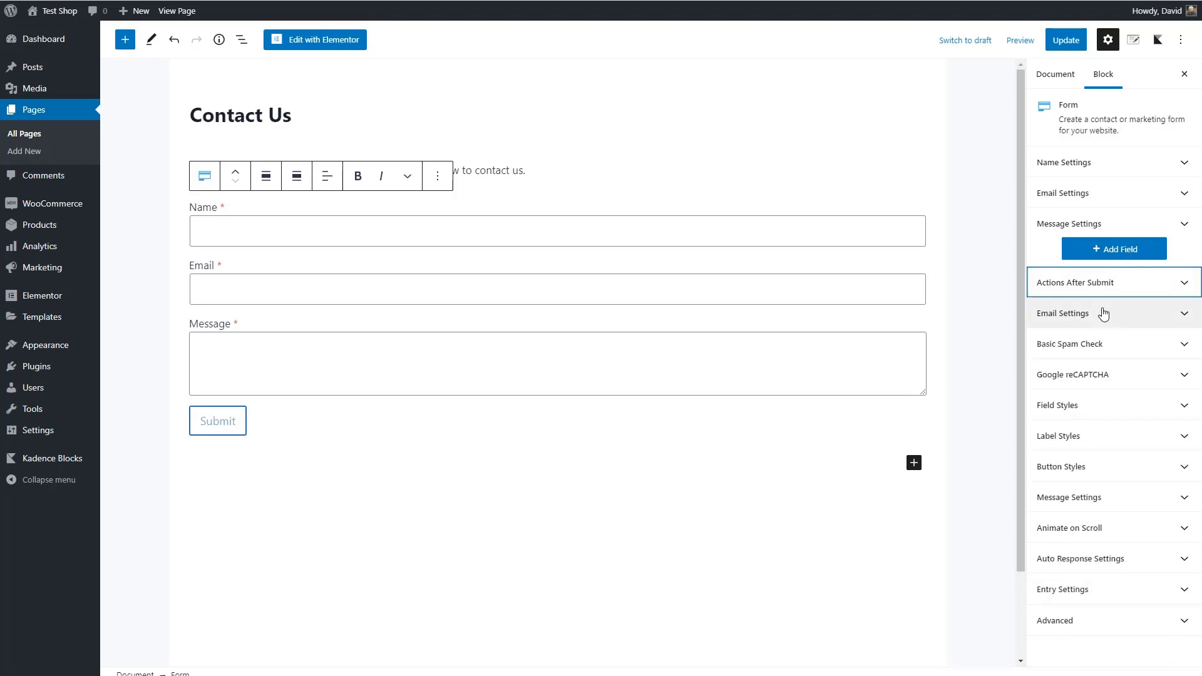
{"action": "mouse_move", "coordinate": [1104, 434]}
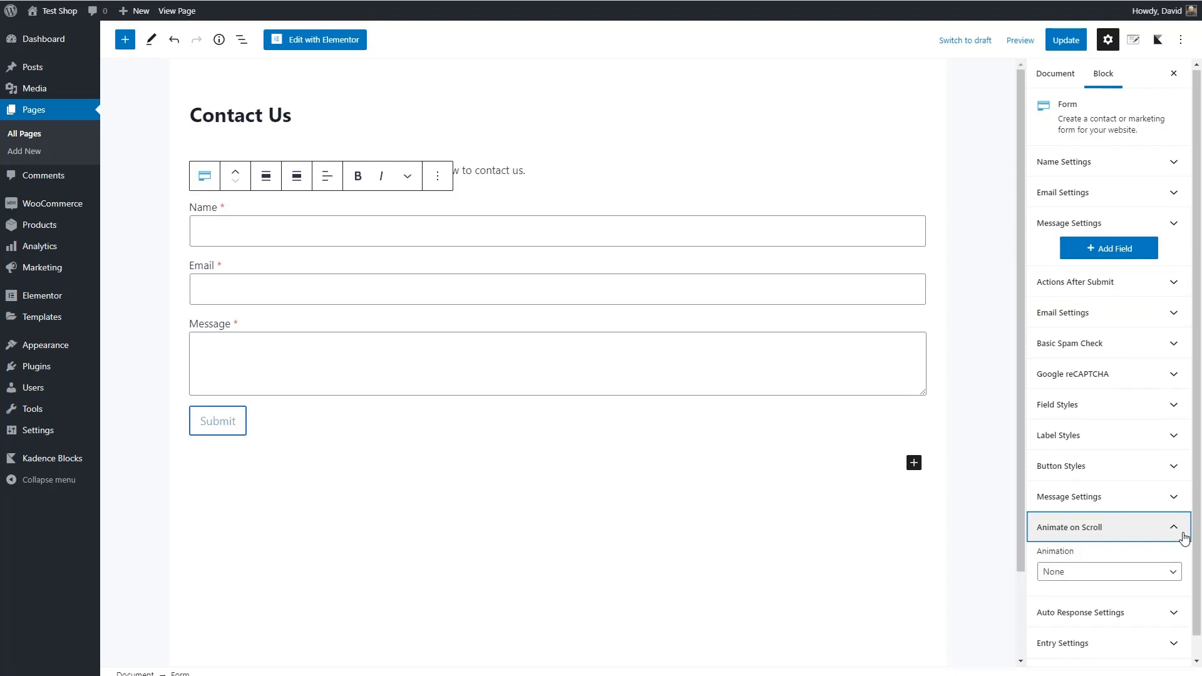
{"action": "left_click", "coordinate": [1109, 571]}
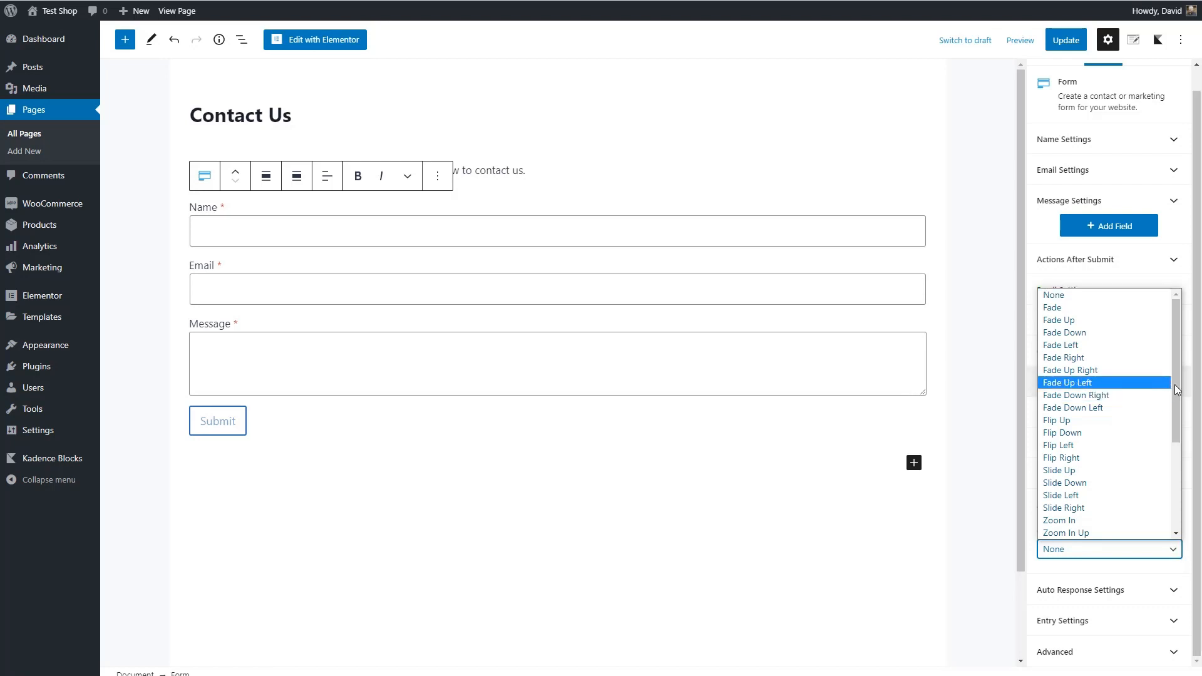
{"action": "scroll", "scroll_direction": "down", "scroll_amount": 3}
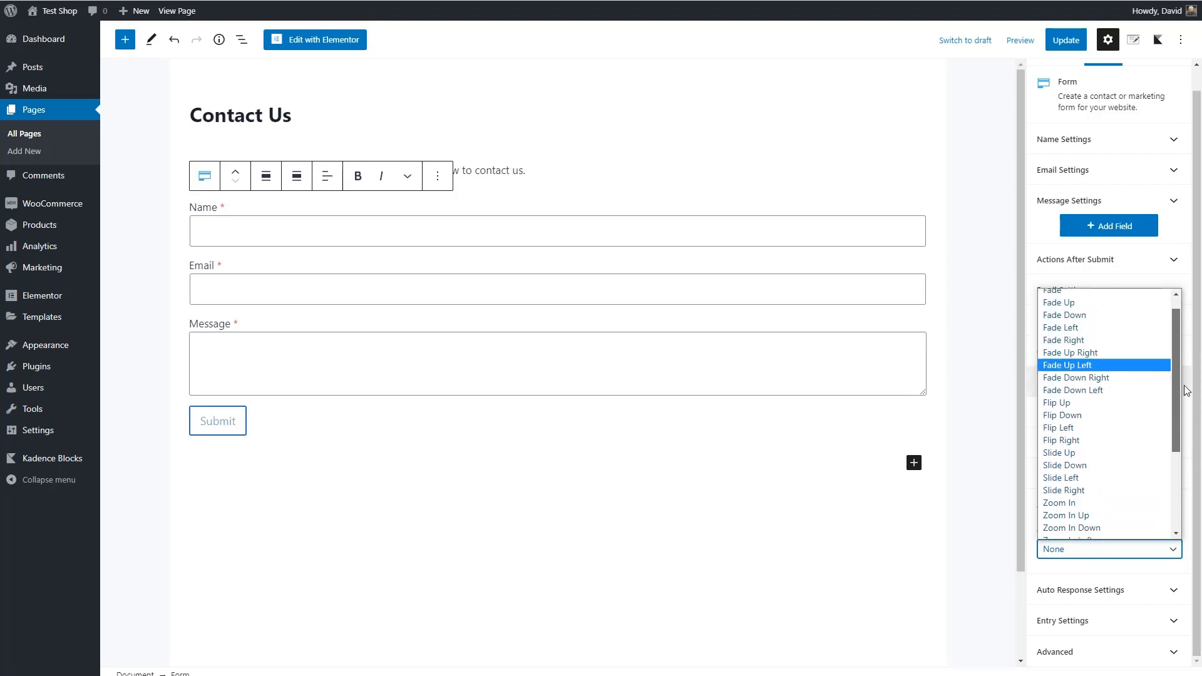
{"action": "left_click", "coordinate": [1108, 549]}
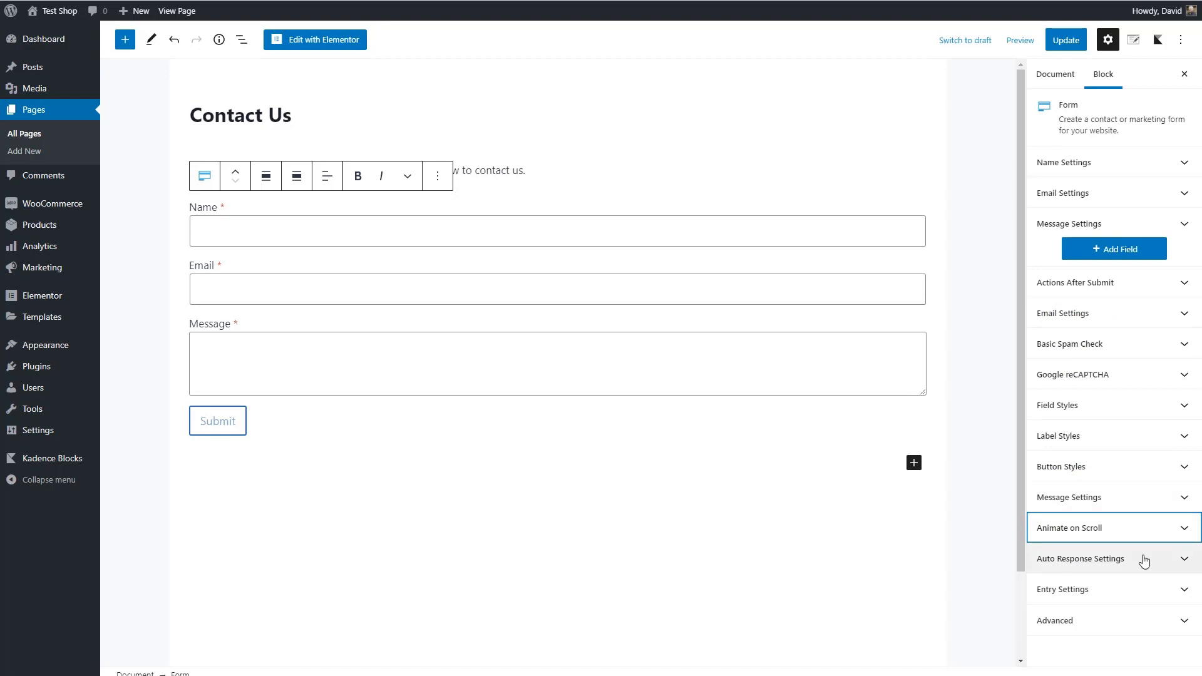
{"action": "left_click", "coordinate": [1105, 558]}
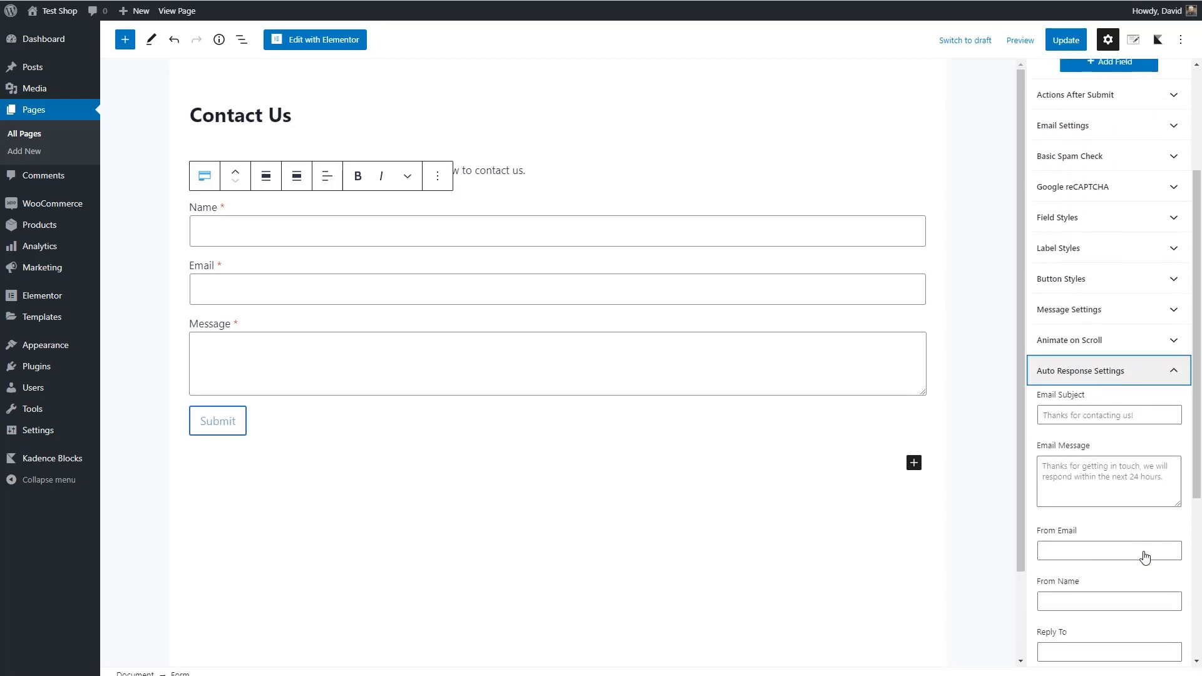
{"action": "mouse_move", "coordinate": [1127, 433]}
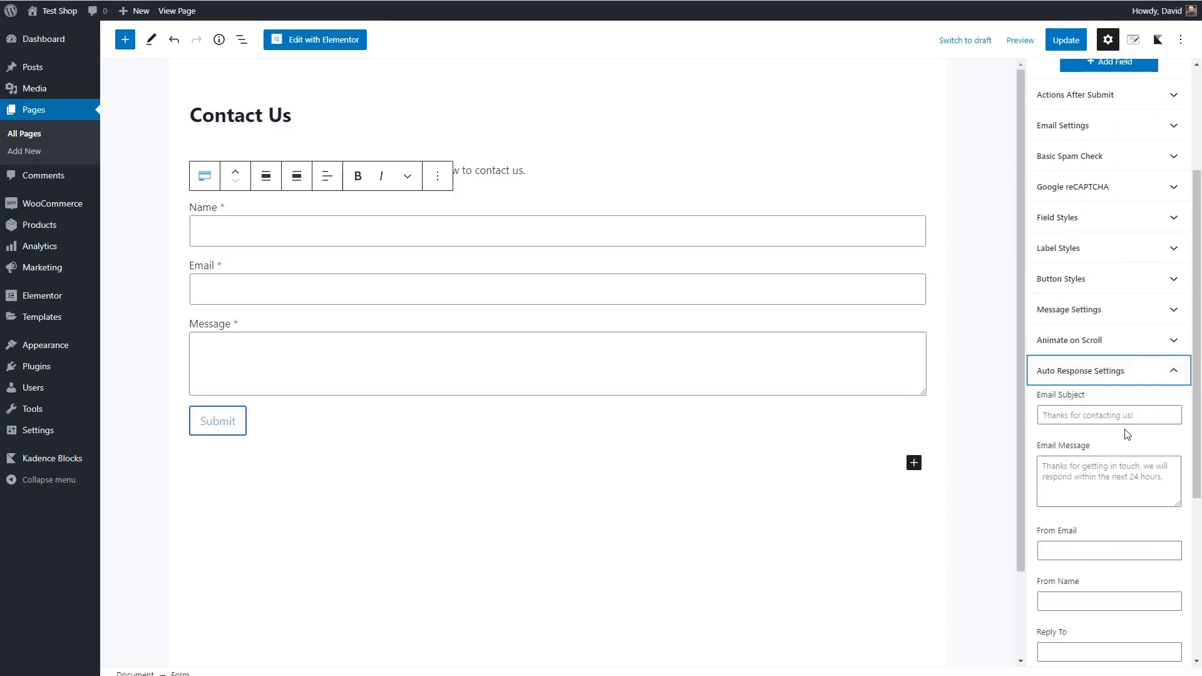
{"action": "scroll", "scroll_direction": "down", "scroll_amount": 3}
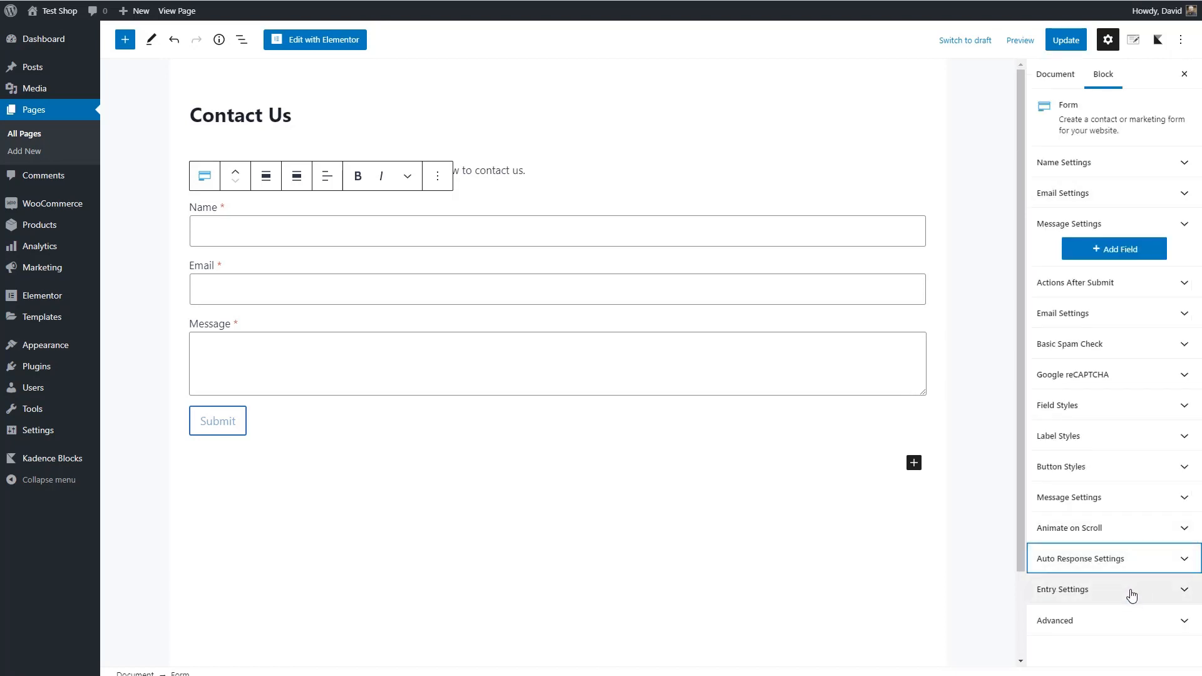
- In Entry Settings, name the form's saved entries 'Contact Form'
{"action": "left_click", "coordinate": [1079, 588]}
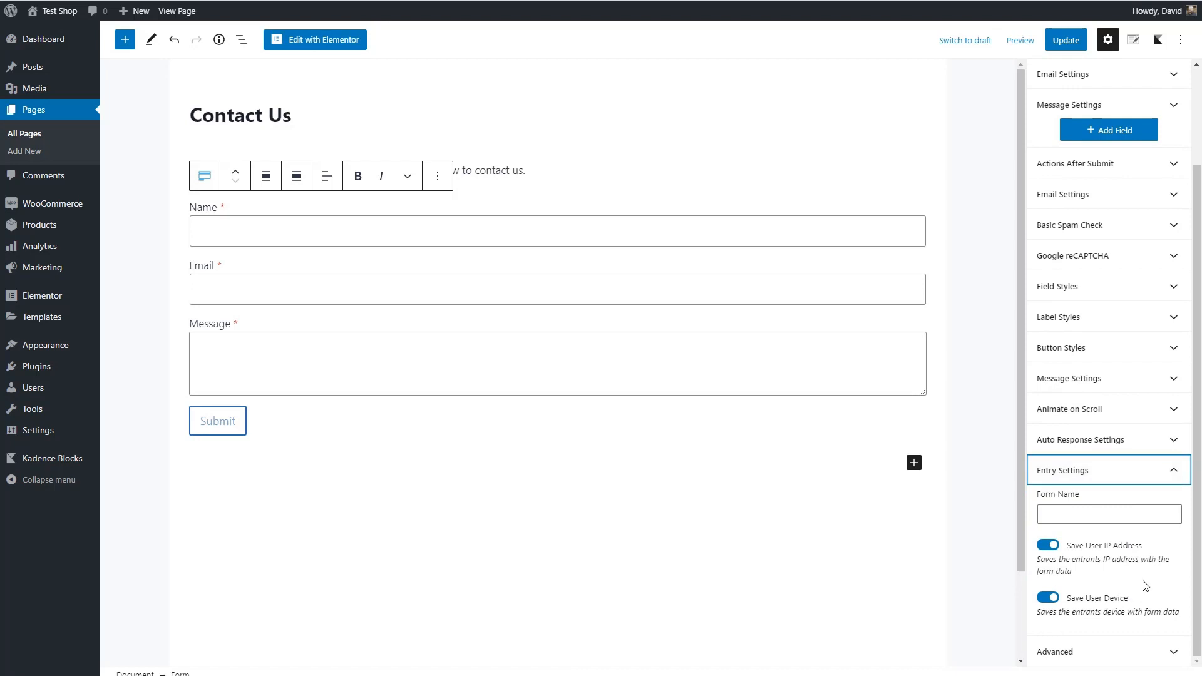
{"action": "left_click", "coordinate": [1109, 513]}
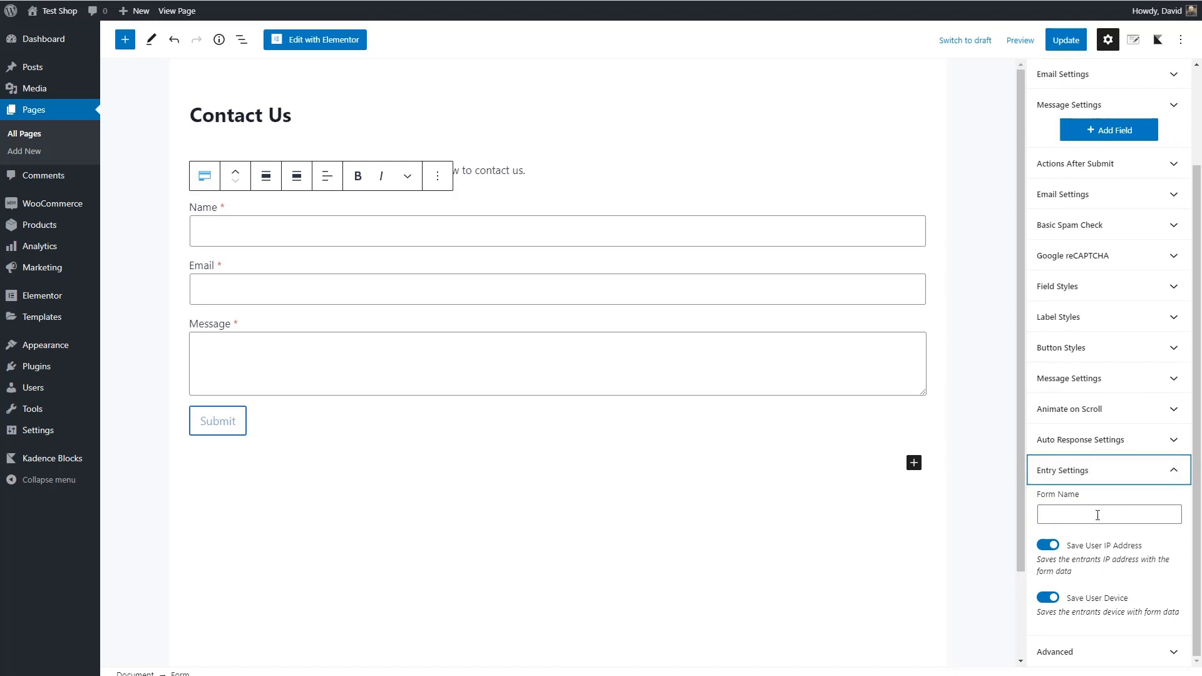
{"action": "type", "text": "Contact Form"}
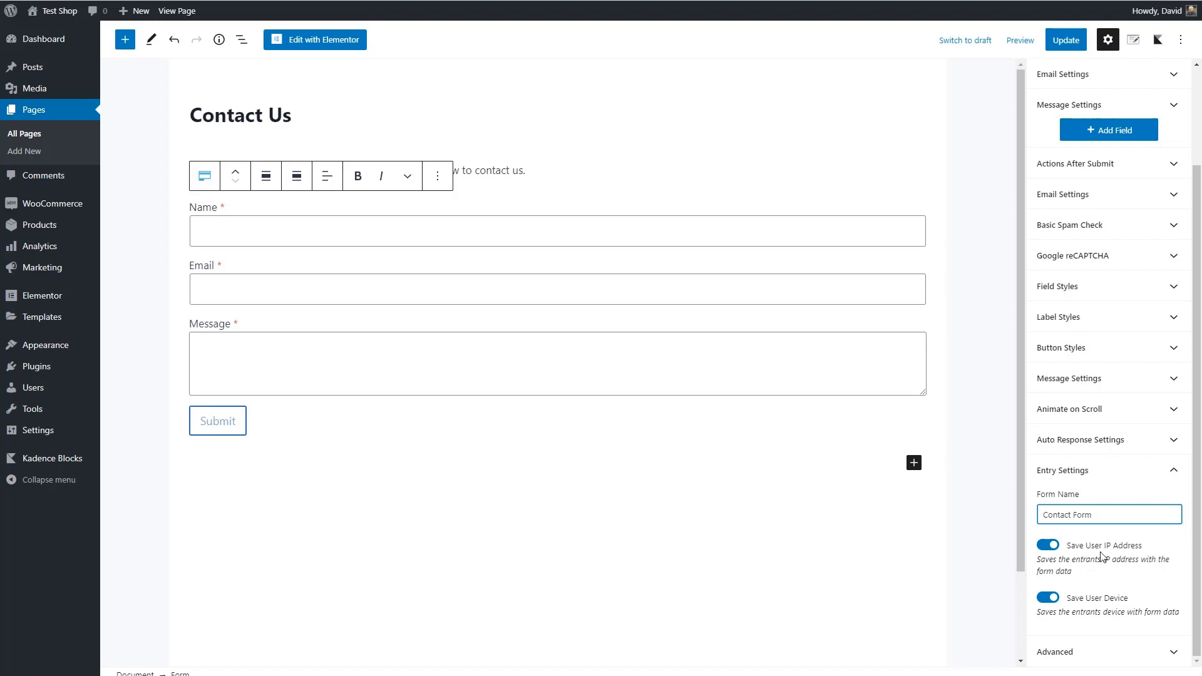
{"action": "mouse_move", "coordinate": [1071, 611]}
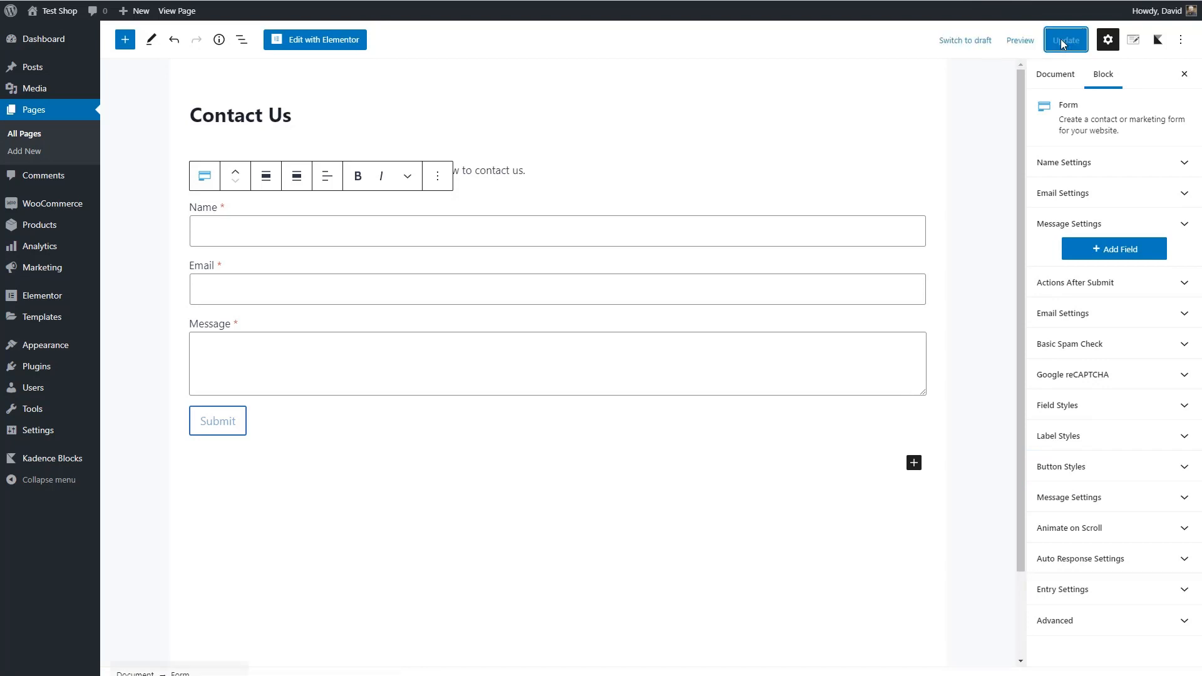
{"action": "left_click", "coordinate": [1063, 40]}
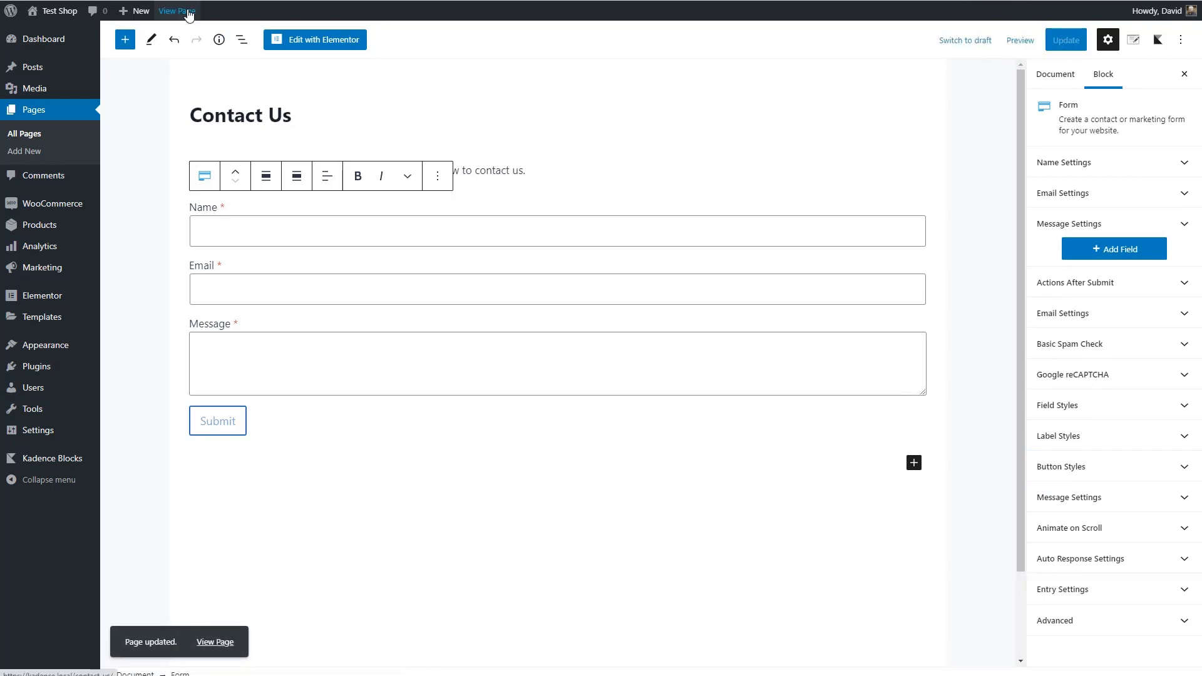
{"action": "left_click", "coordinate": [176, 10]}
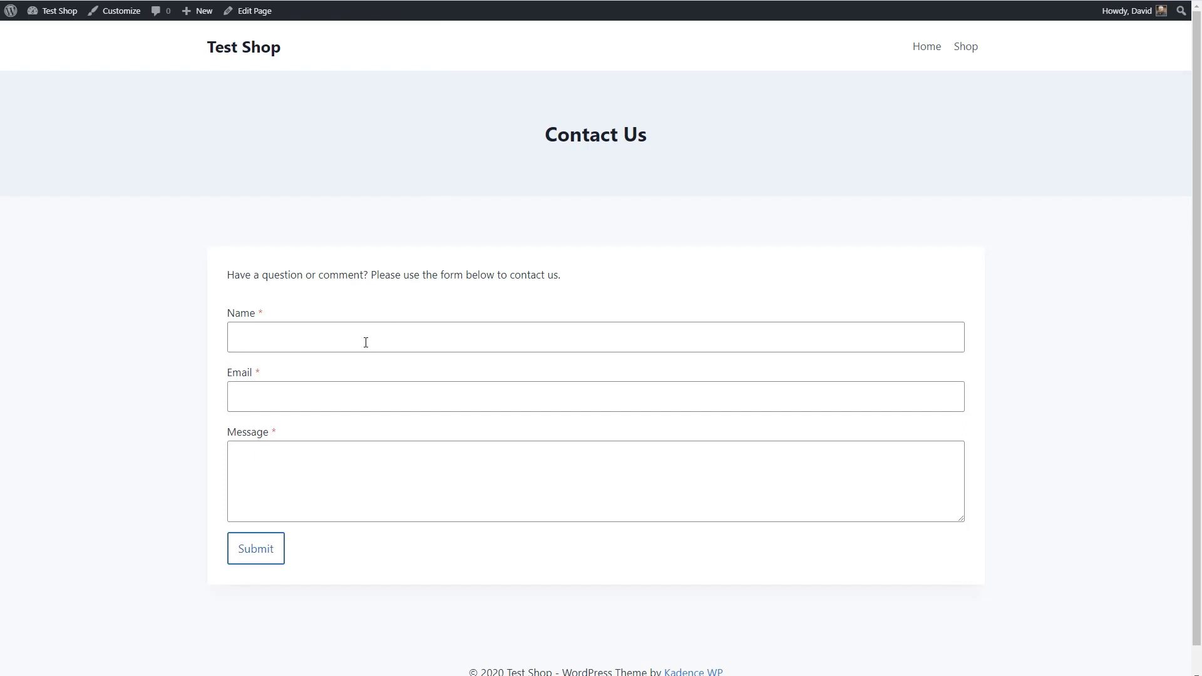
{"action": "type", "text": "david@test.com"}
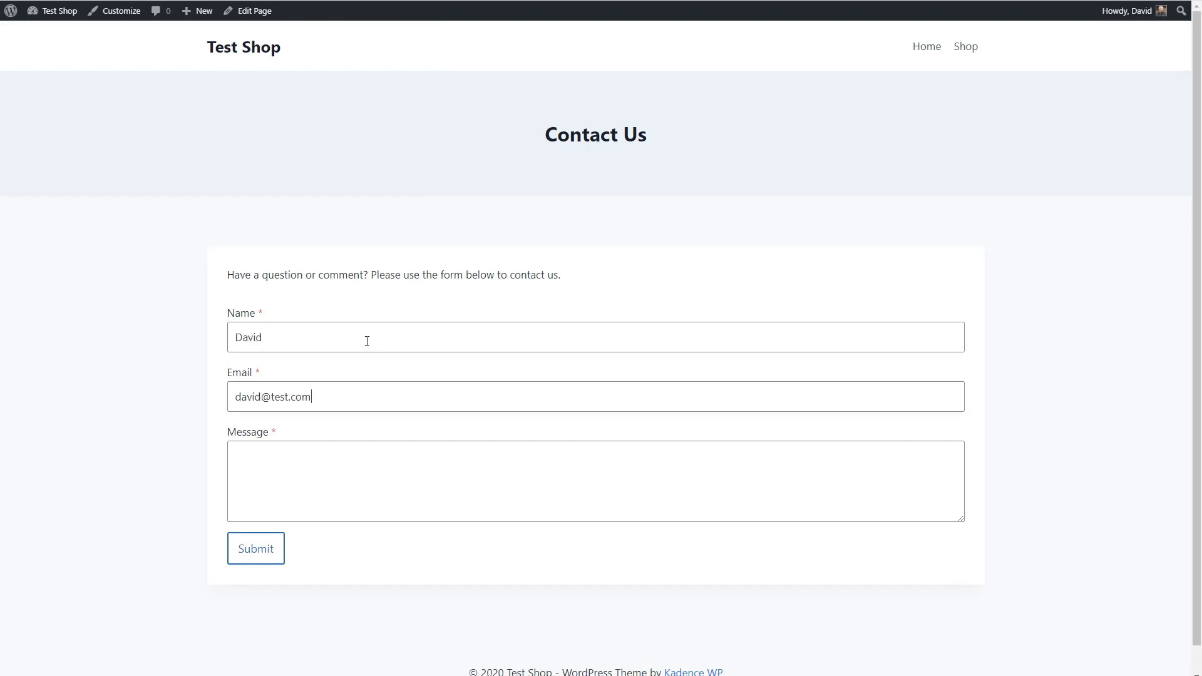
{"action": "left_click", "coordinate": [256, 549]}
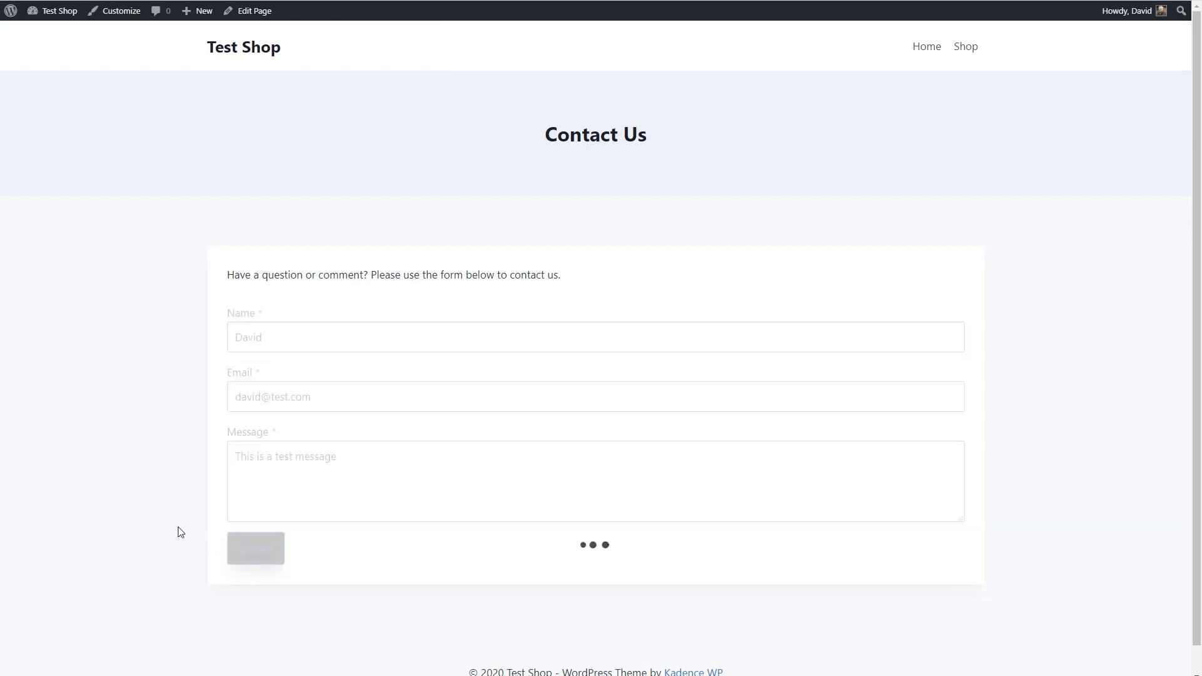
{"action": "left_click", "coordinate": [256, 548]}
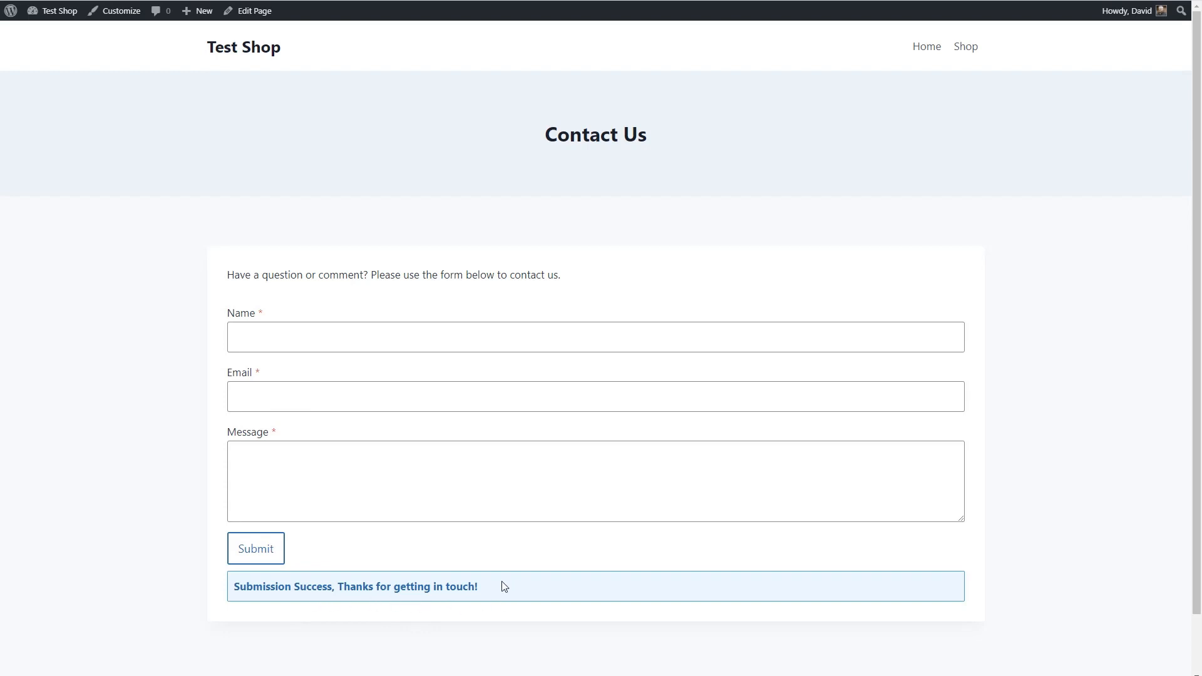
{"action": "mouse_move", "coordinate": [500, 580]}
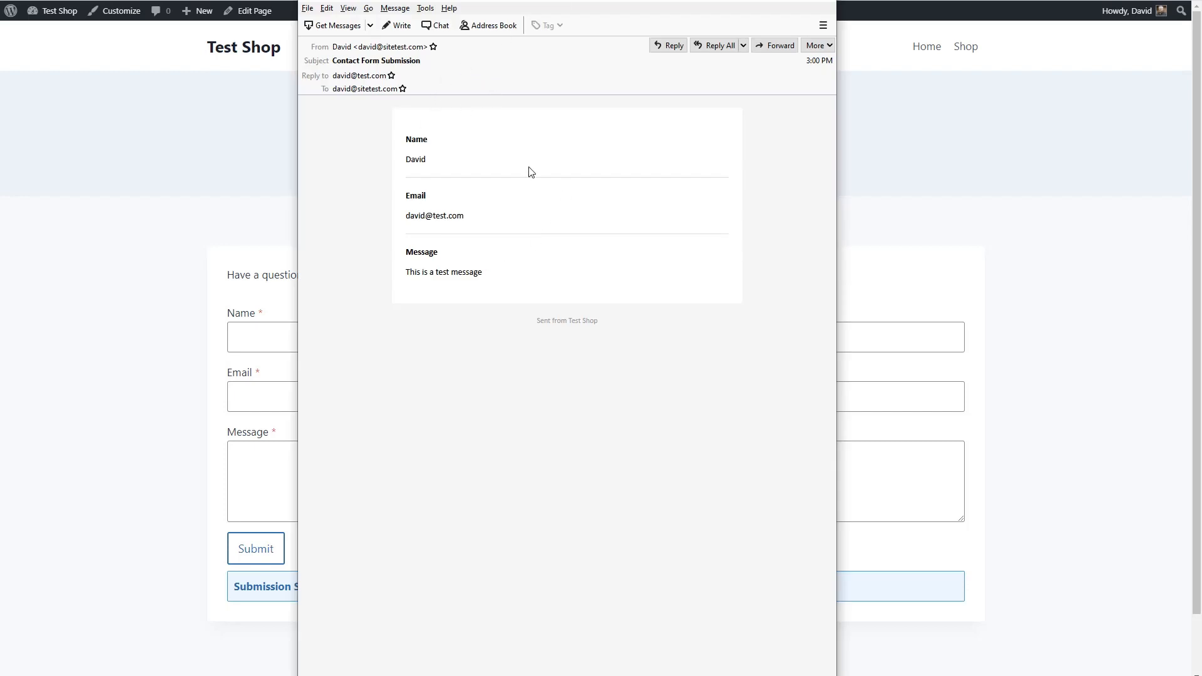
{"action": "mouse_move", "coordinate": [456, 152]}
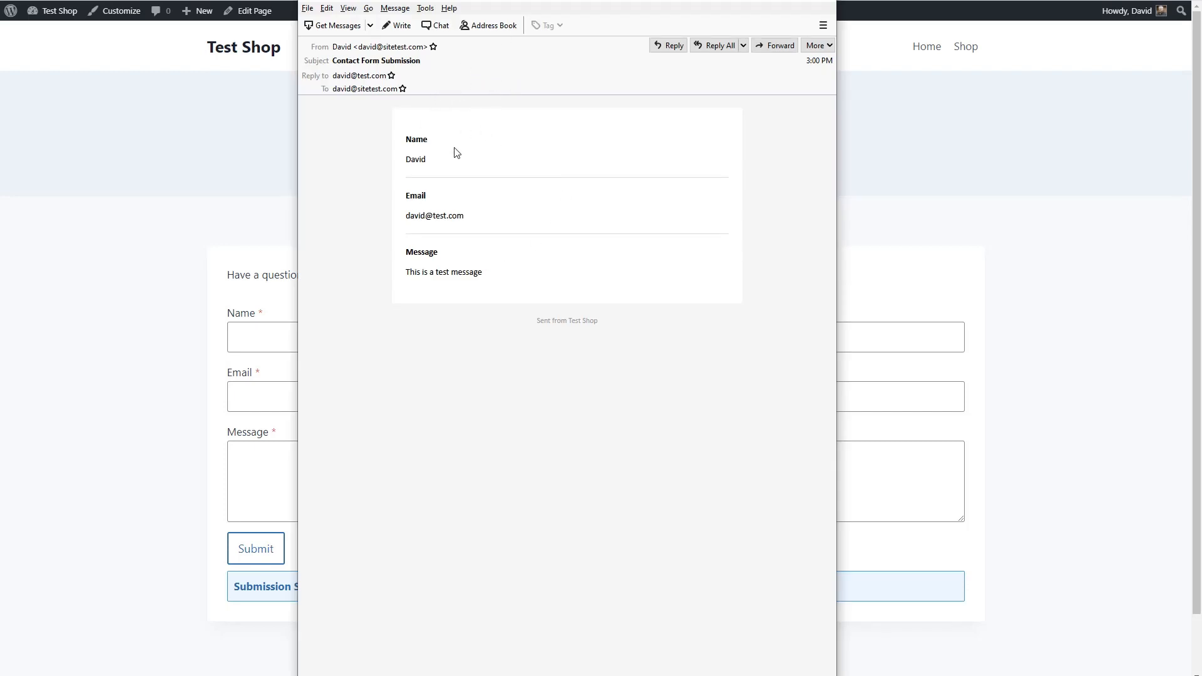
- View the logged Contact Form test entry's details under Kadence Blocks Form Entries
{"action": "left_click", "coordinate": [59, 11]}
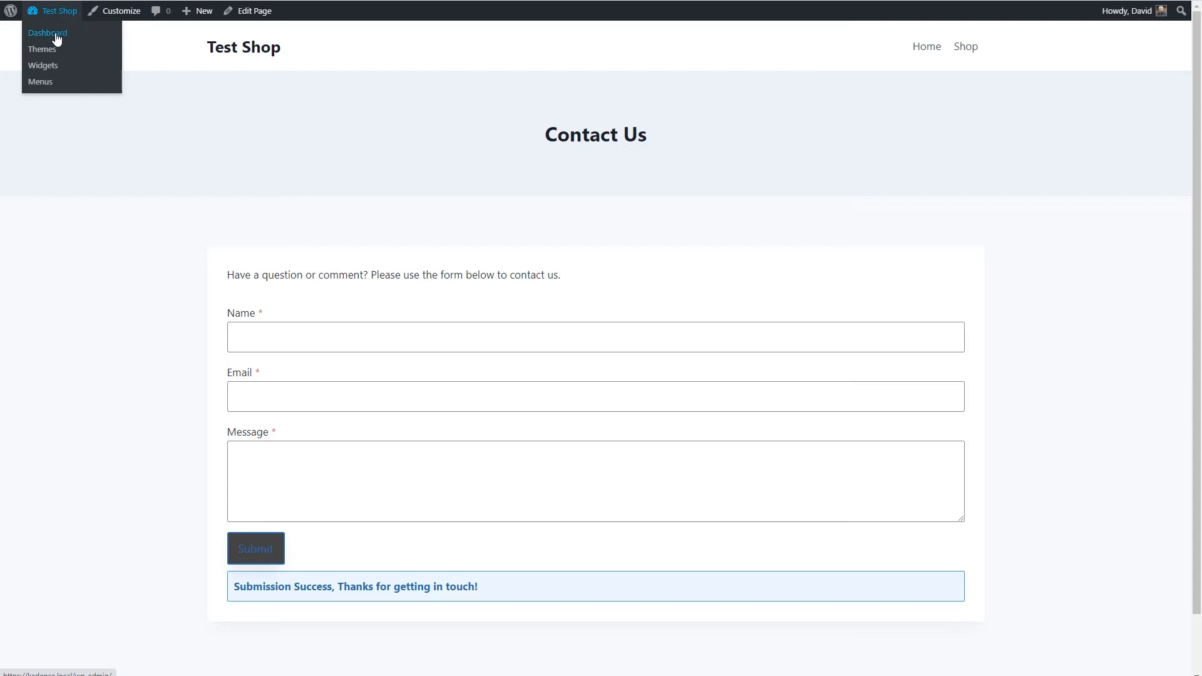
{"action": "left_click", "coordinate": [47, 32]}
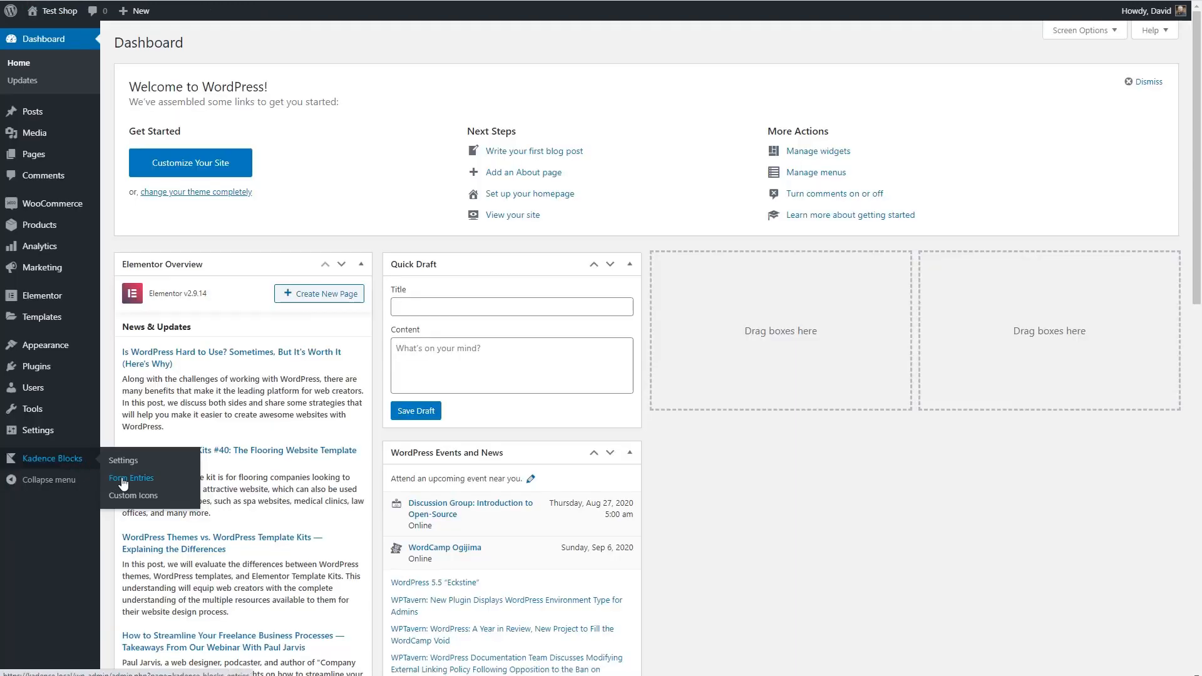
{"action": "left_click", "coordinate": [130, 478]}
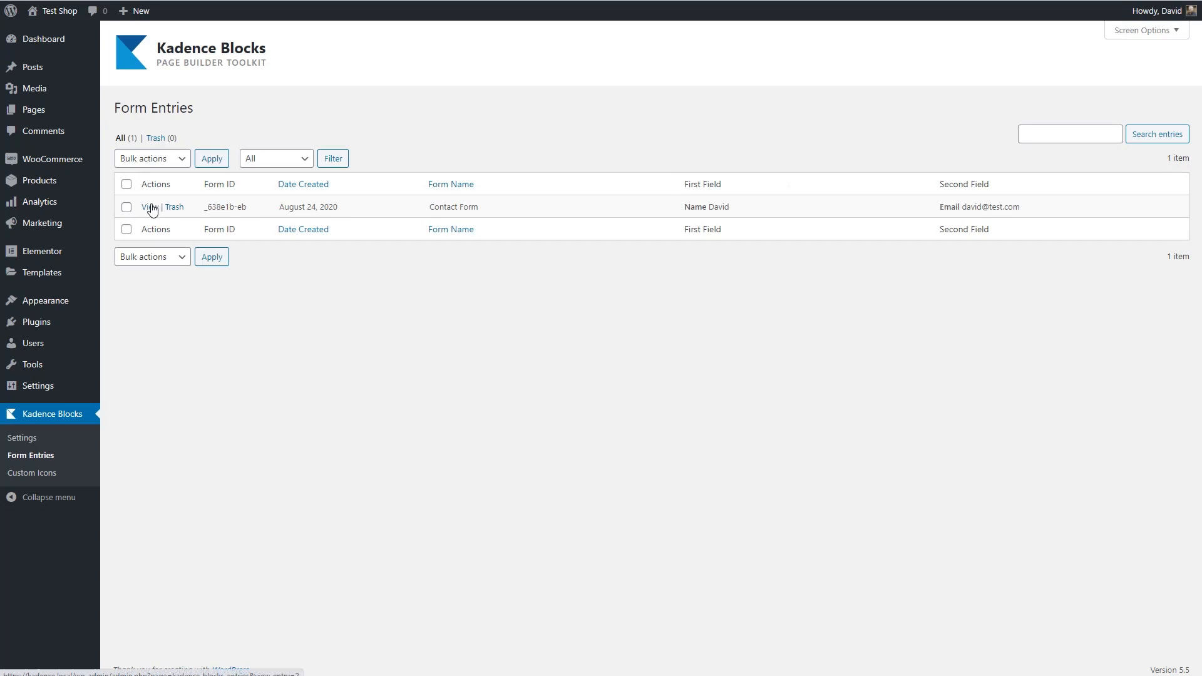
{"action": "left_click", "coordinate": [148, 206]}
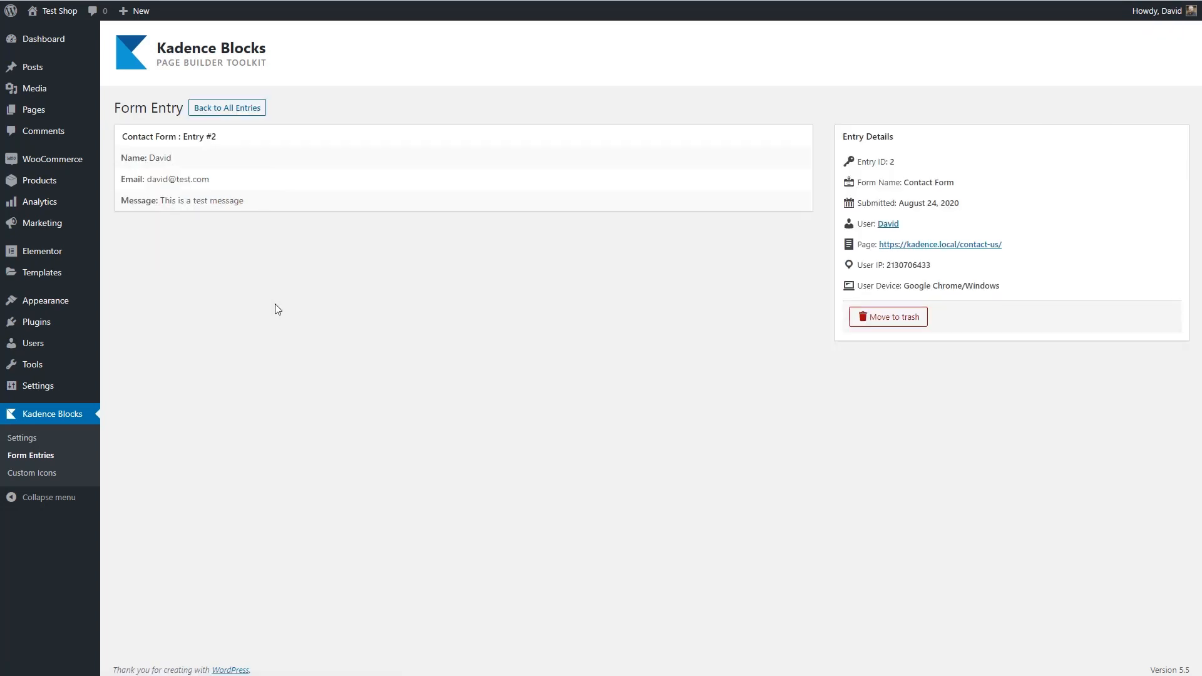
{"action": "mouse_move", "coordinate": [303, 210]}
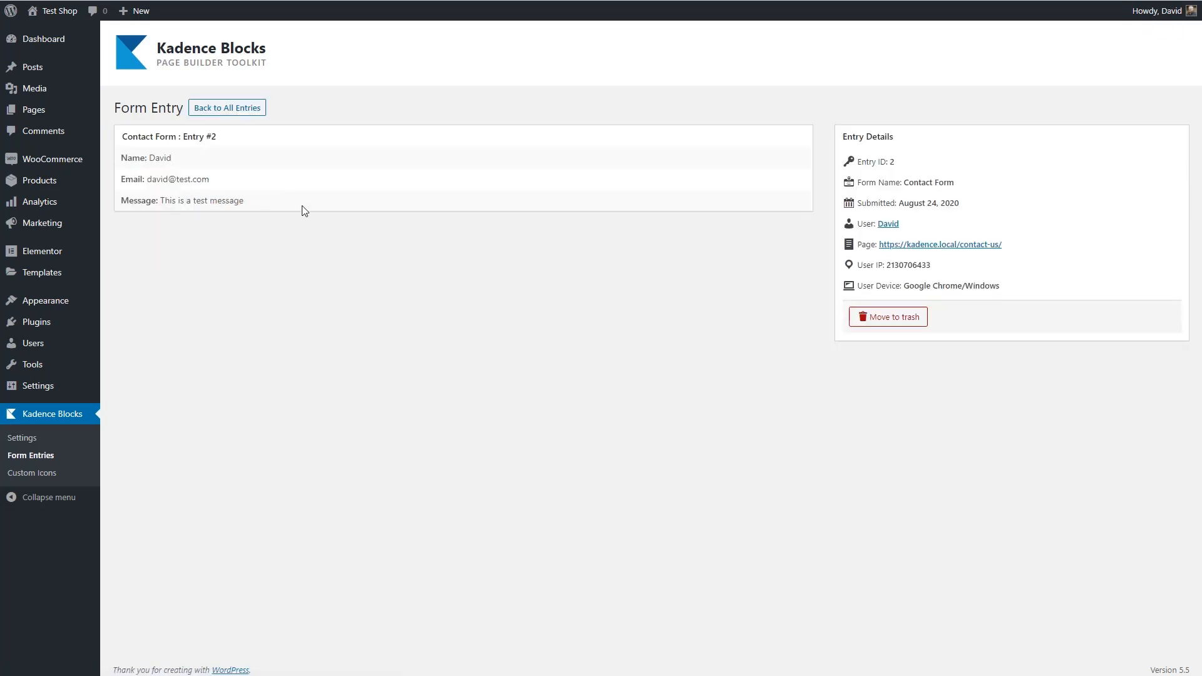